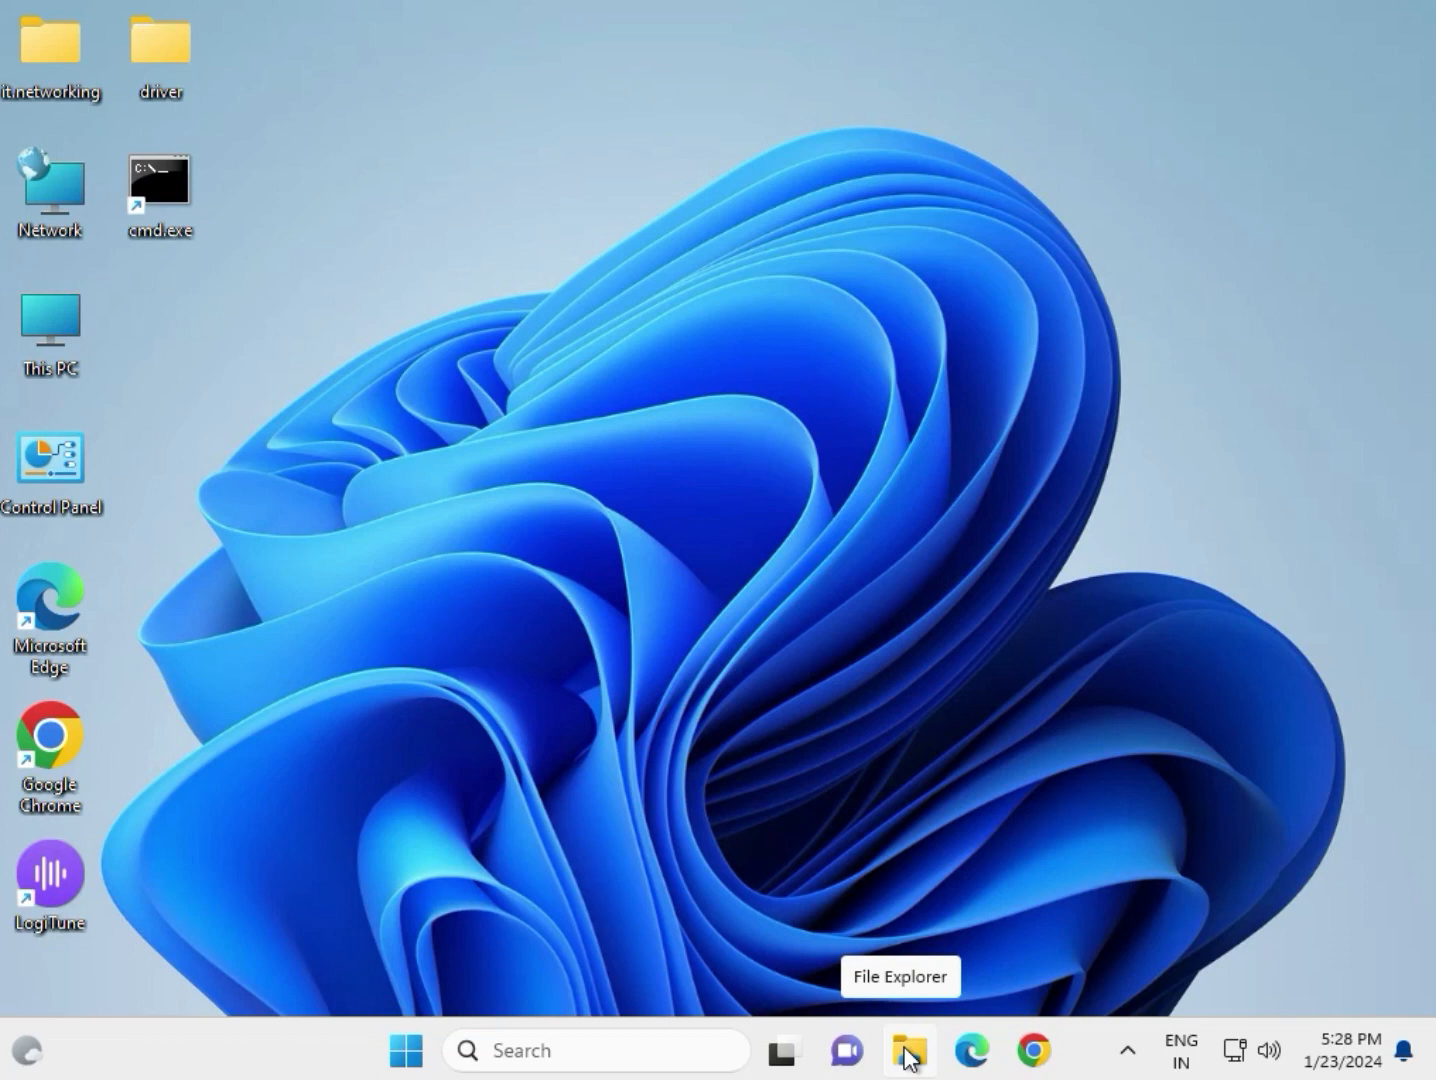
mouse_move(393, 432)
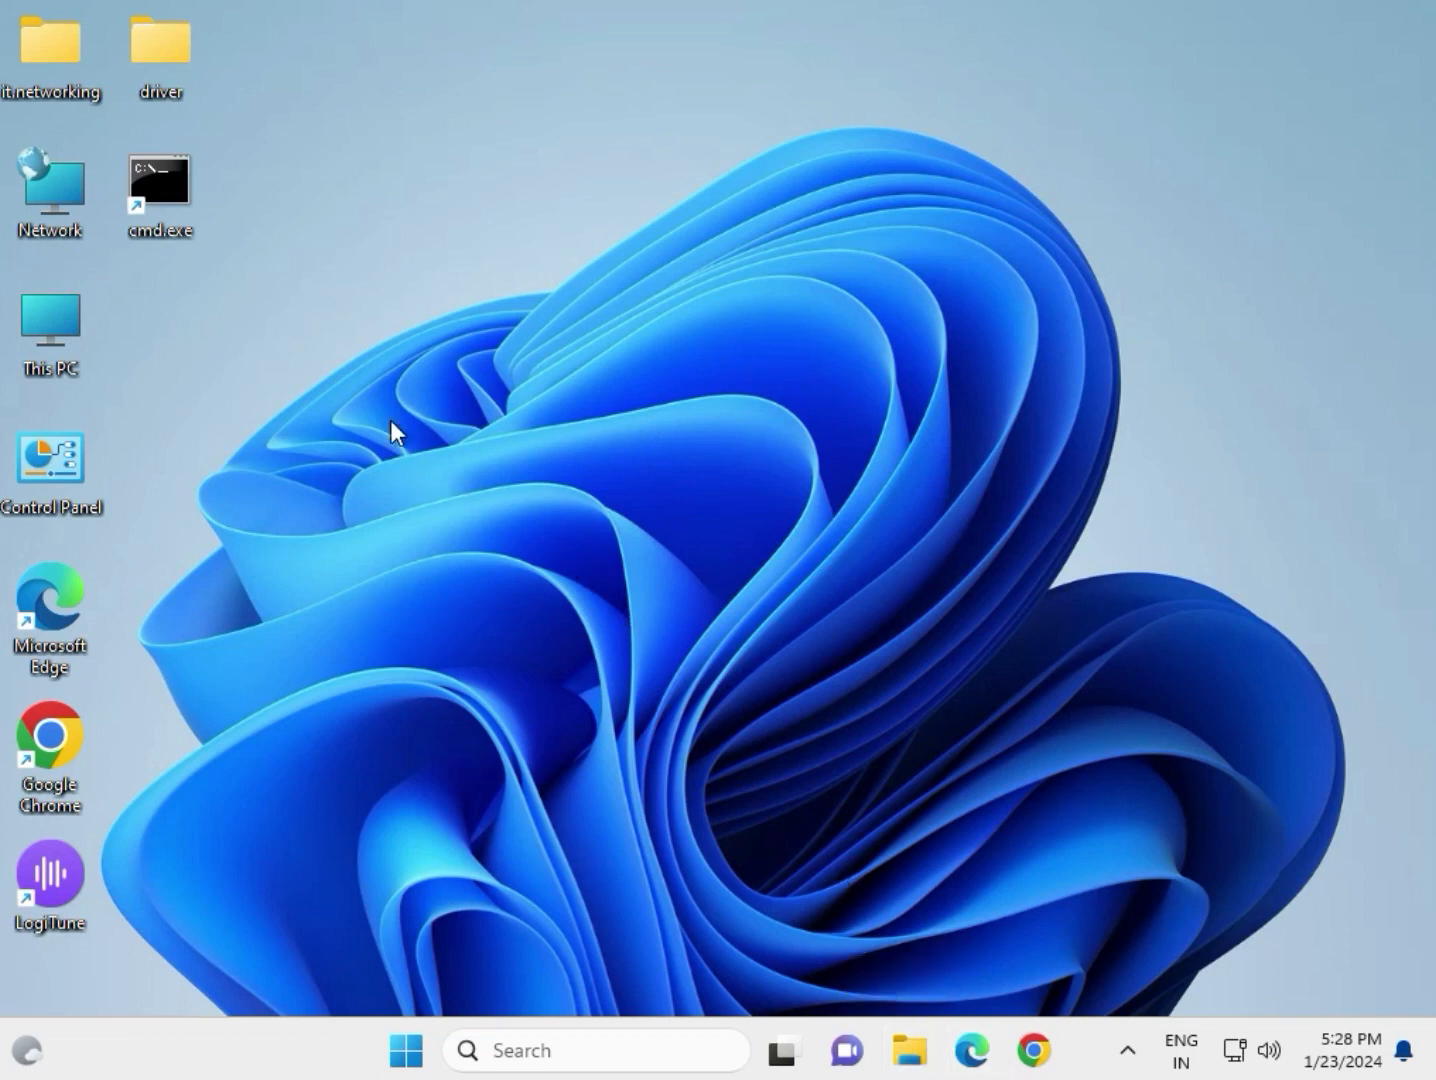
Step: Open the driver folder's Security permissions and allow Everyone Full control
click(159, 45)
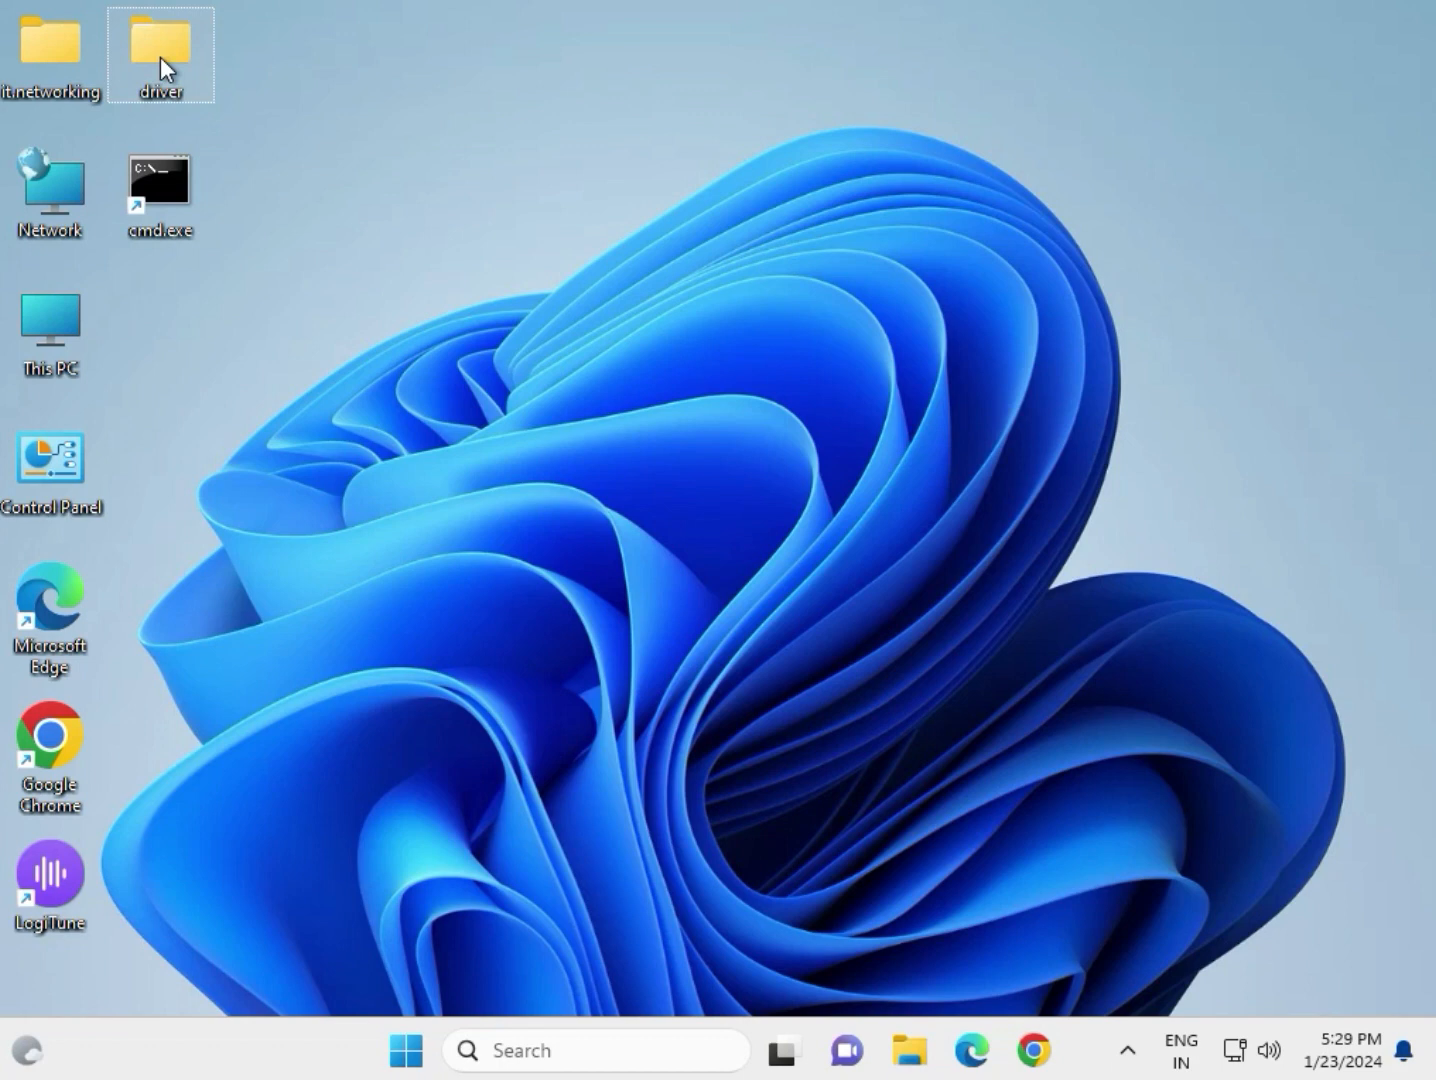
mouse_move(180, 65)
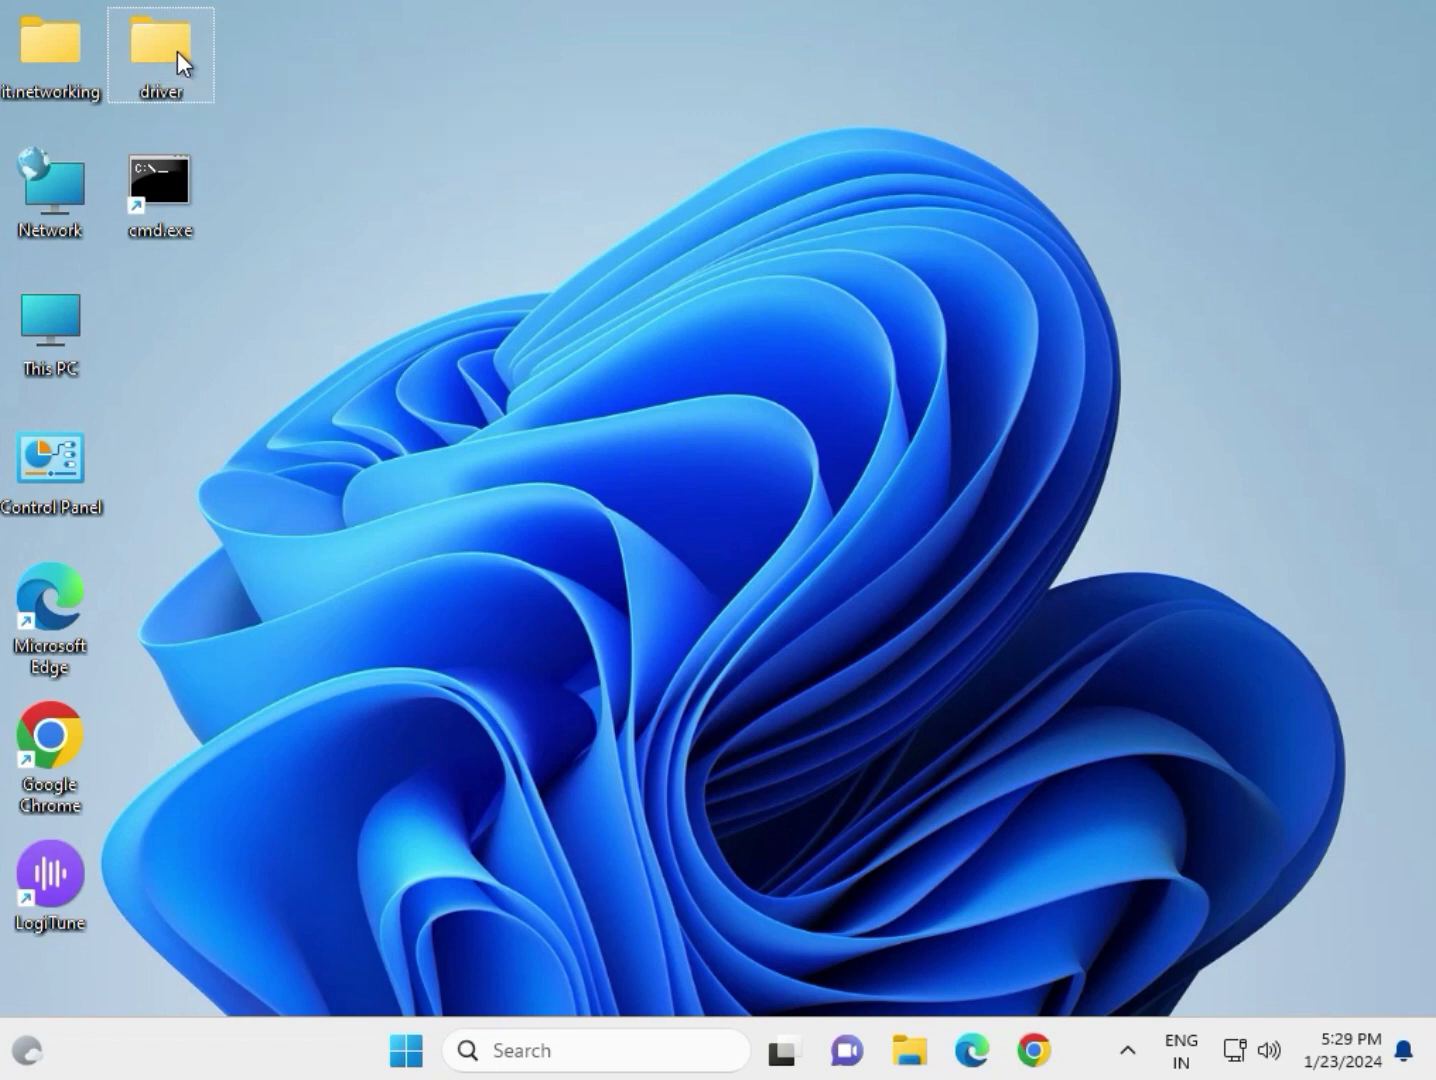
right_click(159, 47)
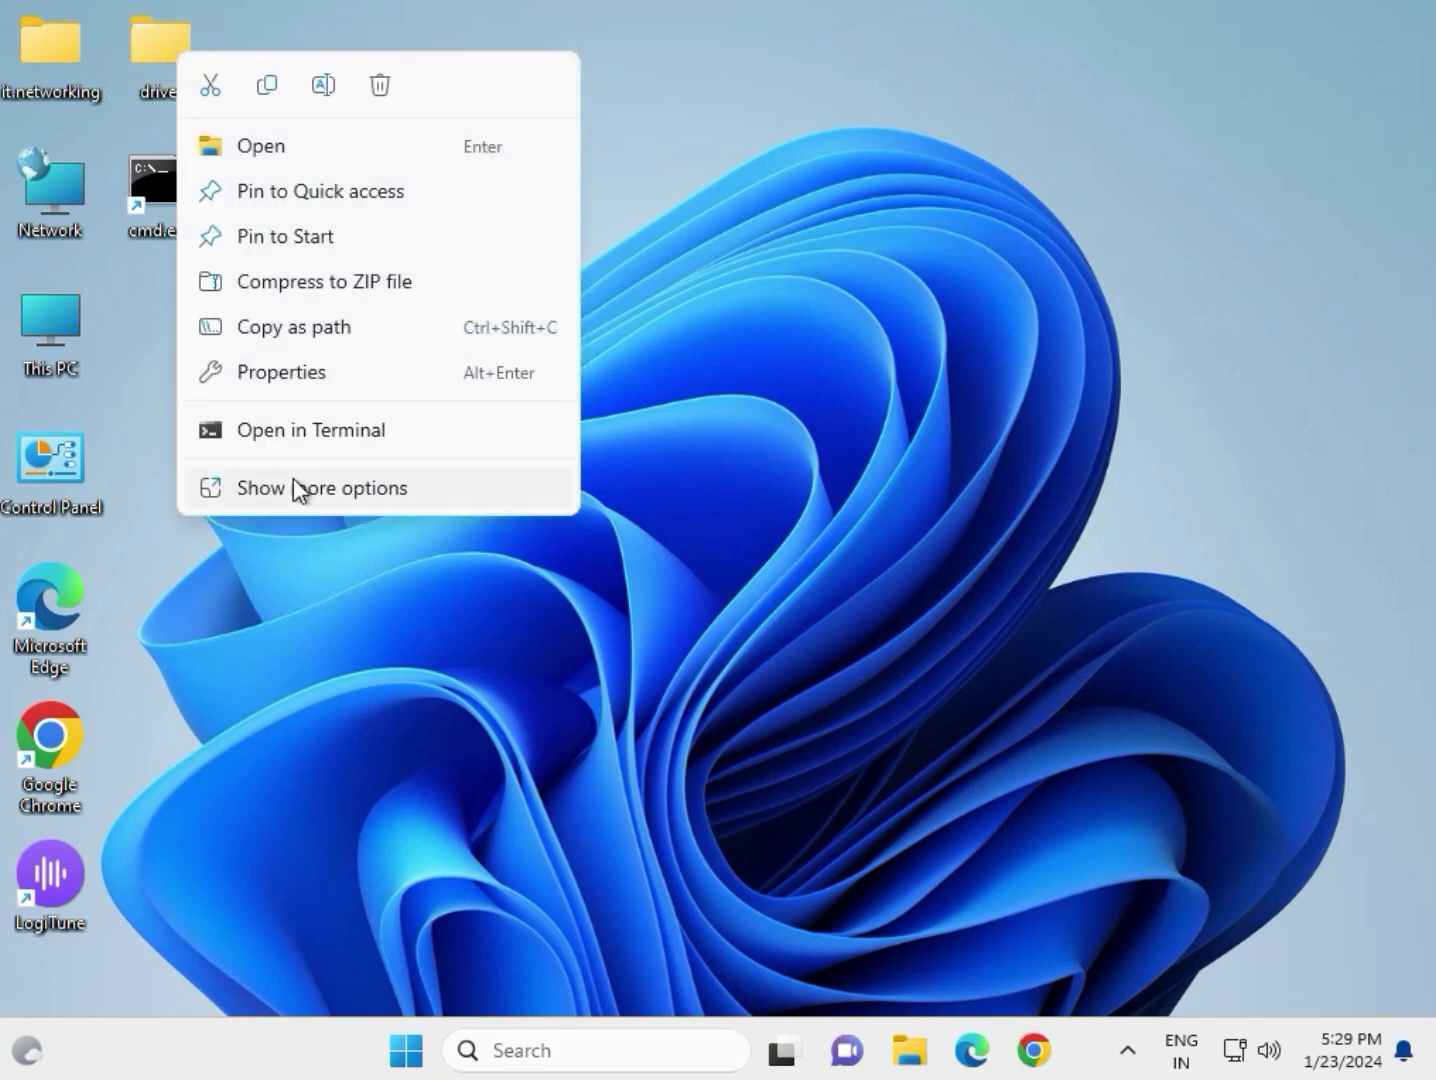
click(321, 487)
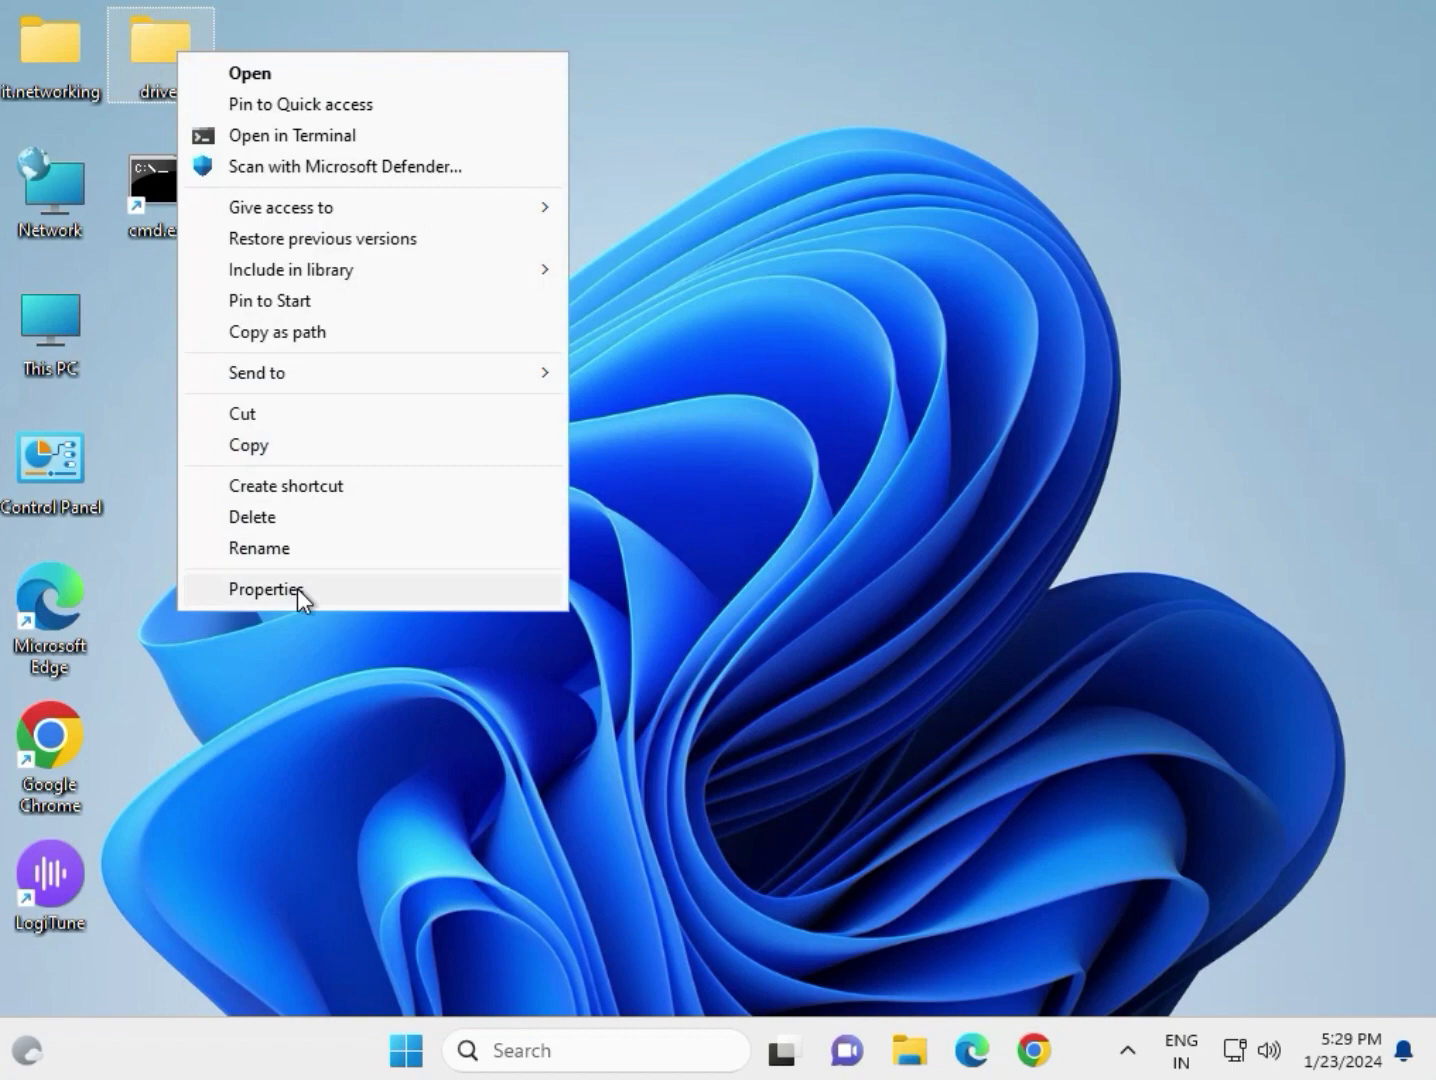
click(267, 589)
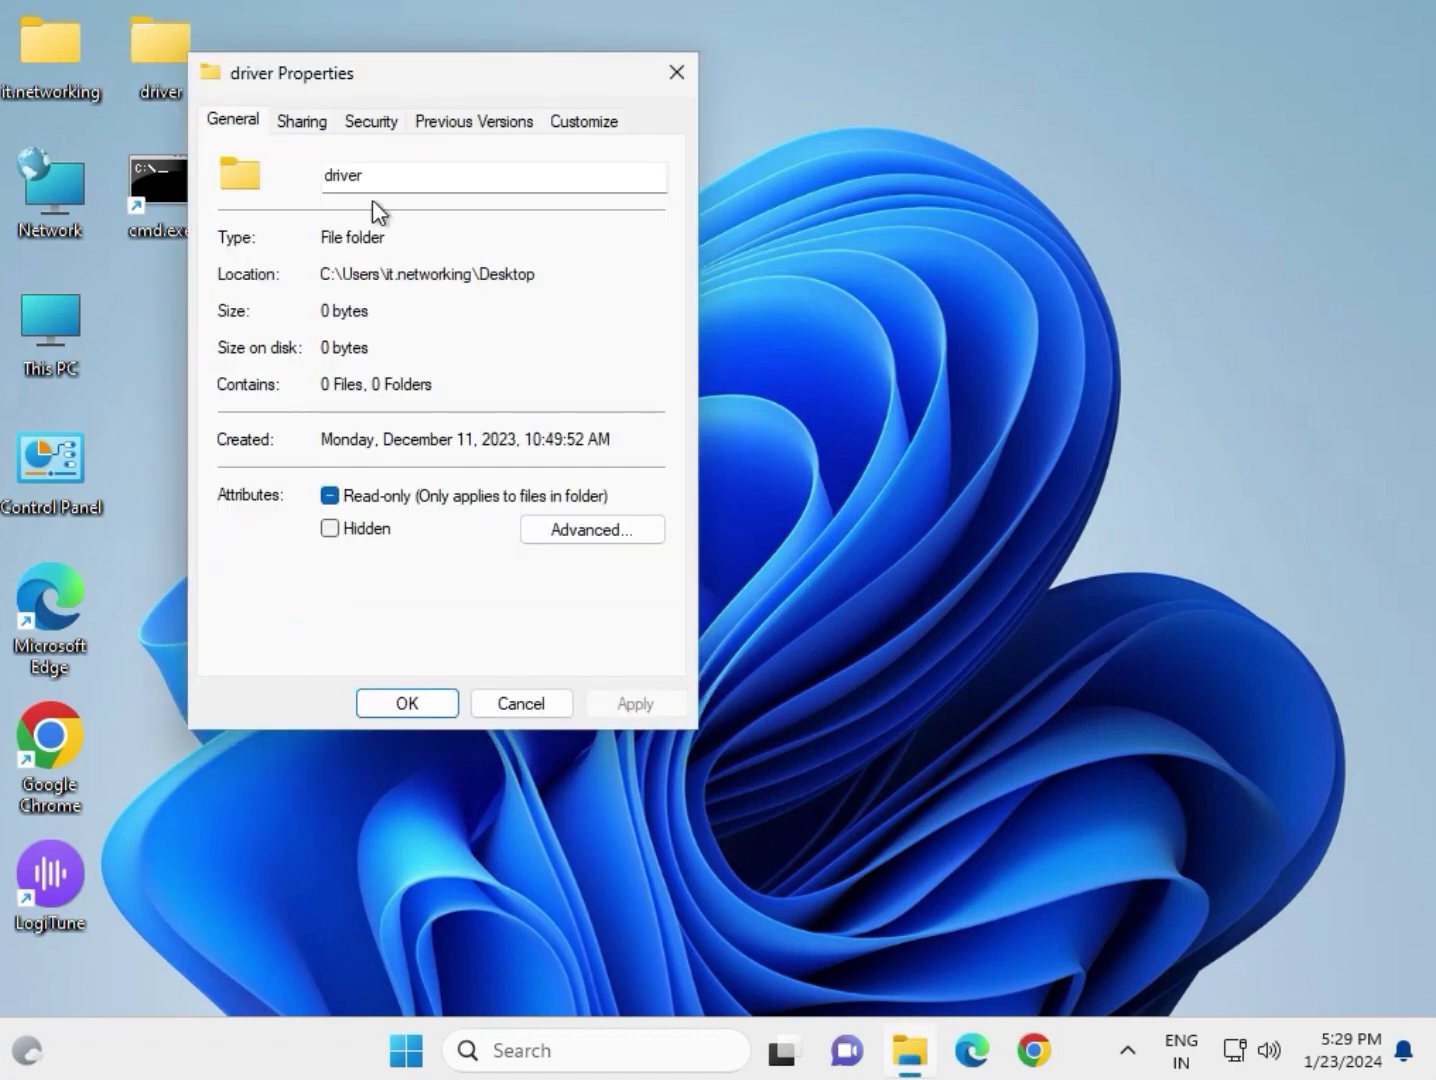
click(370, 120)
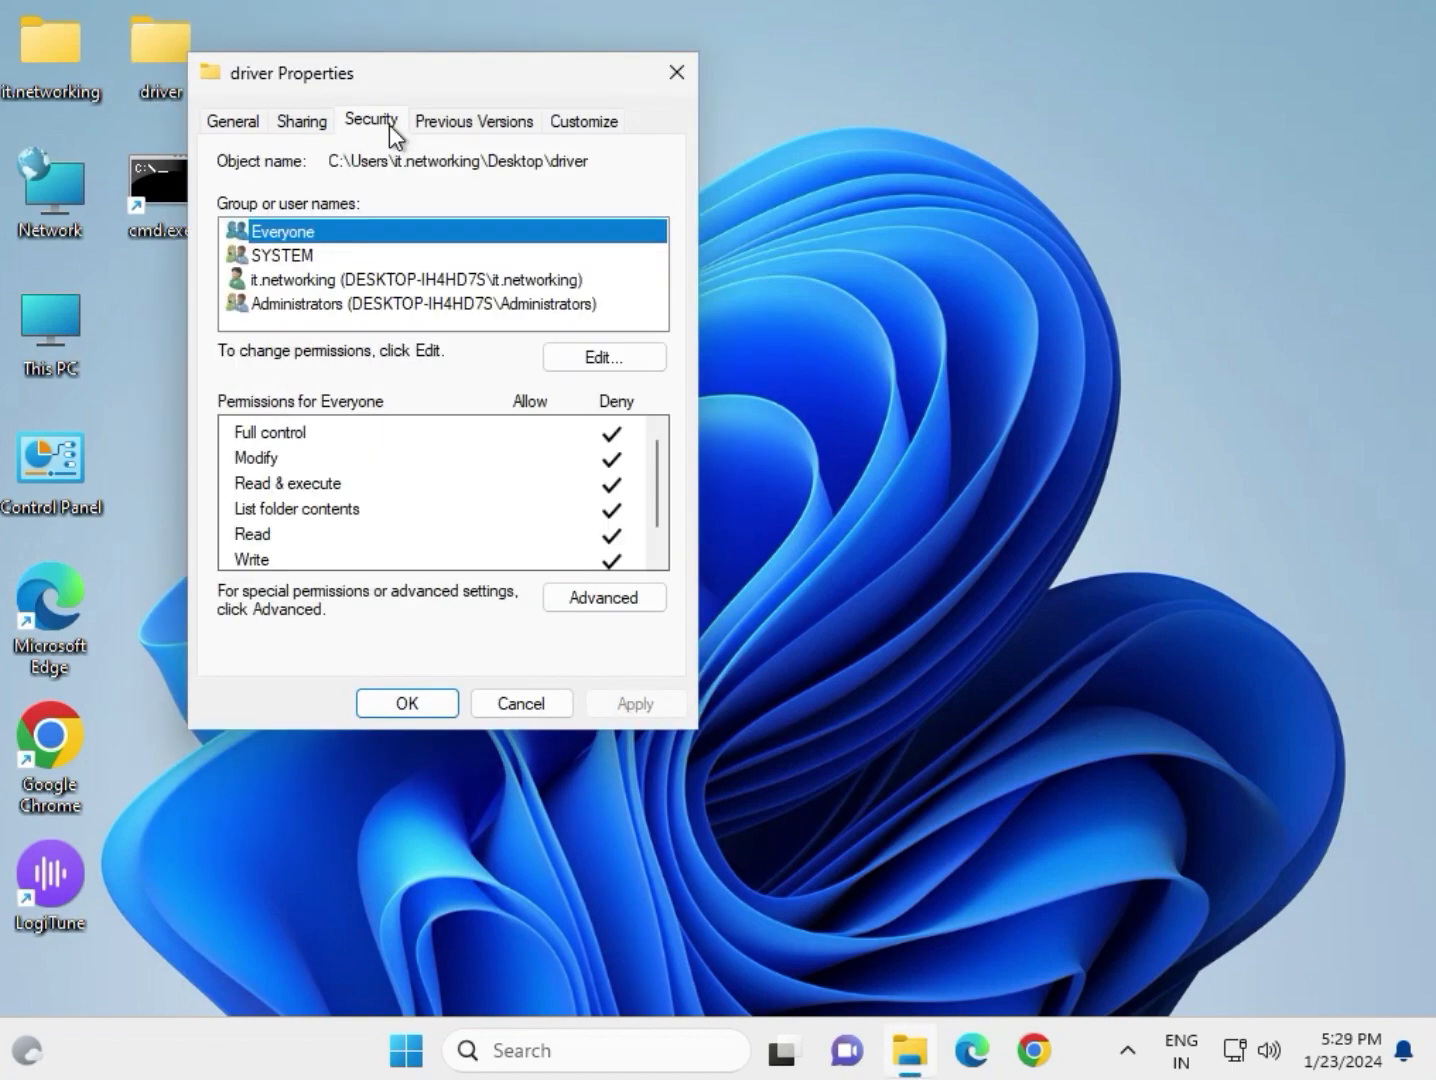
click(603, 357)
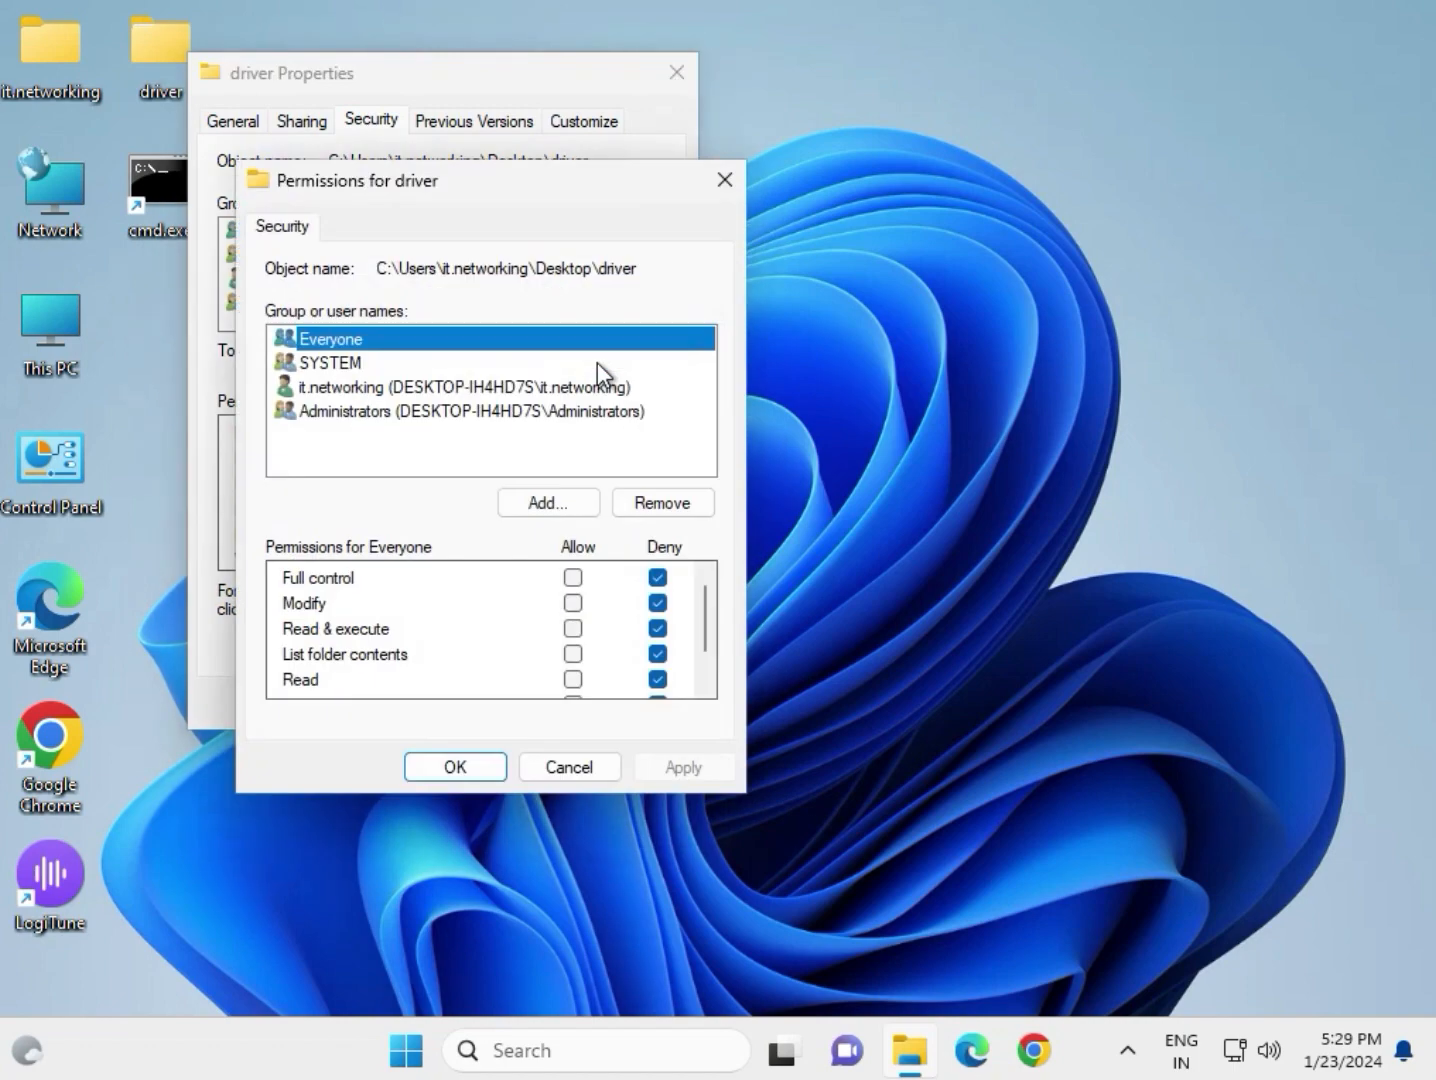
mouse_move(325, 362)
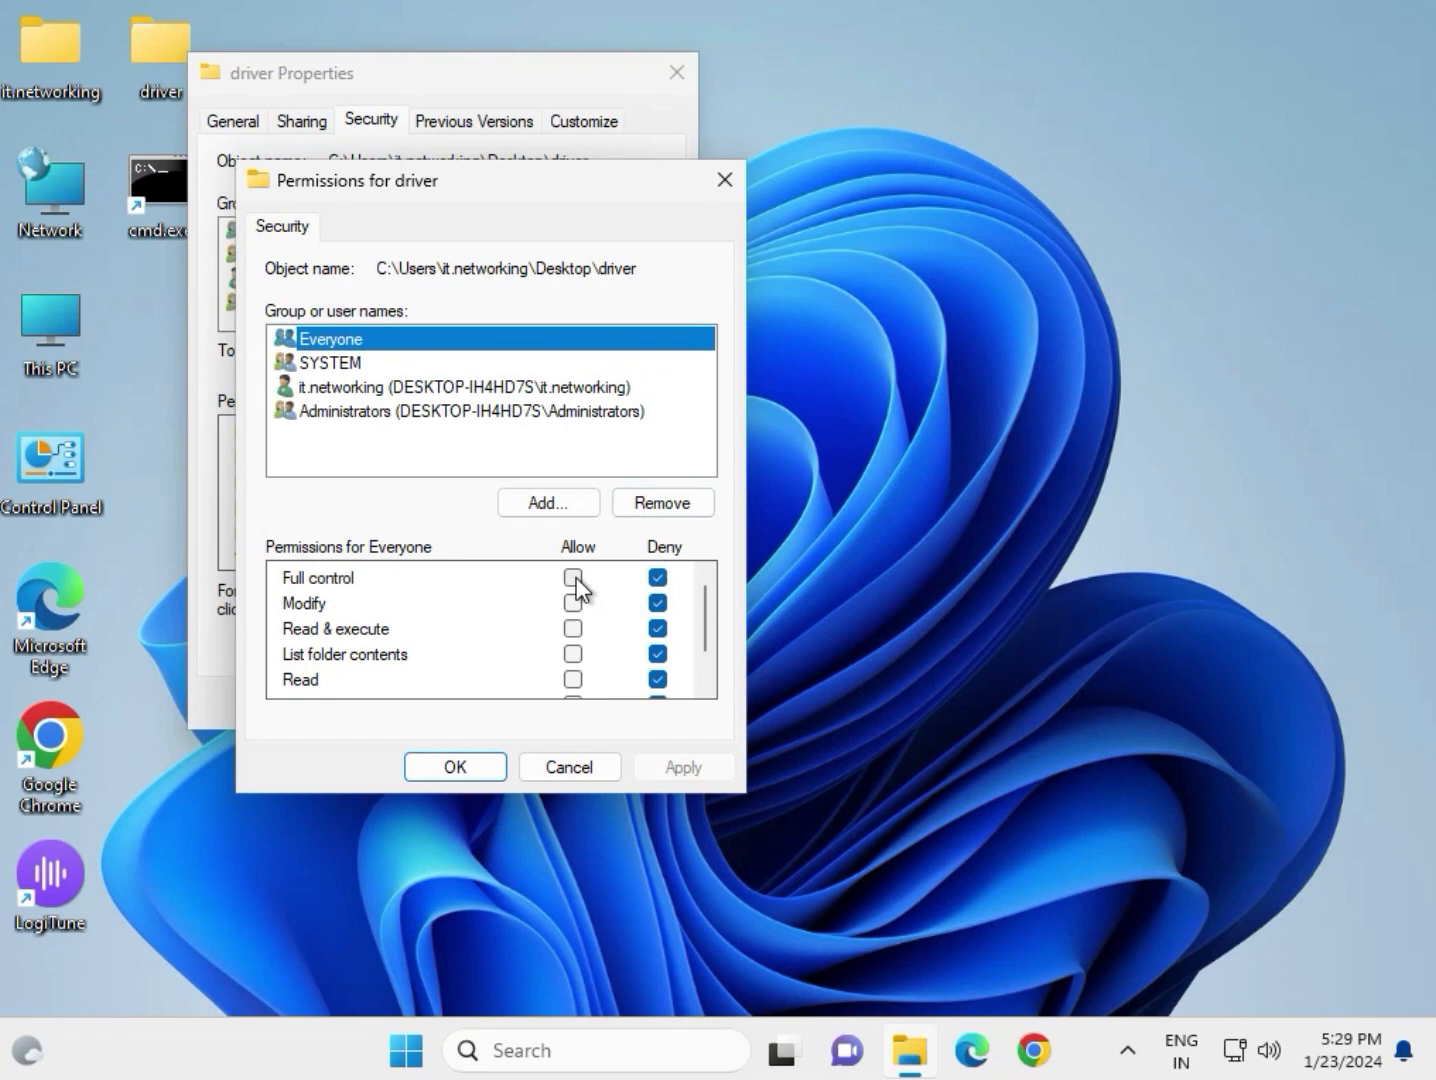
click(573, 577)
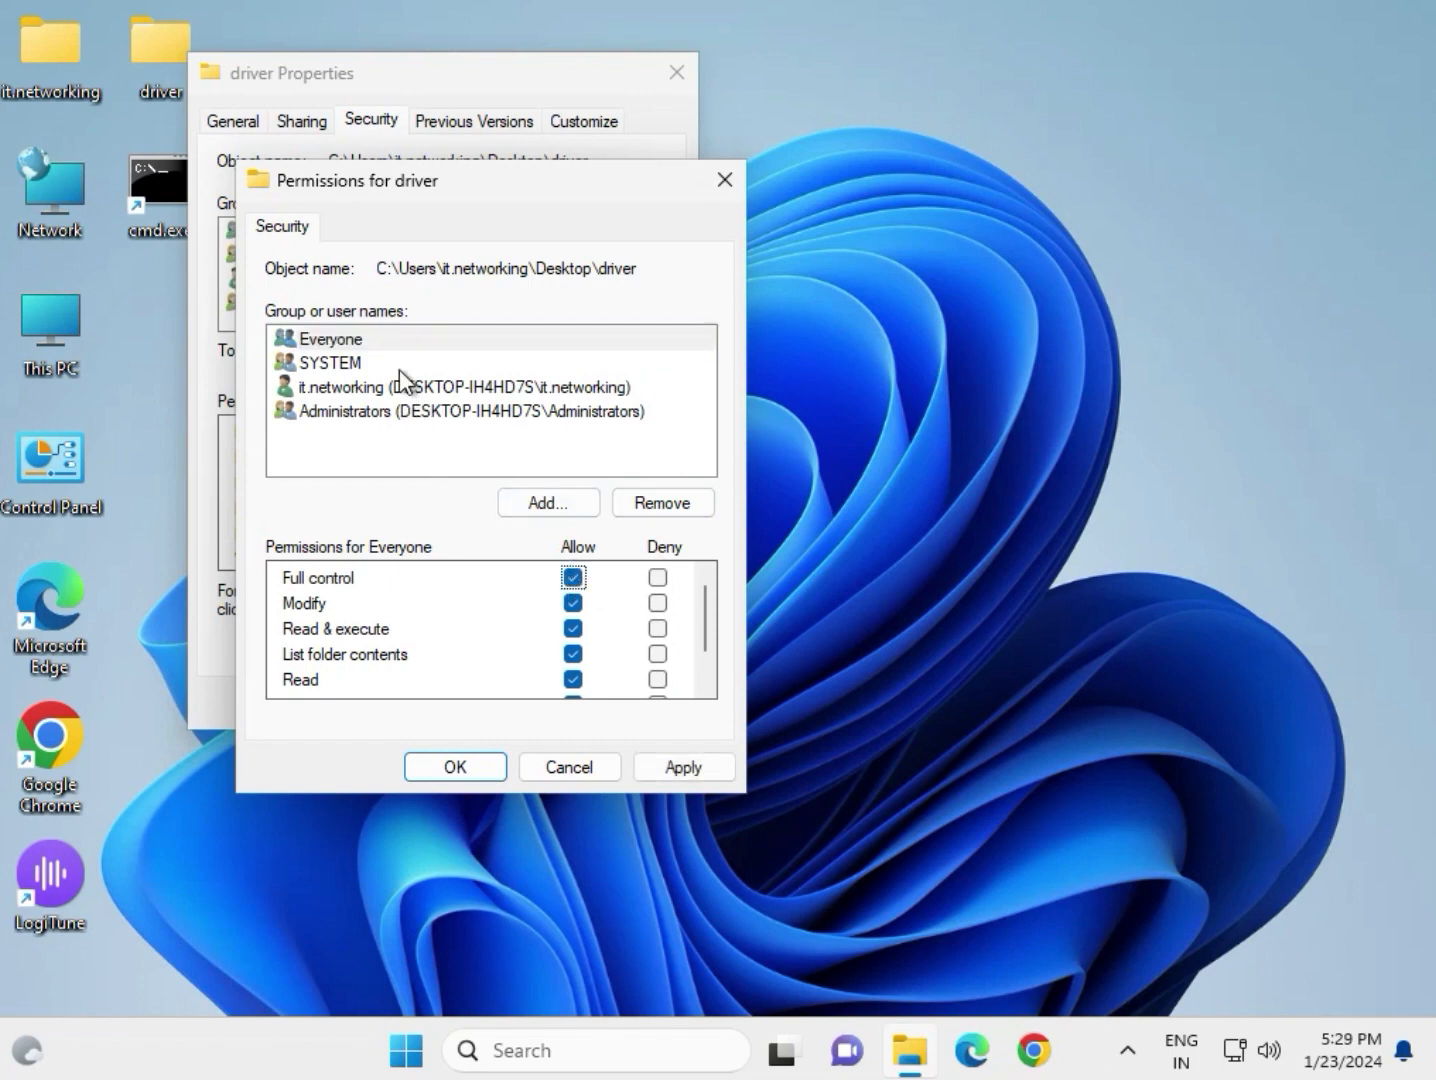
Step: Untick the denied permissions, including Write, for SYSTEM and the user account on the driver folder
click(331, 362)
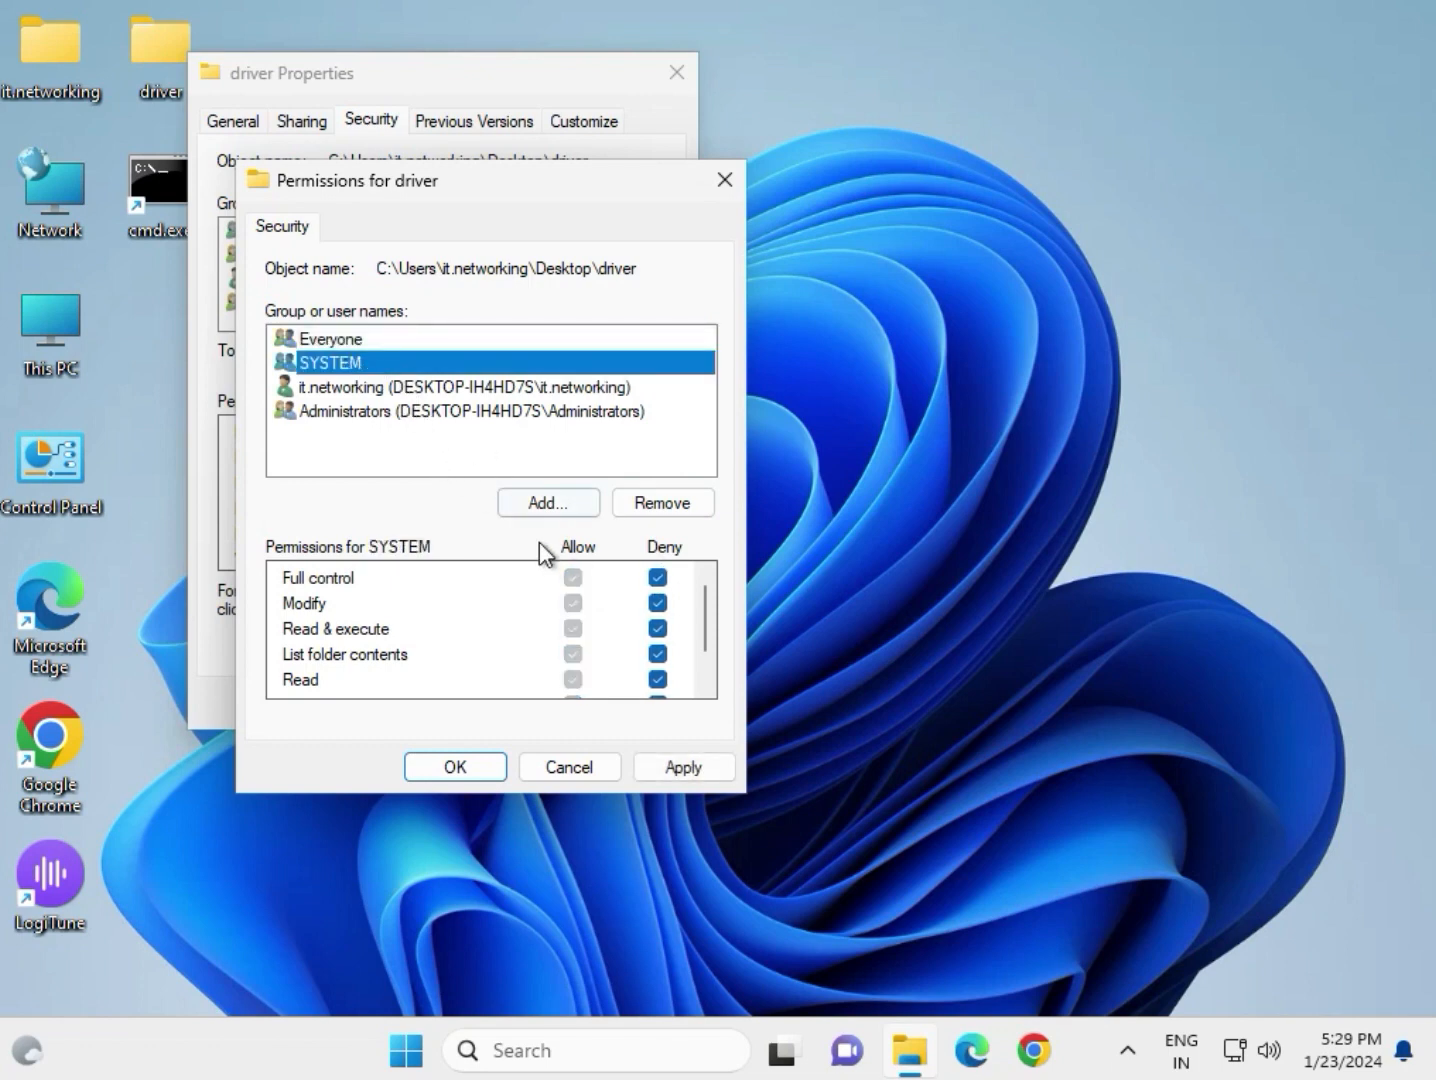
click(657, 577)
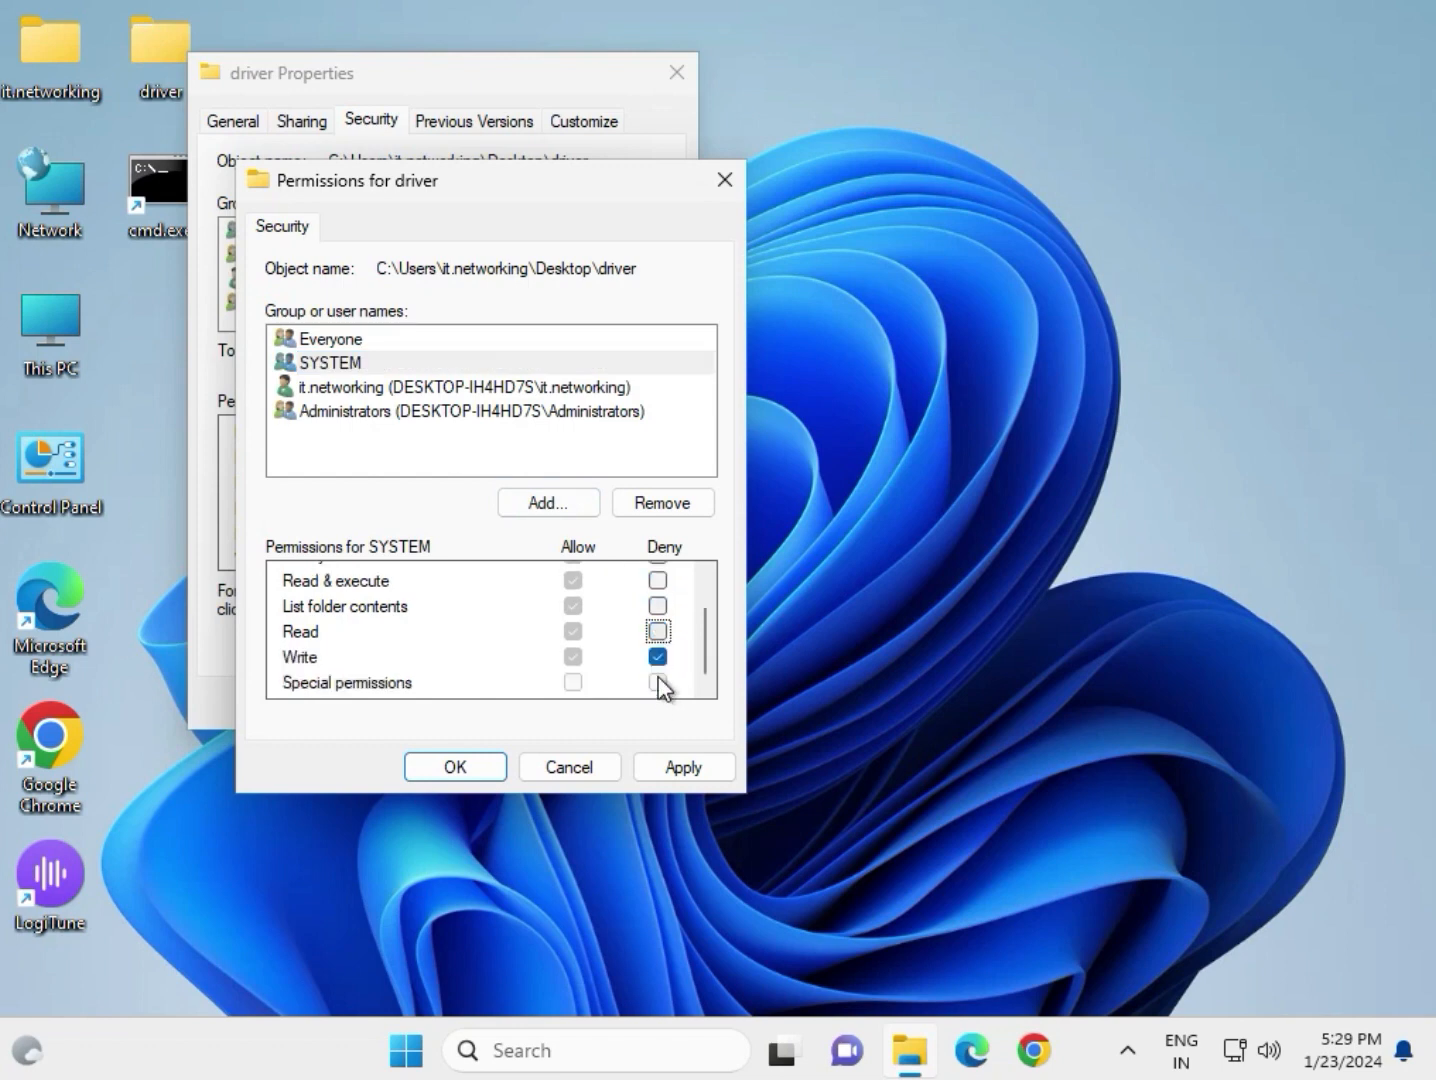
click(658, 656)
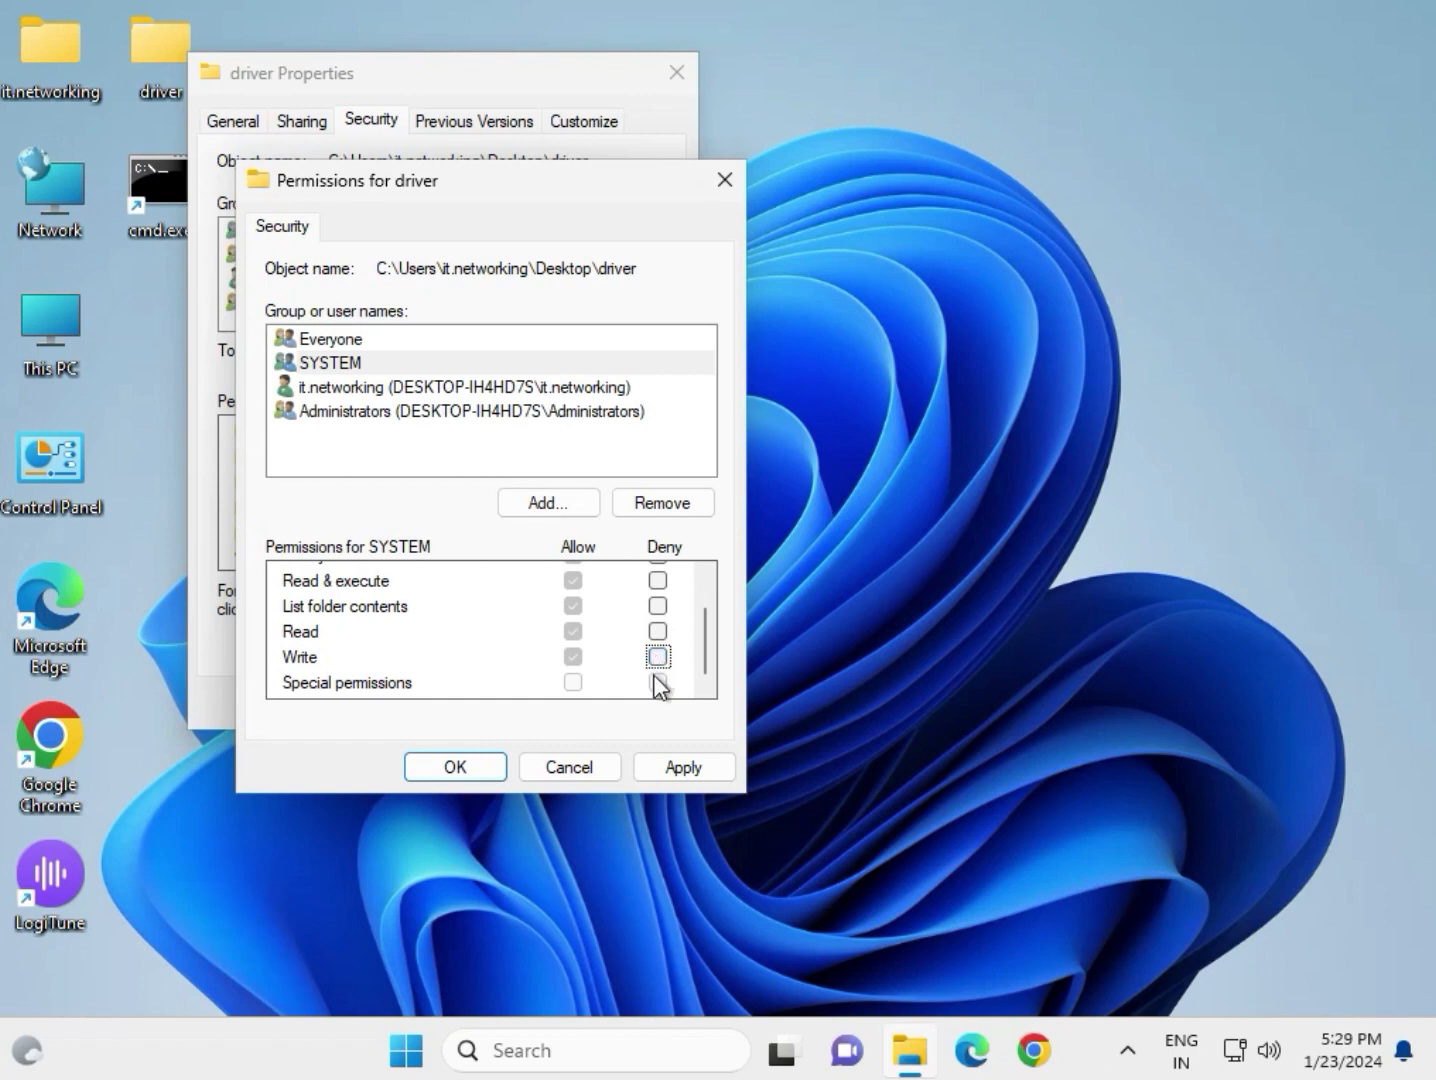
click(454, 387)
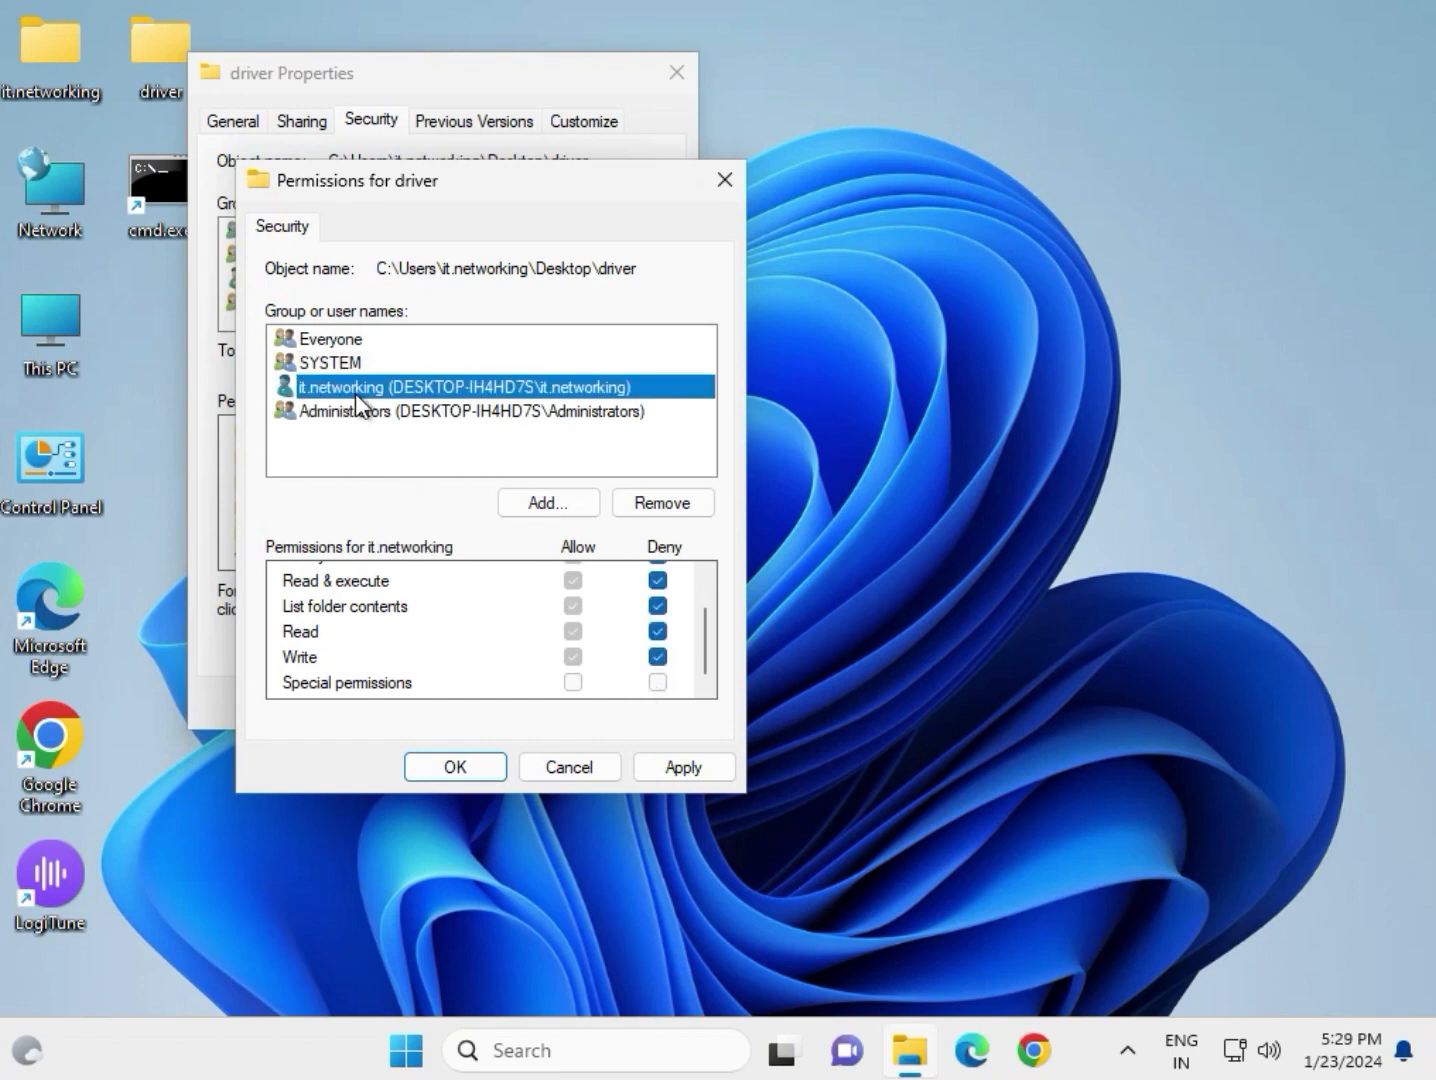
click(657, 631)
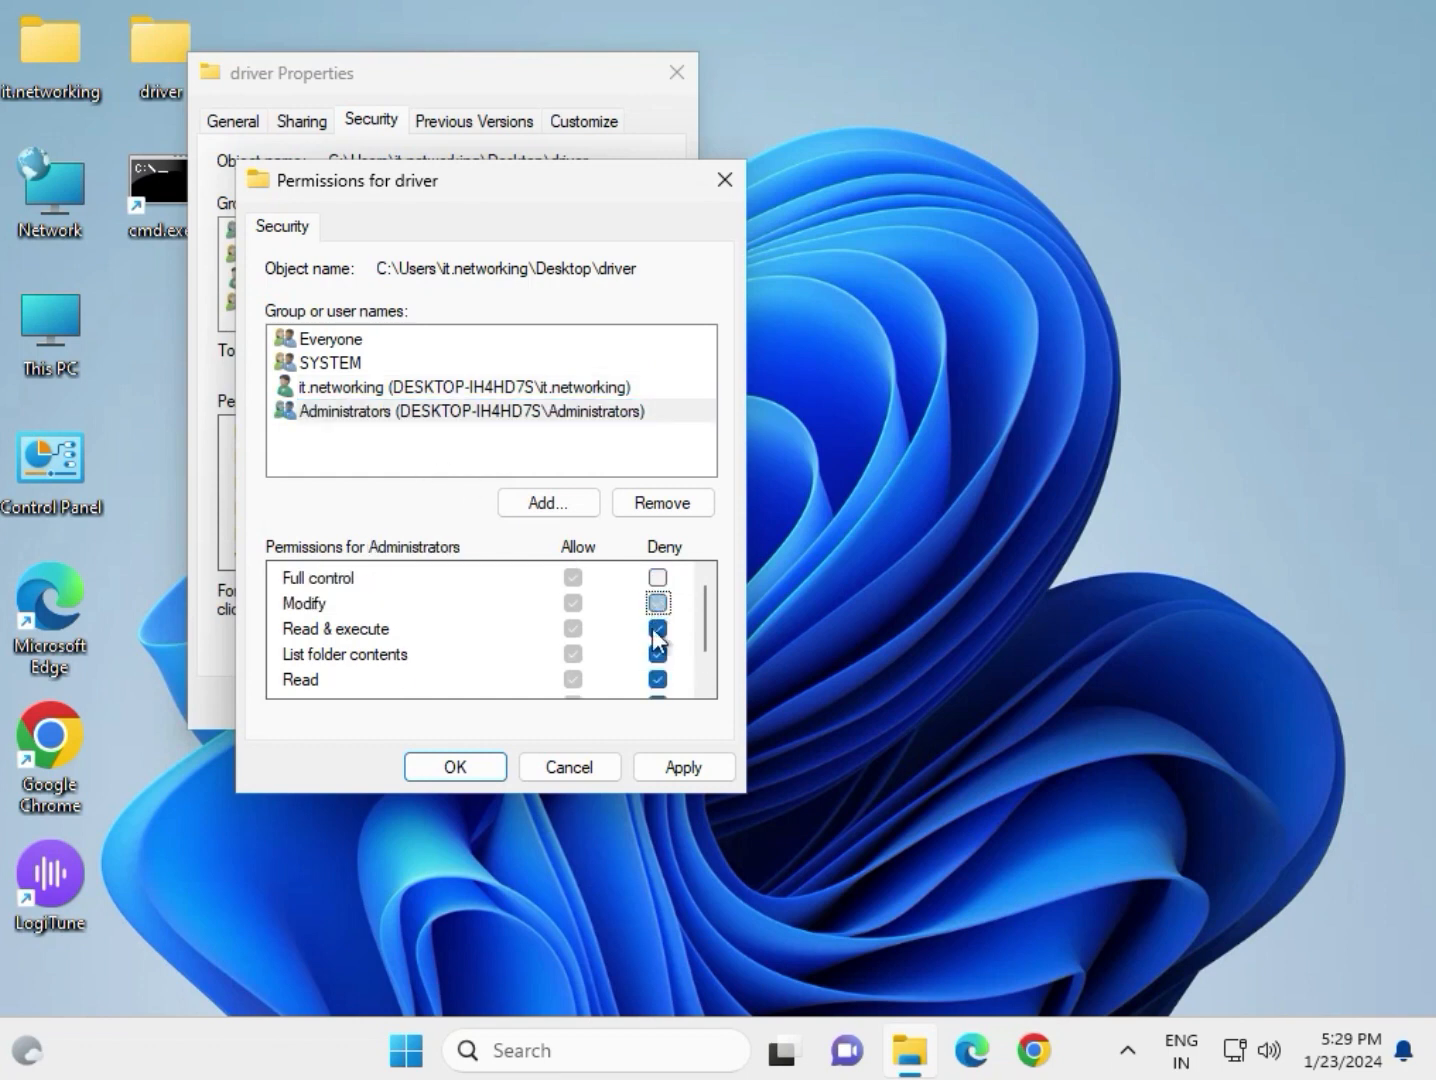
scroll(down, 3)
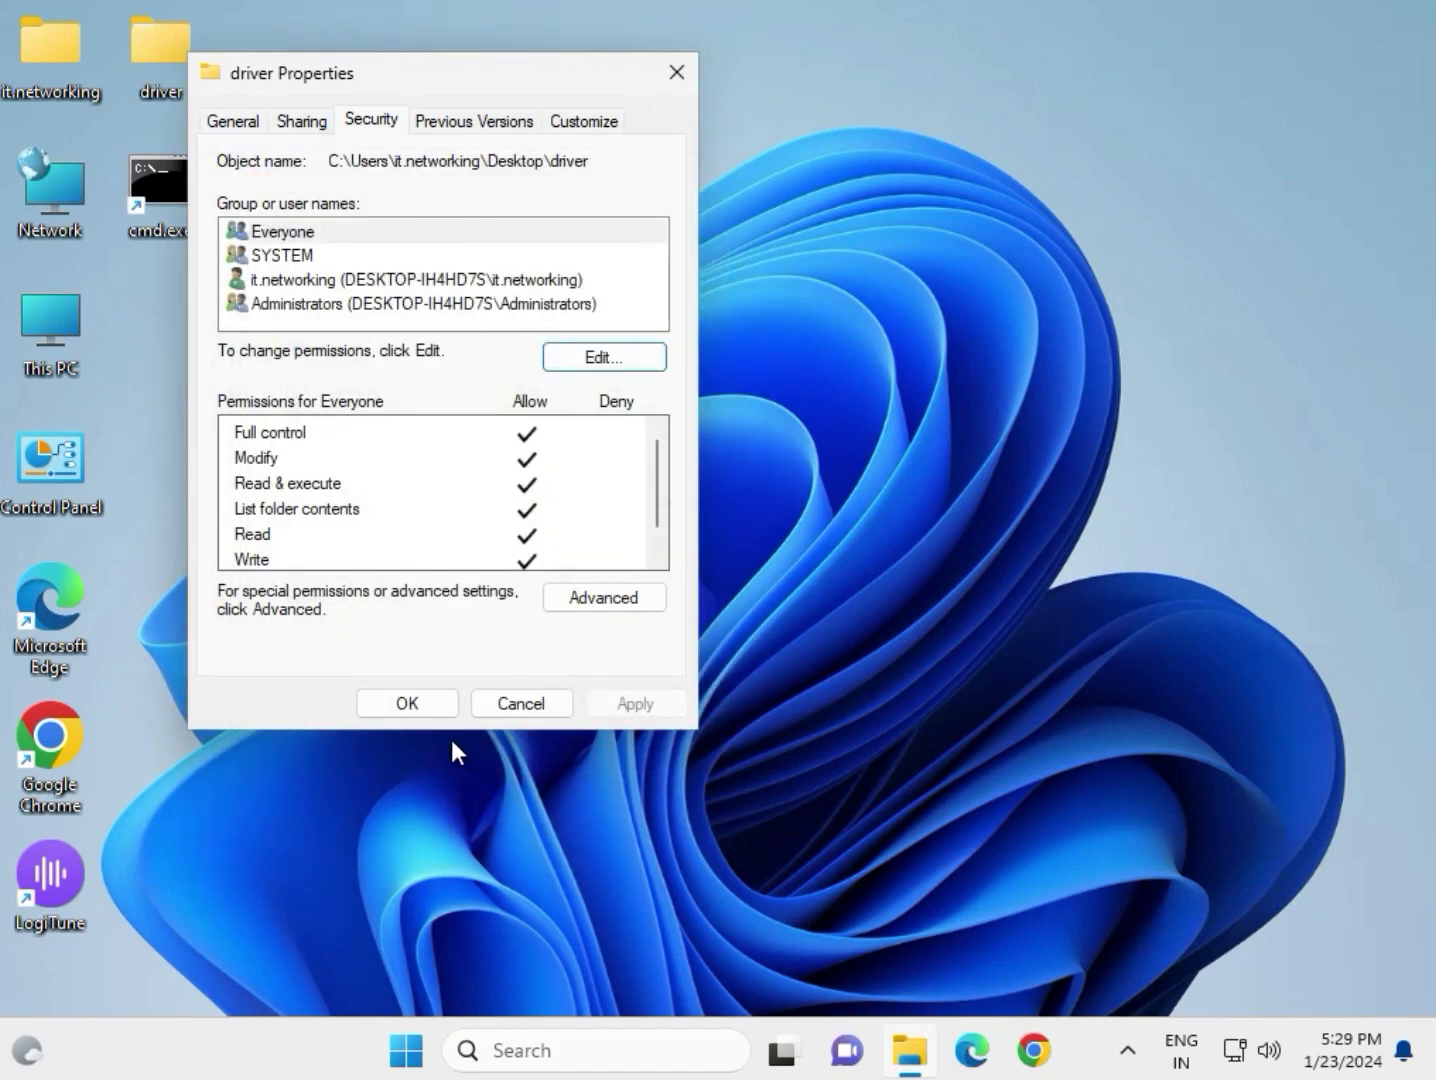
Step: Close the driver folder properties keeping the changes, and start a Windows search
click(406, 703)
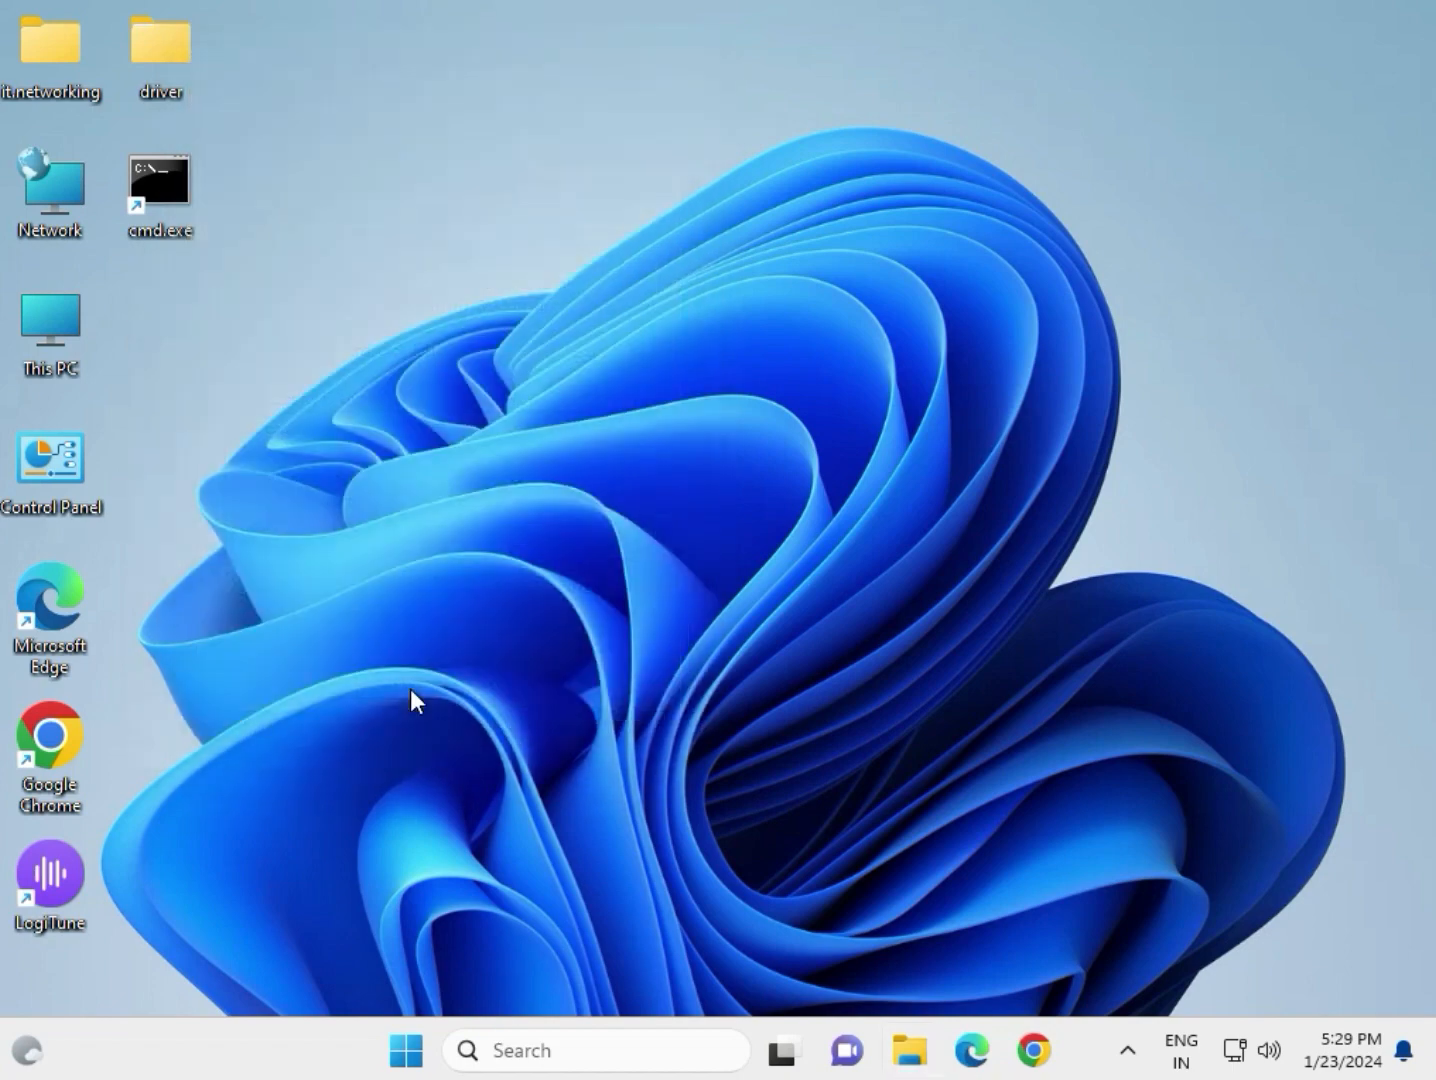
mouse_move(1090, 1076)
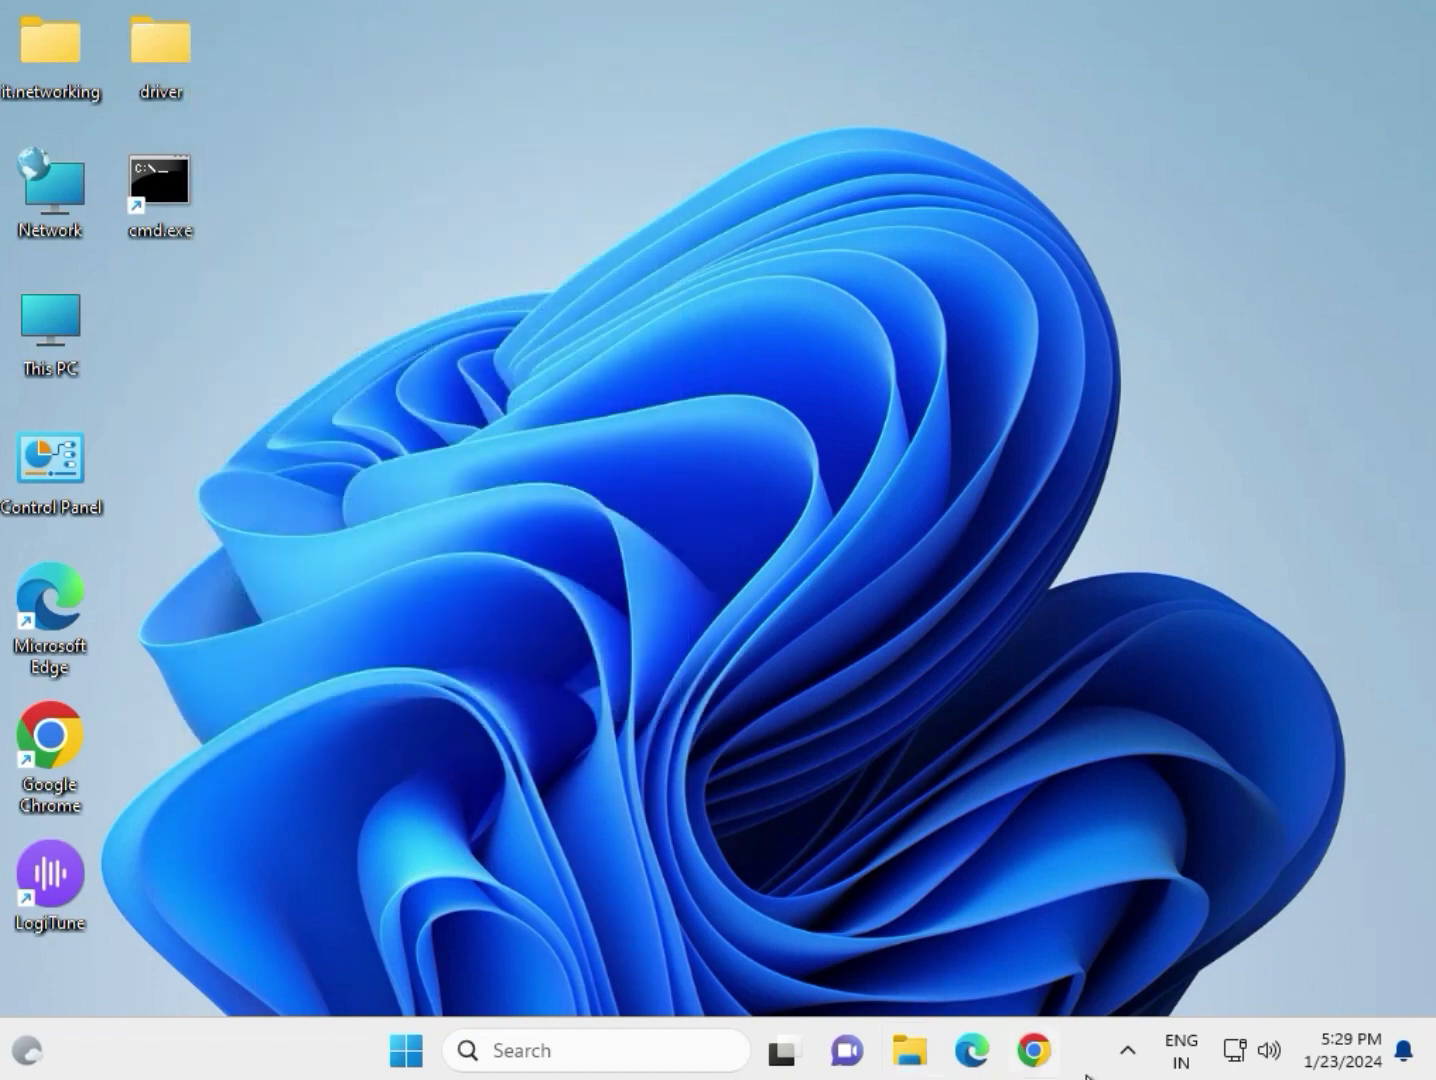
mouse_move(970, 853)
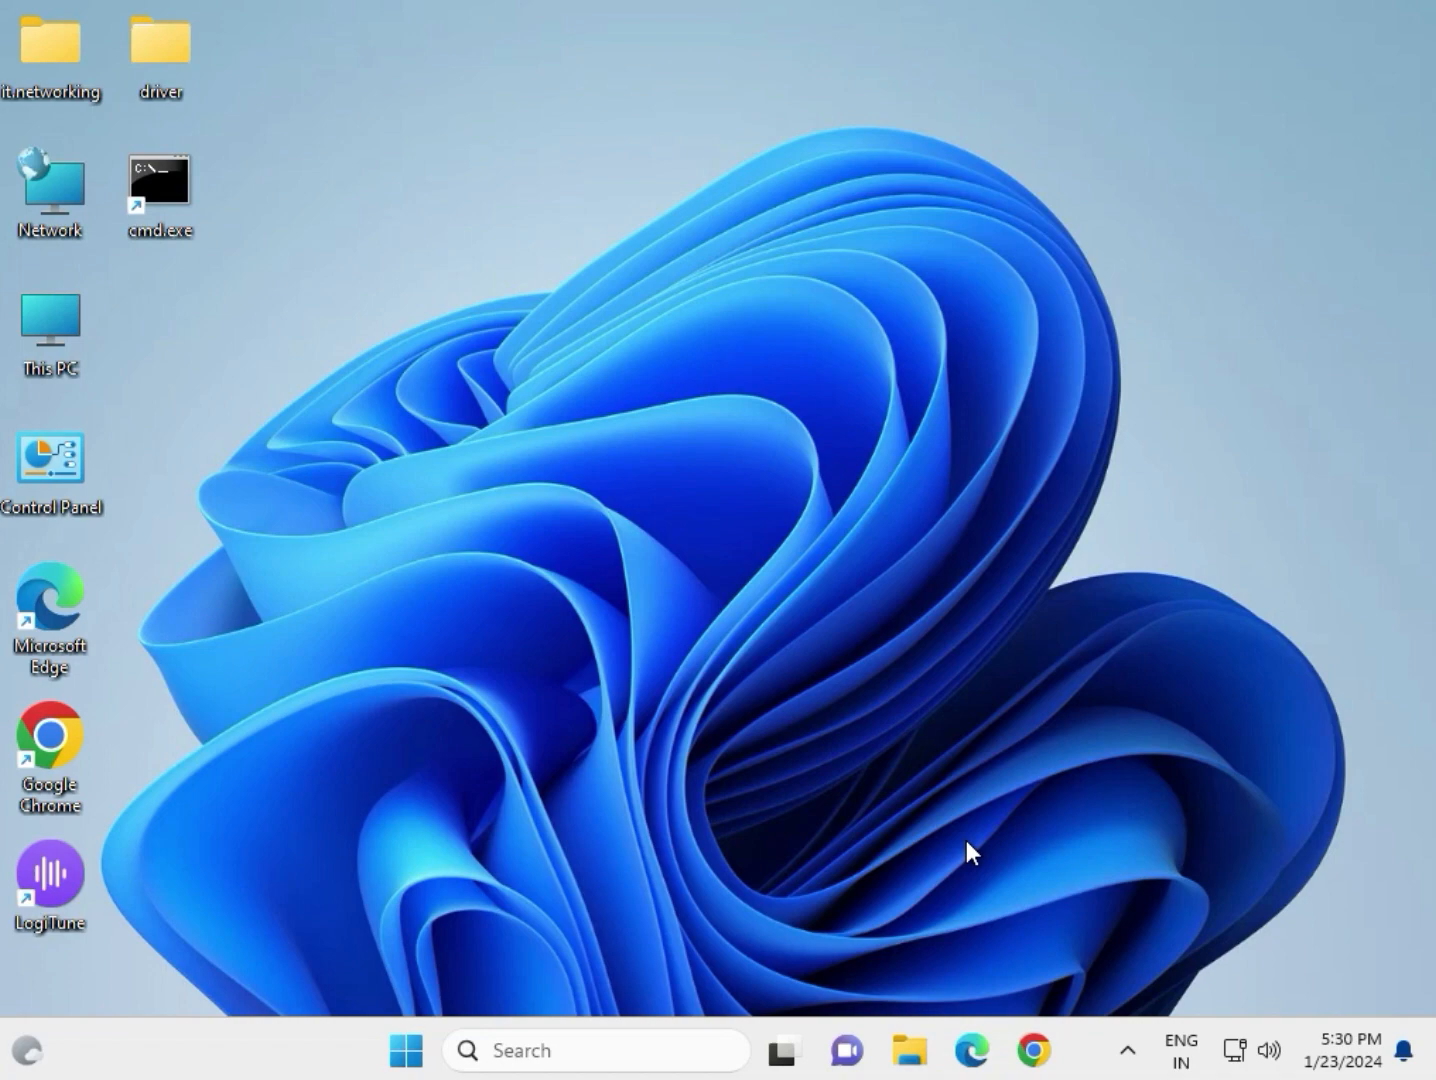
mouse_move(310, 1070)
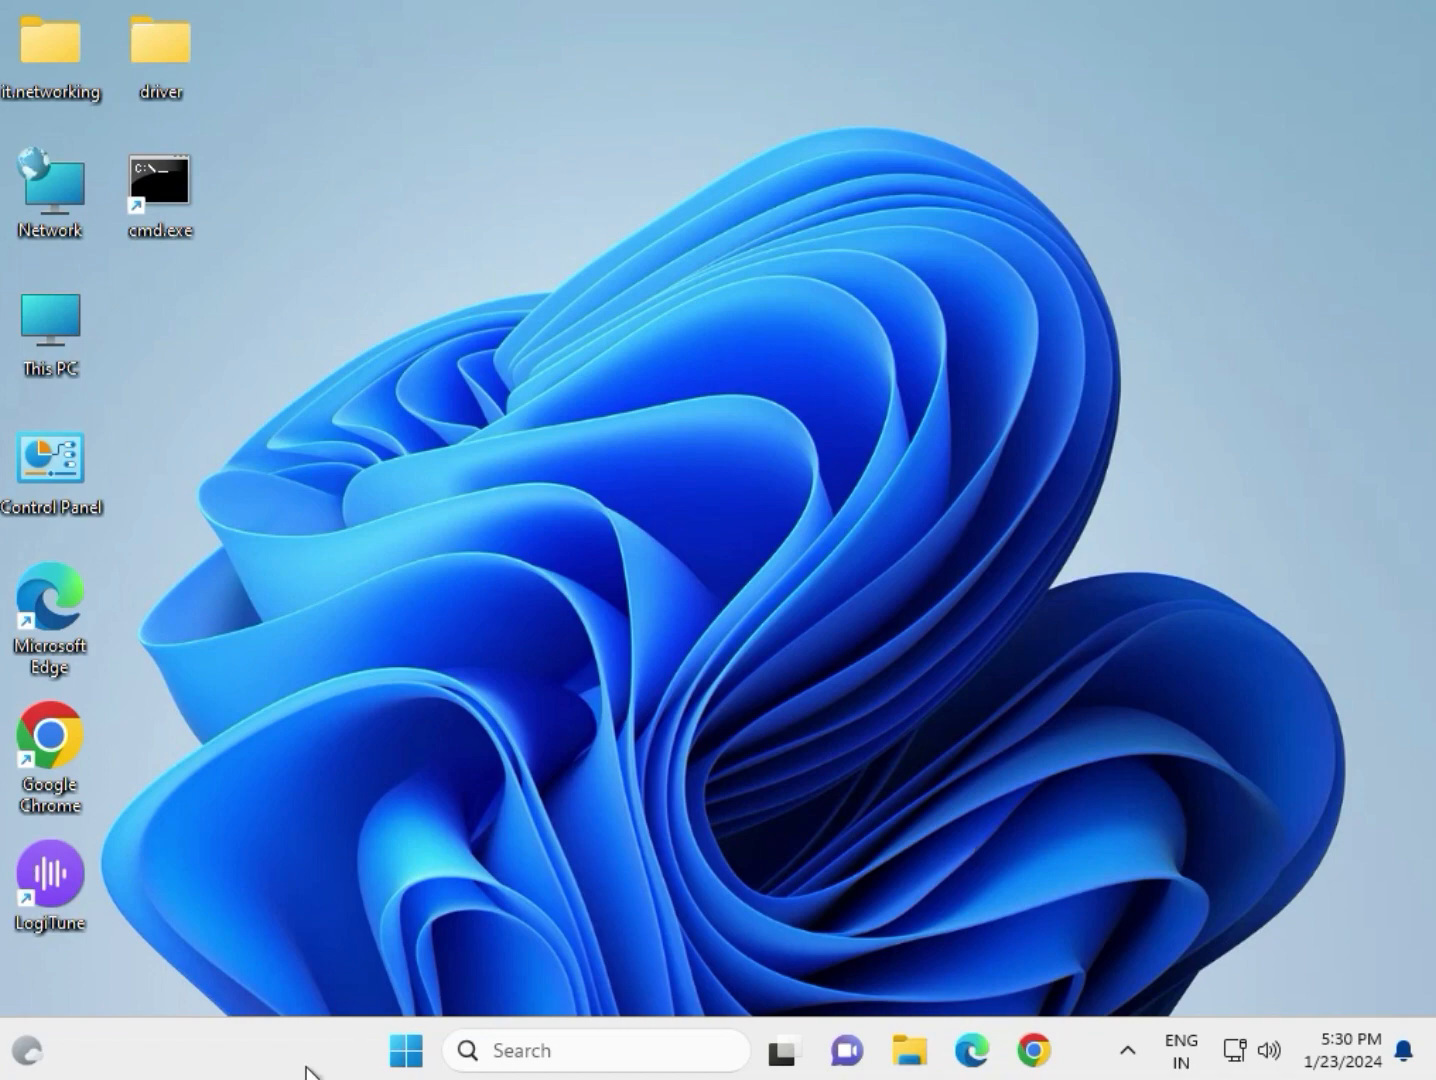
click(404, 1050)
text(cmd)
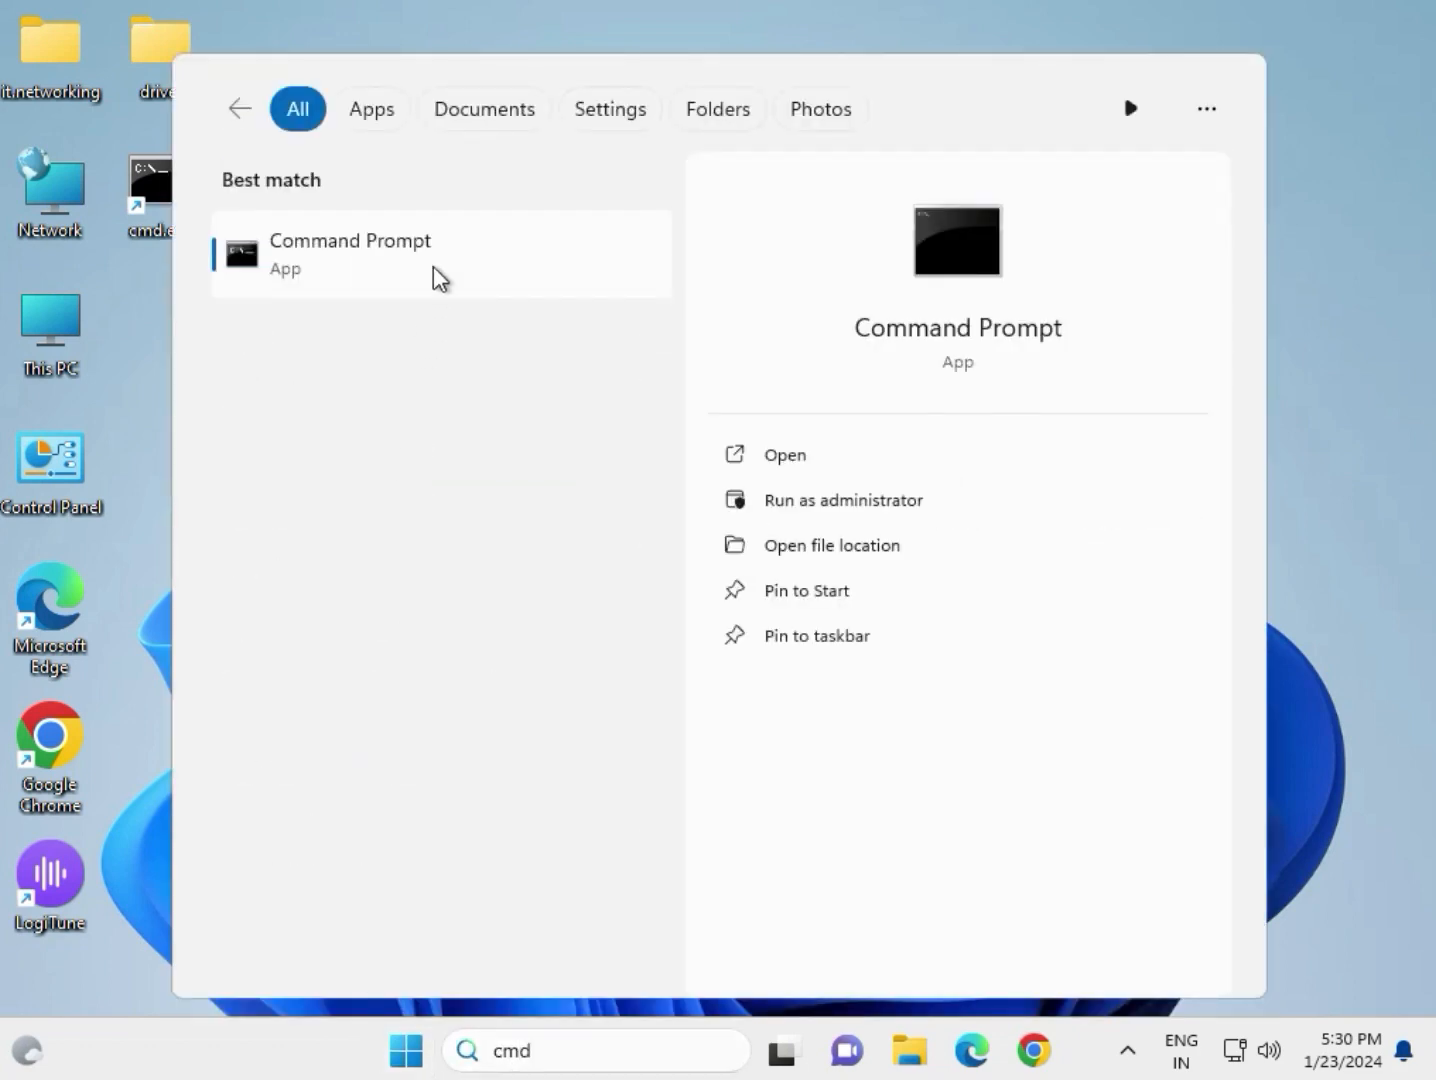
mouse_move(500, 320)
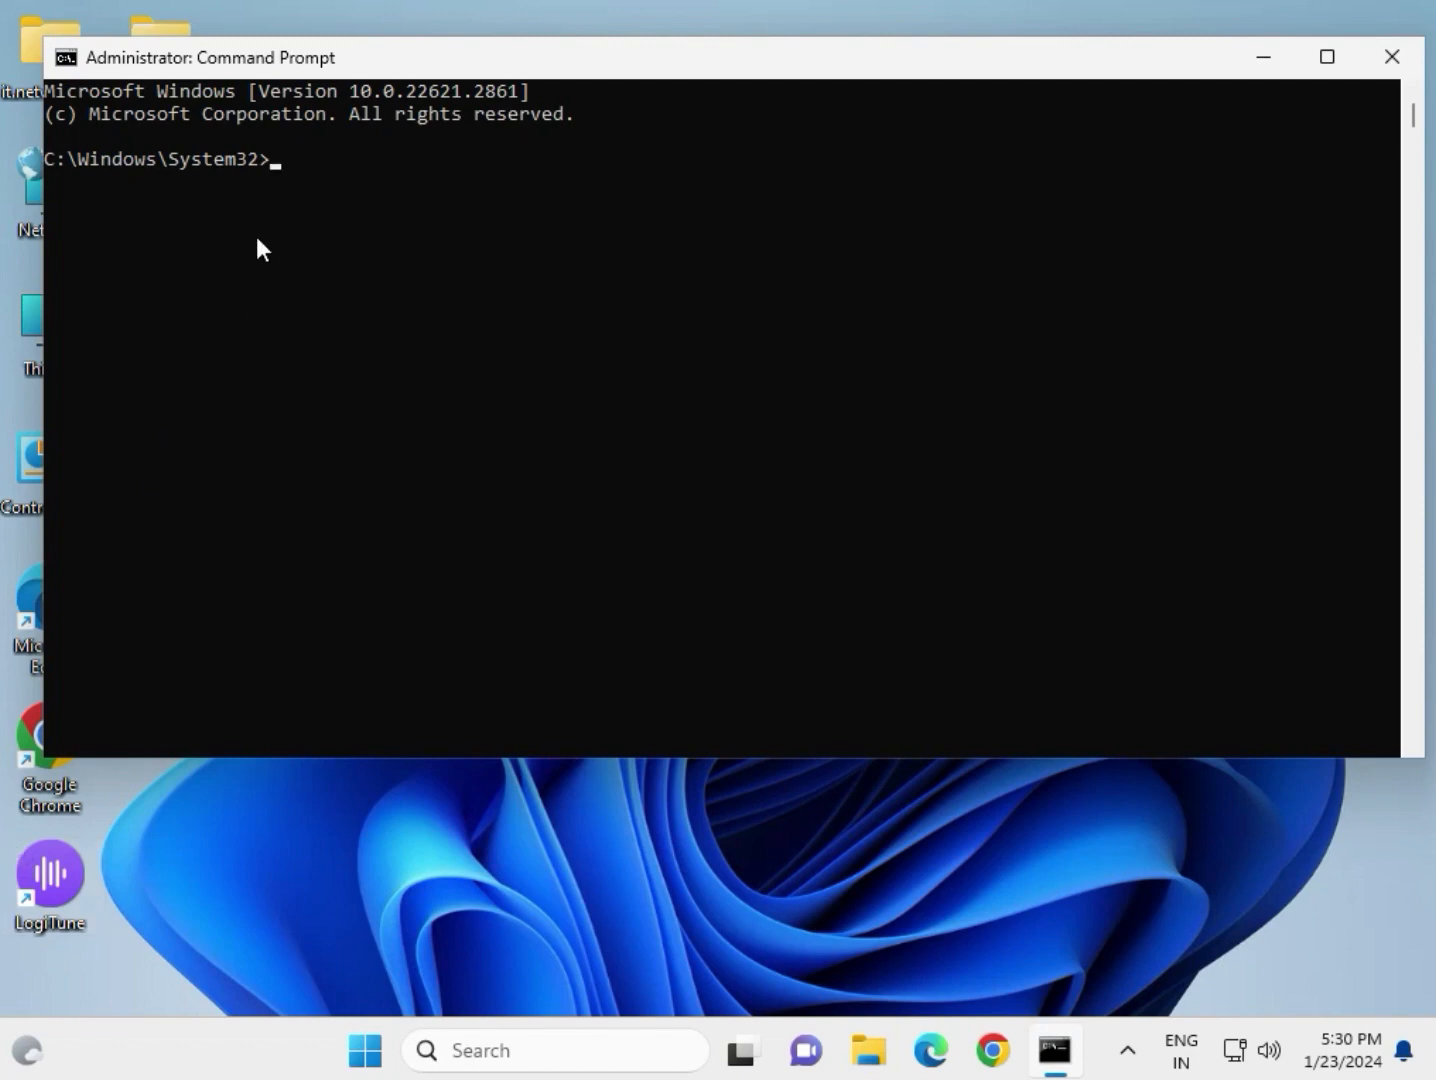
Step: Enter 'net user administrator /active:yes' to enable the built-in Administrator account
text(net user adm)
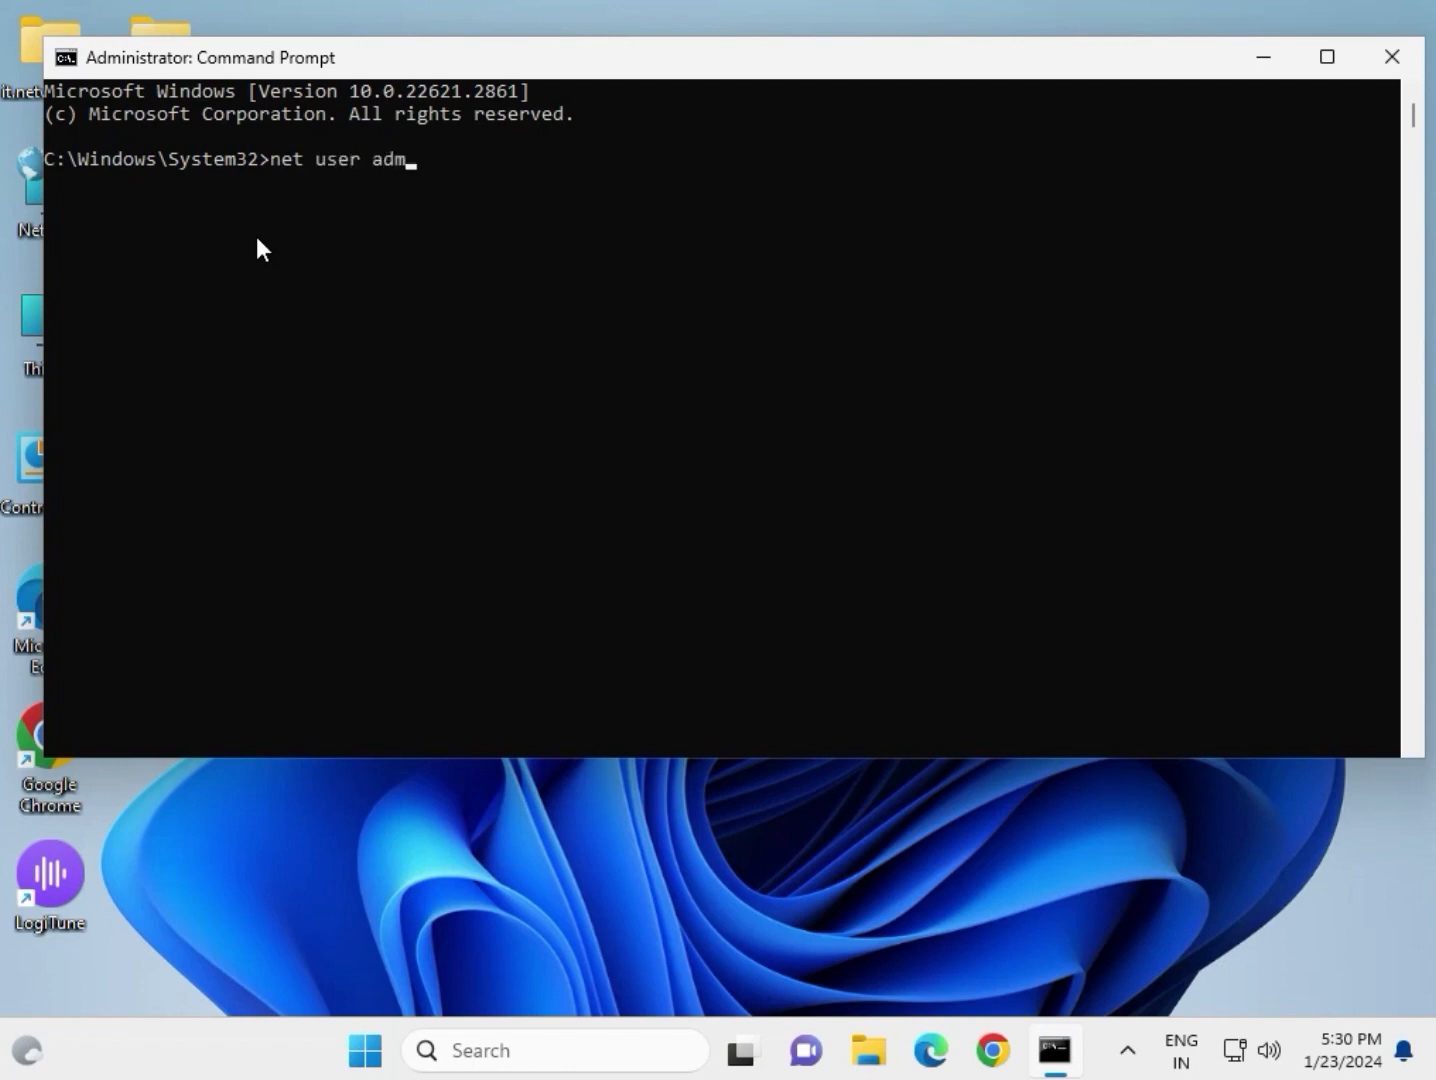
text(inistrat)
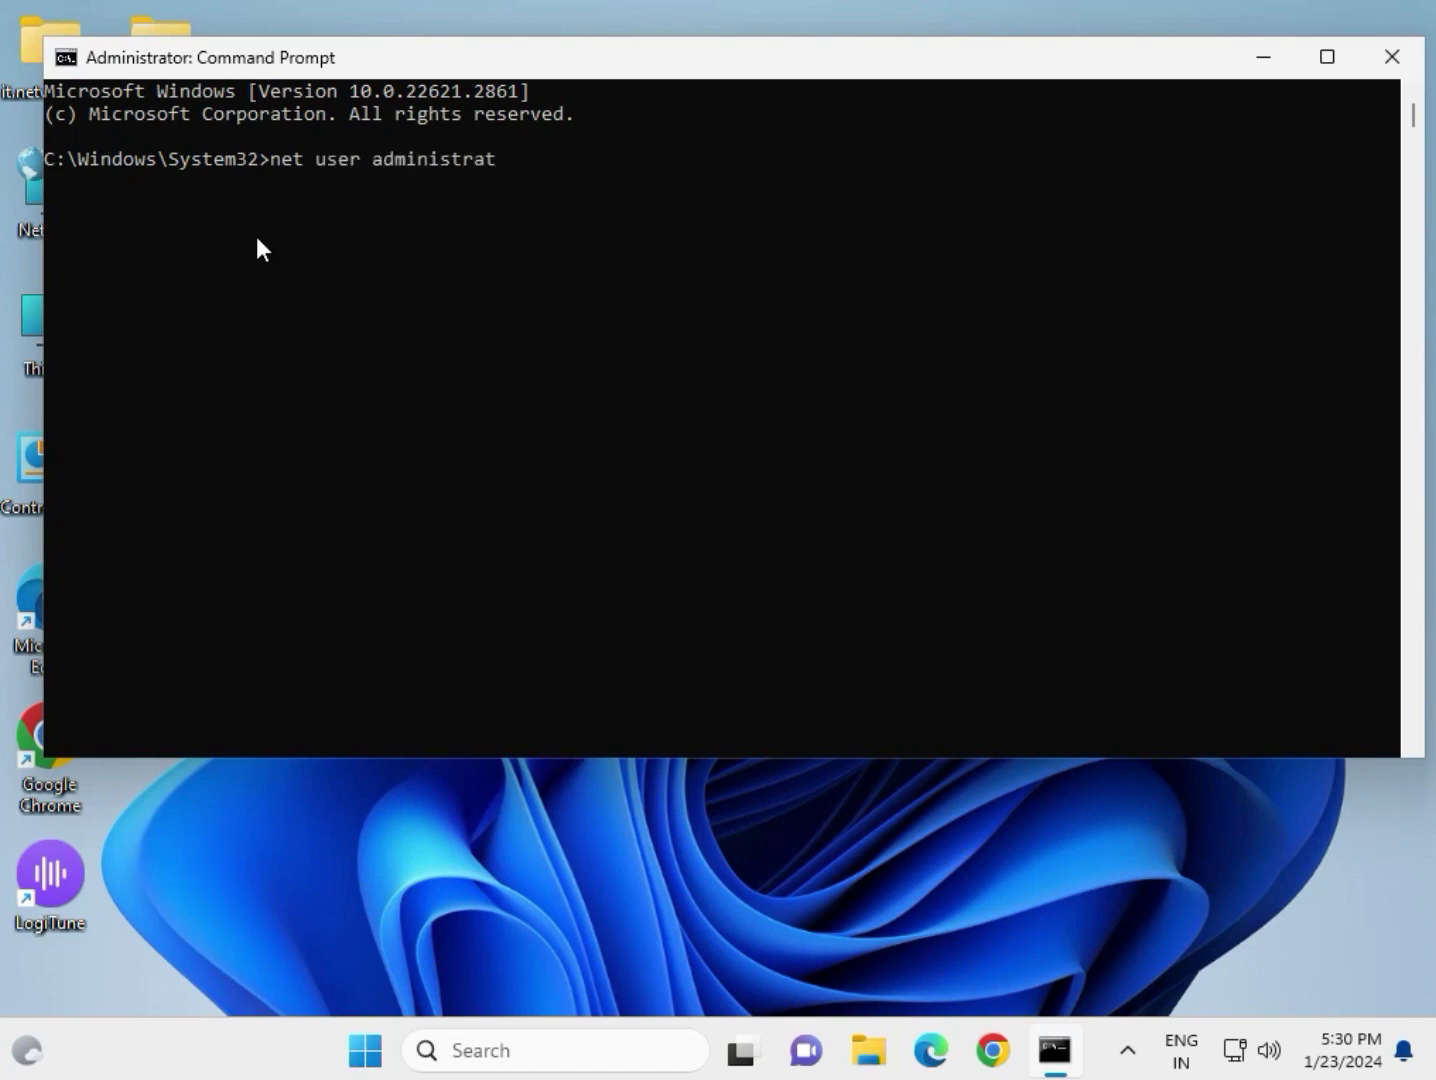
text(or)
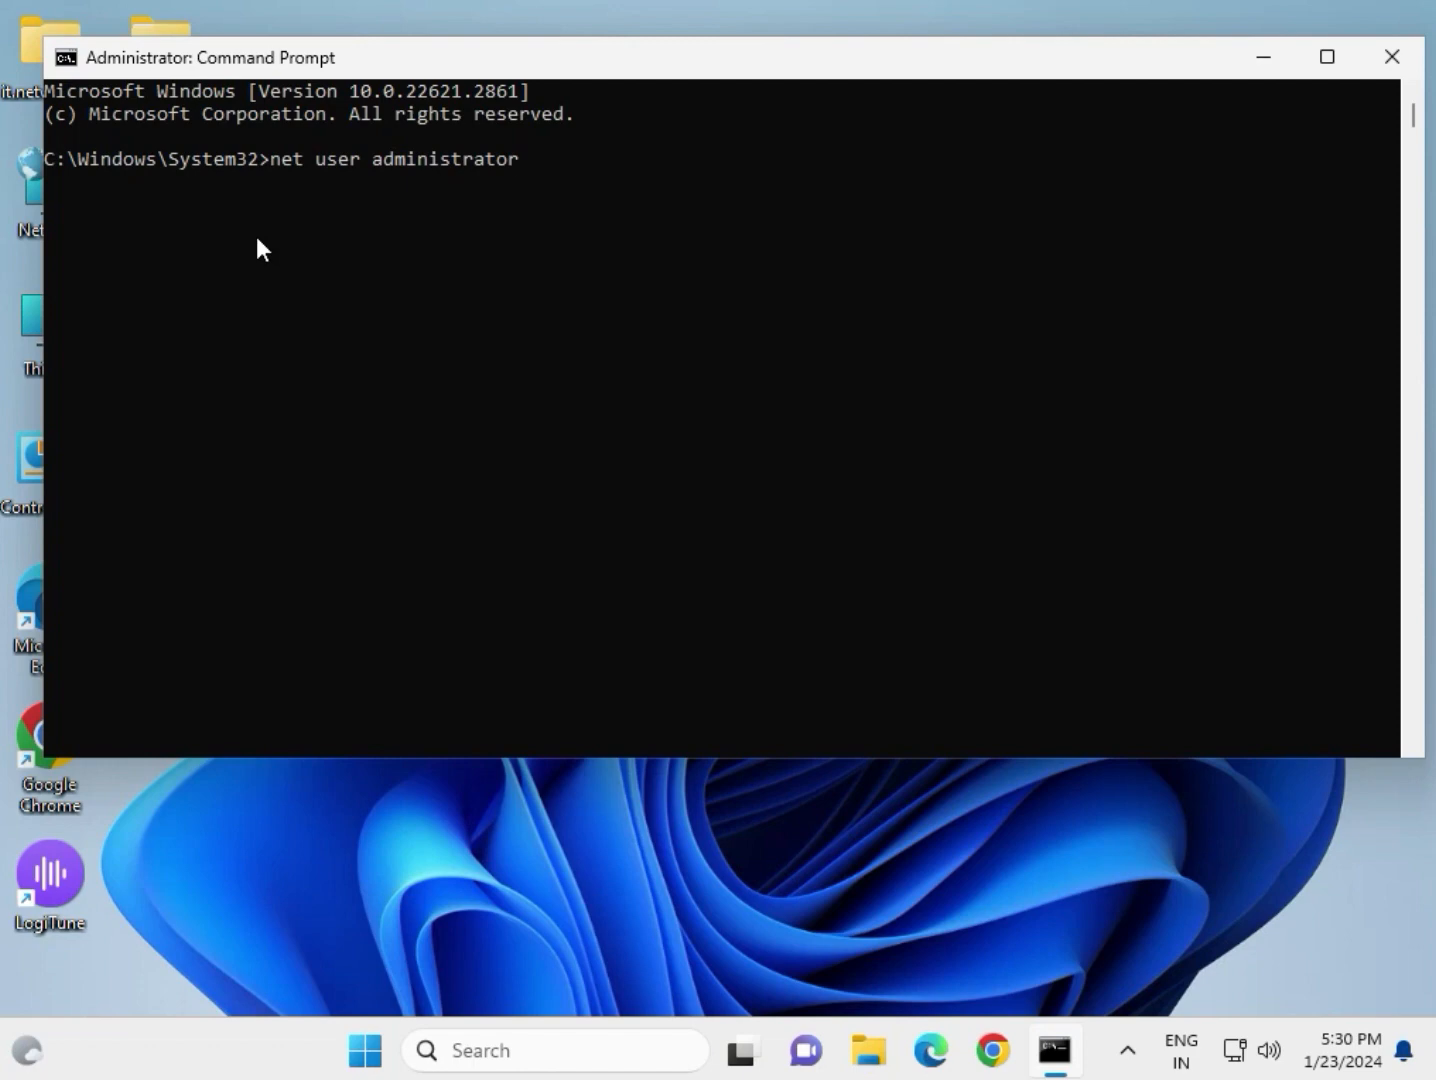
text(/)
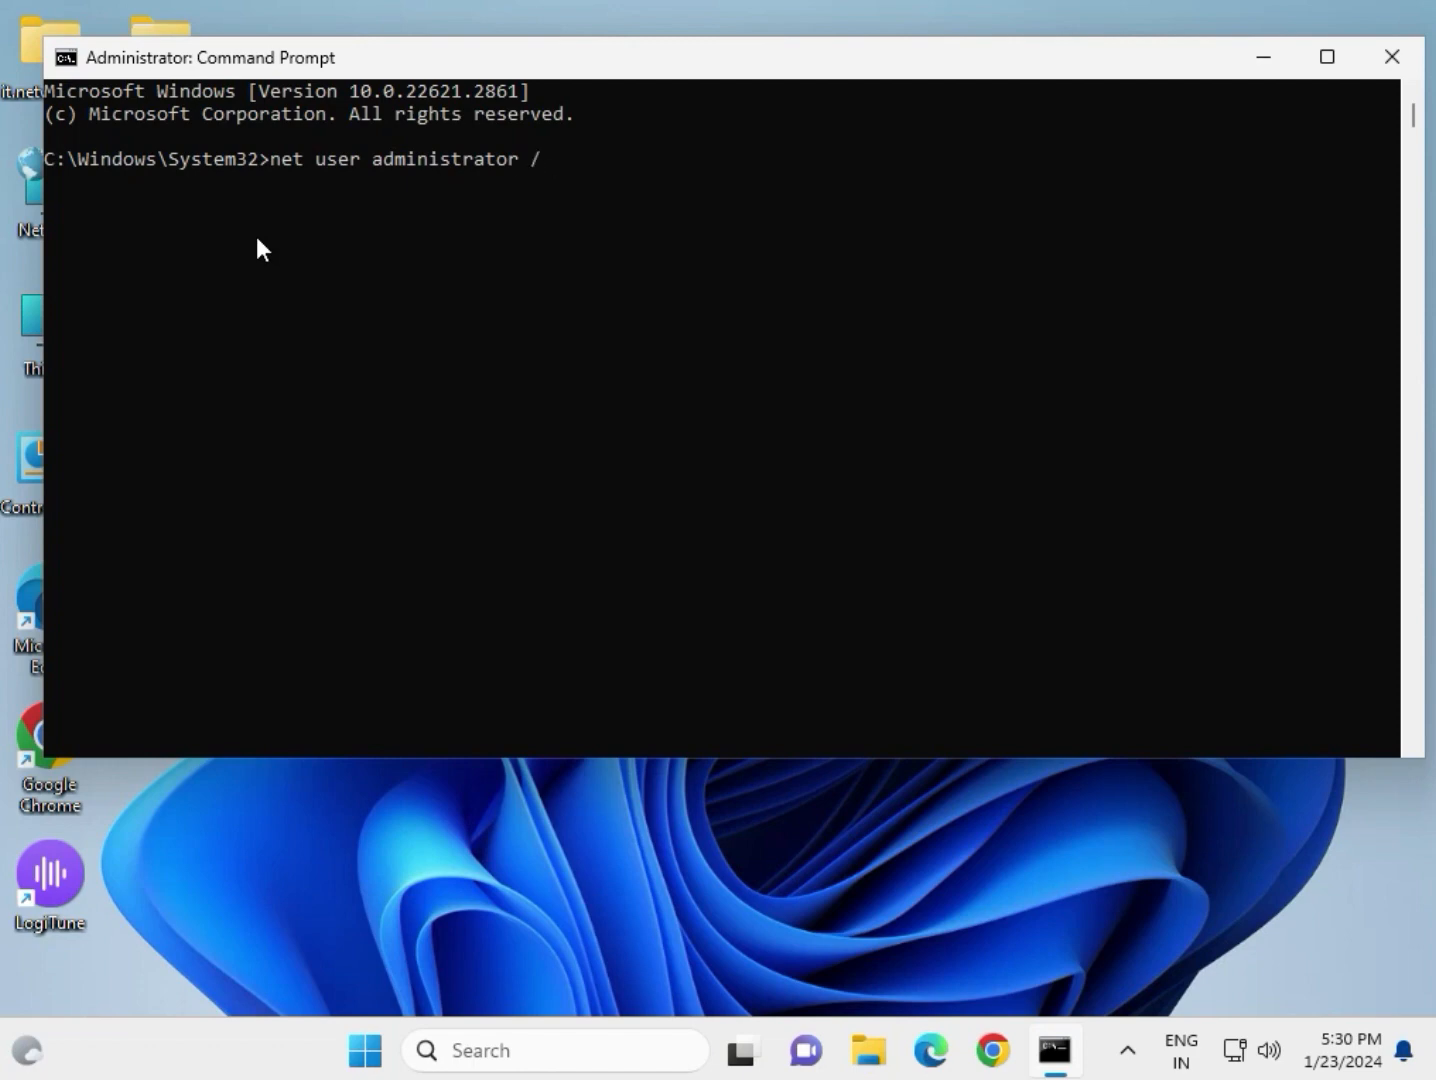
key(backspace)
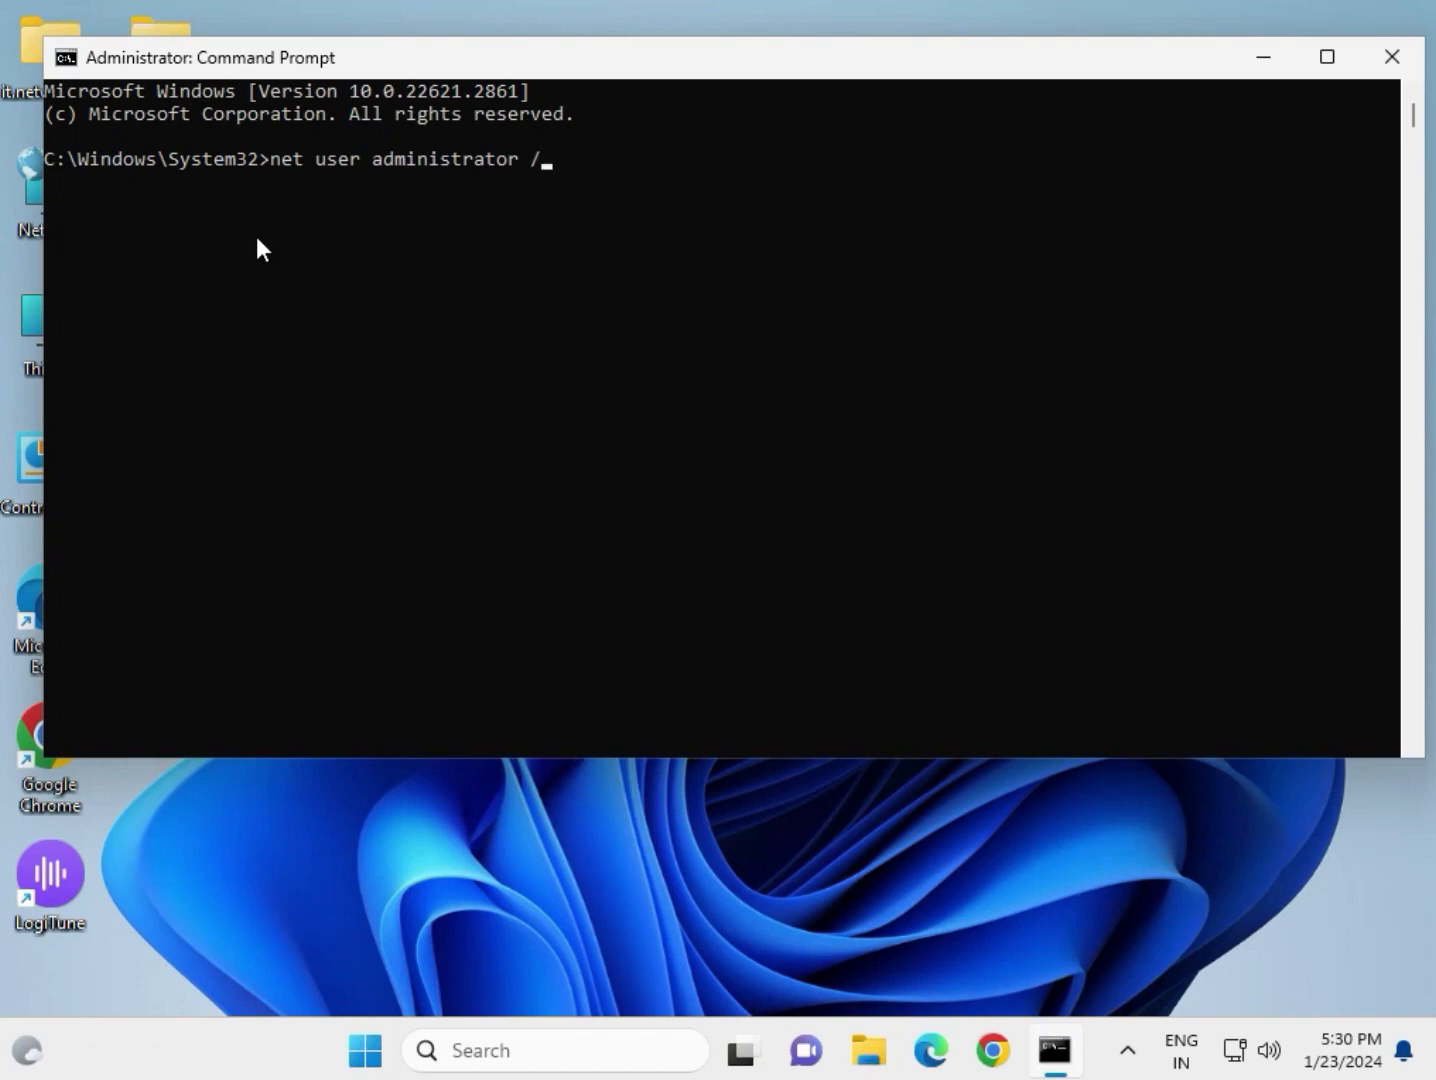
text(act)
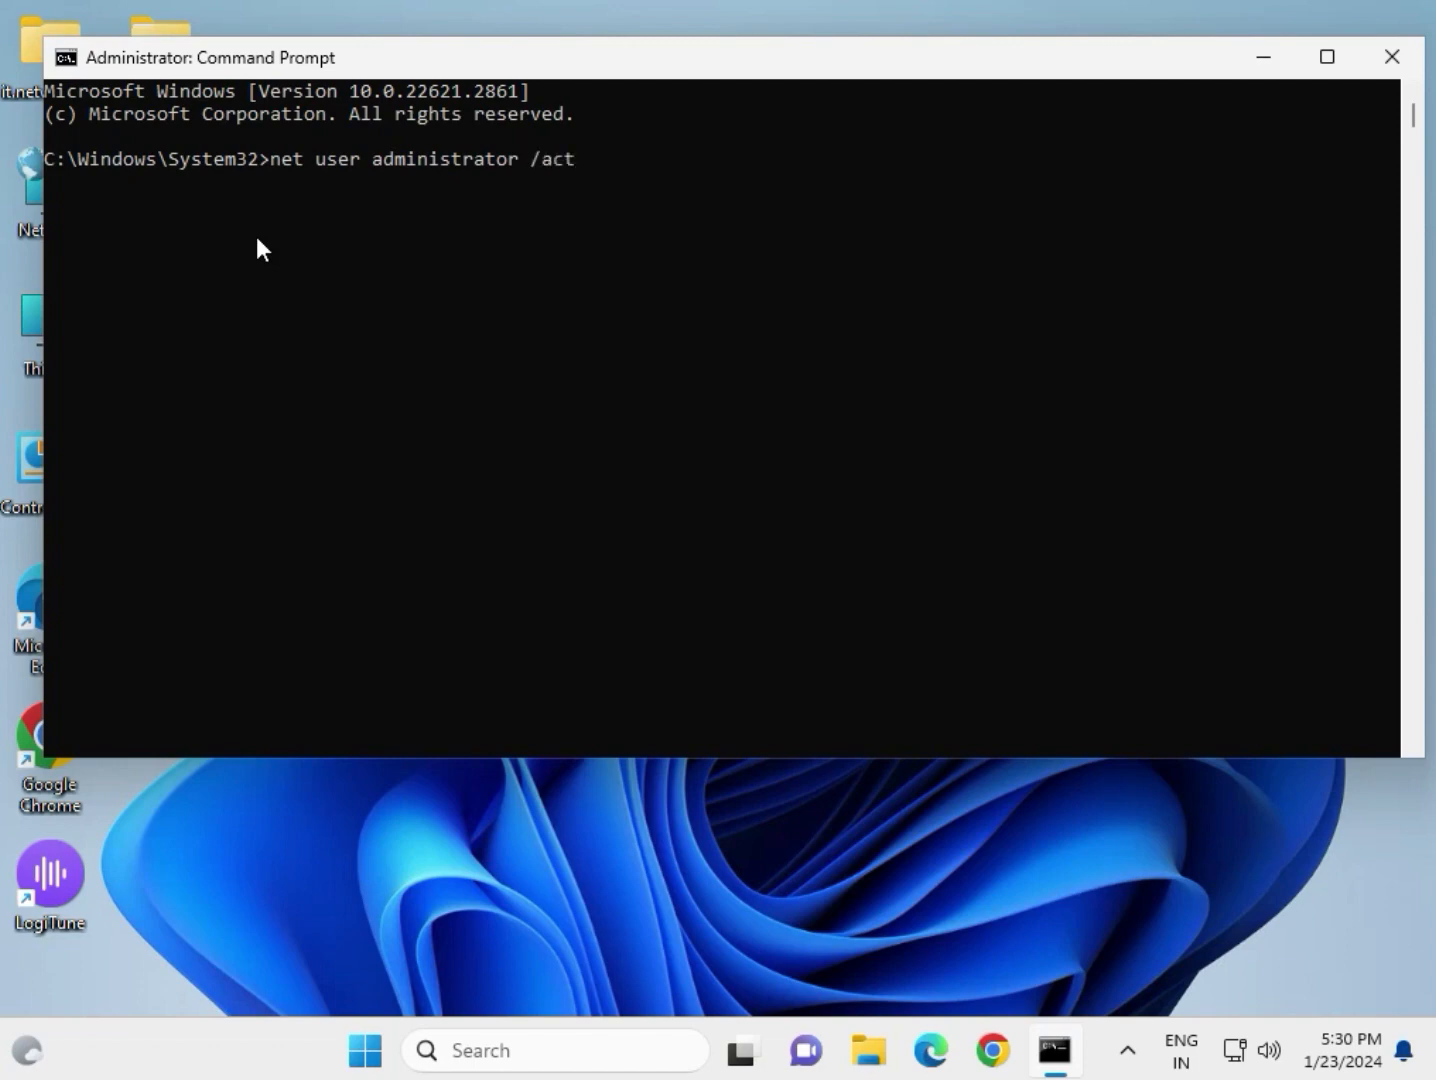
text(ive)
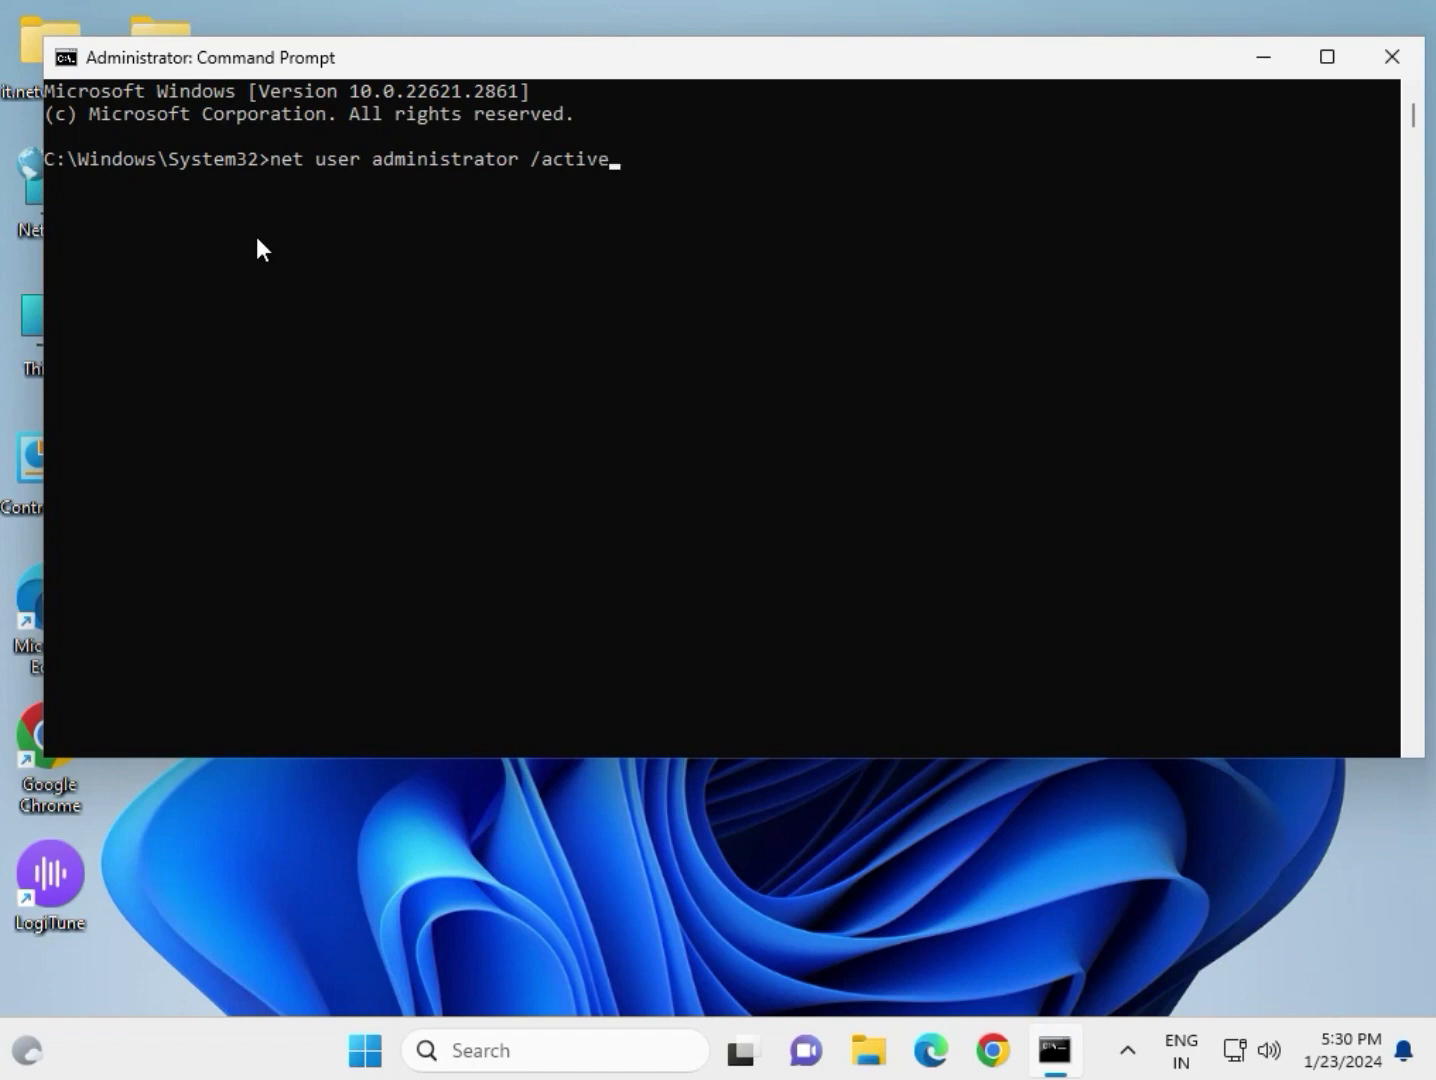
text(:yes)
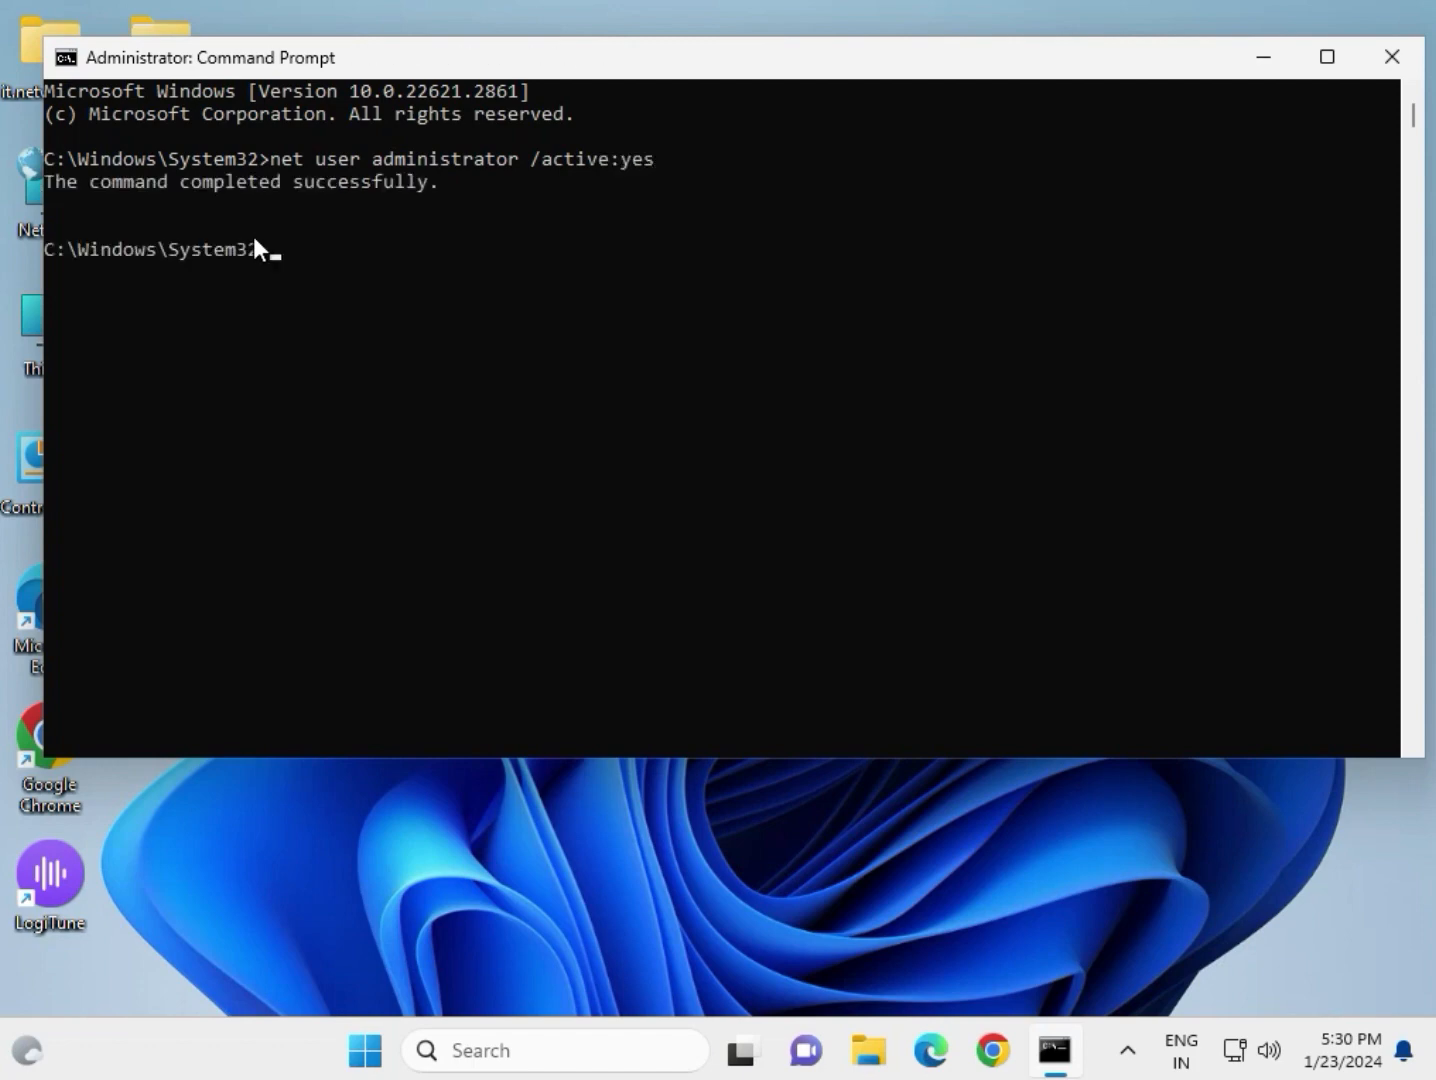
mouse_move(80, 210)
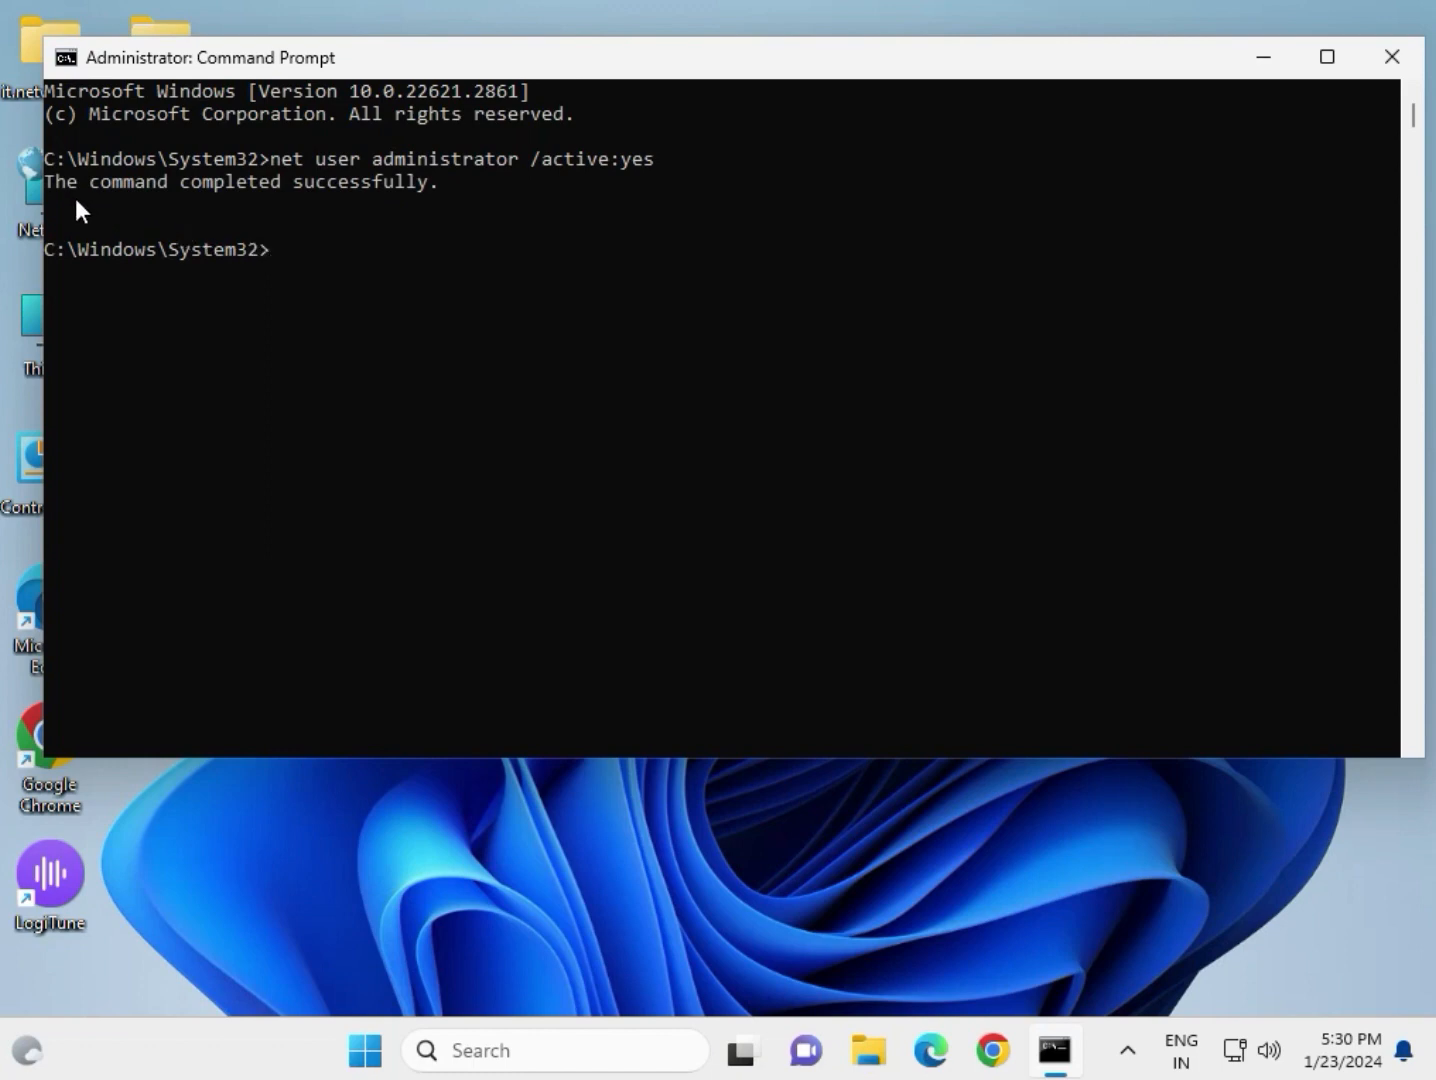
mouse_move(192, 195)
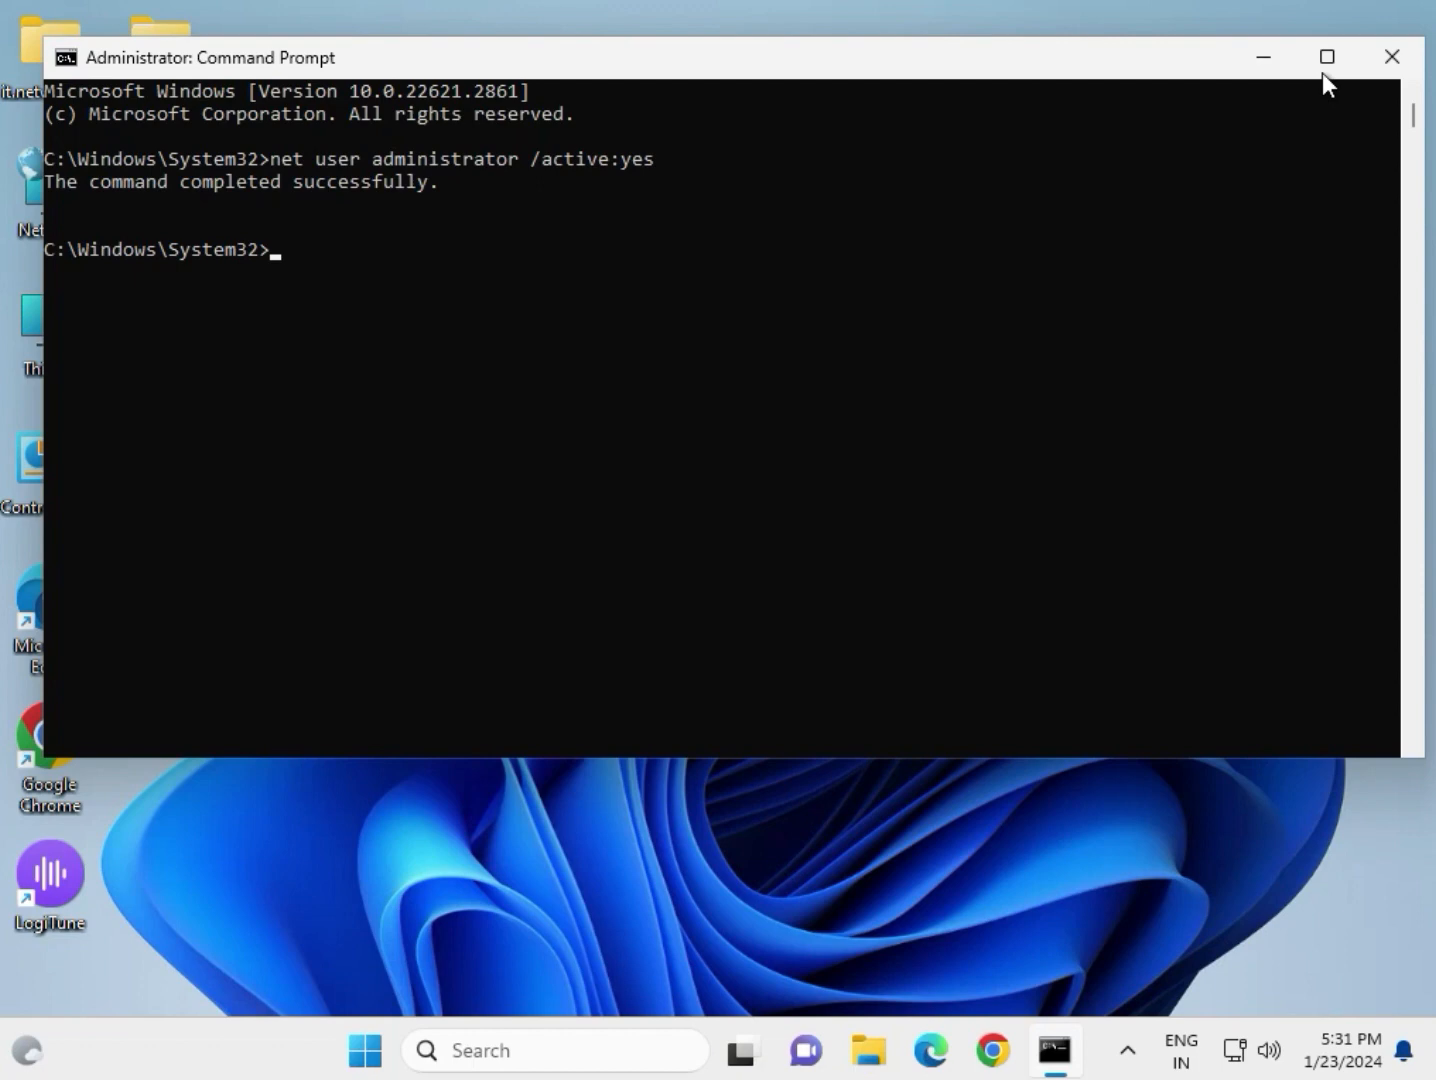
Step: Close the Command Prompt window and search Windows for Command Prompt
click(1391, 56)
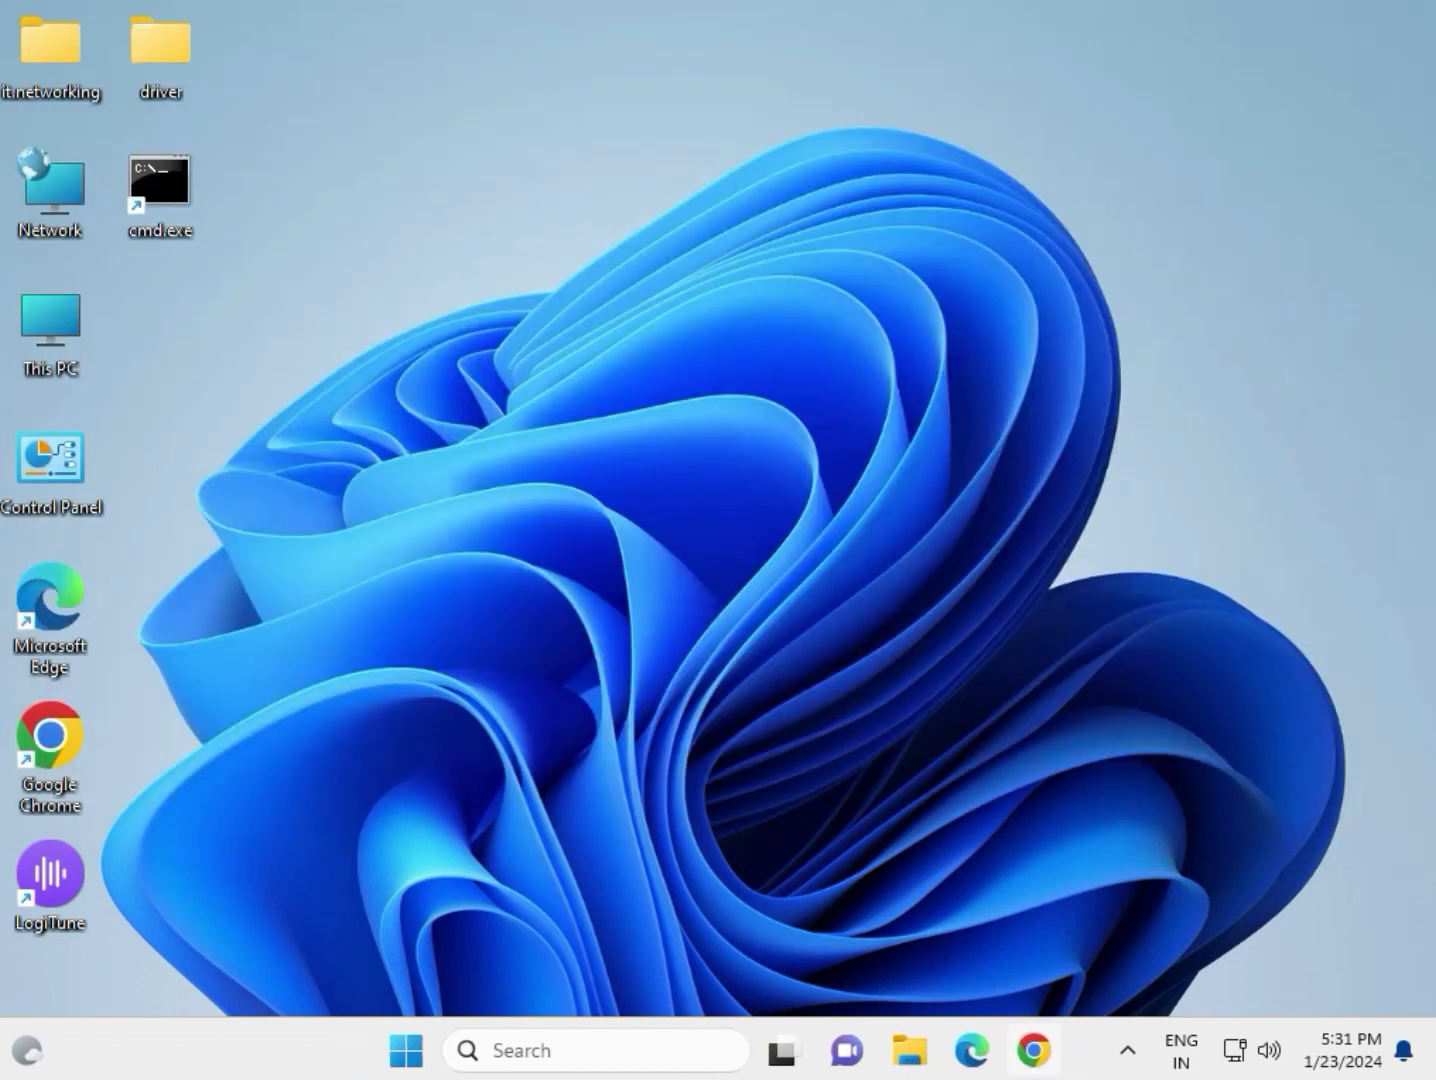
mouse_move(1035, 1050)
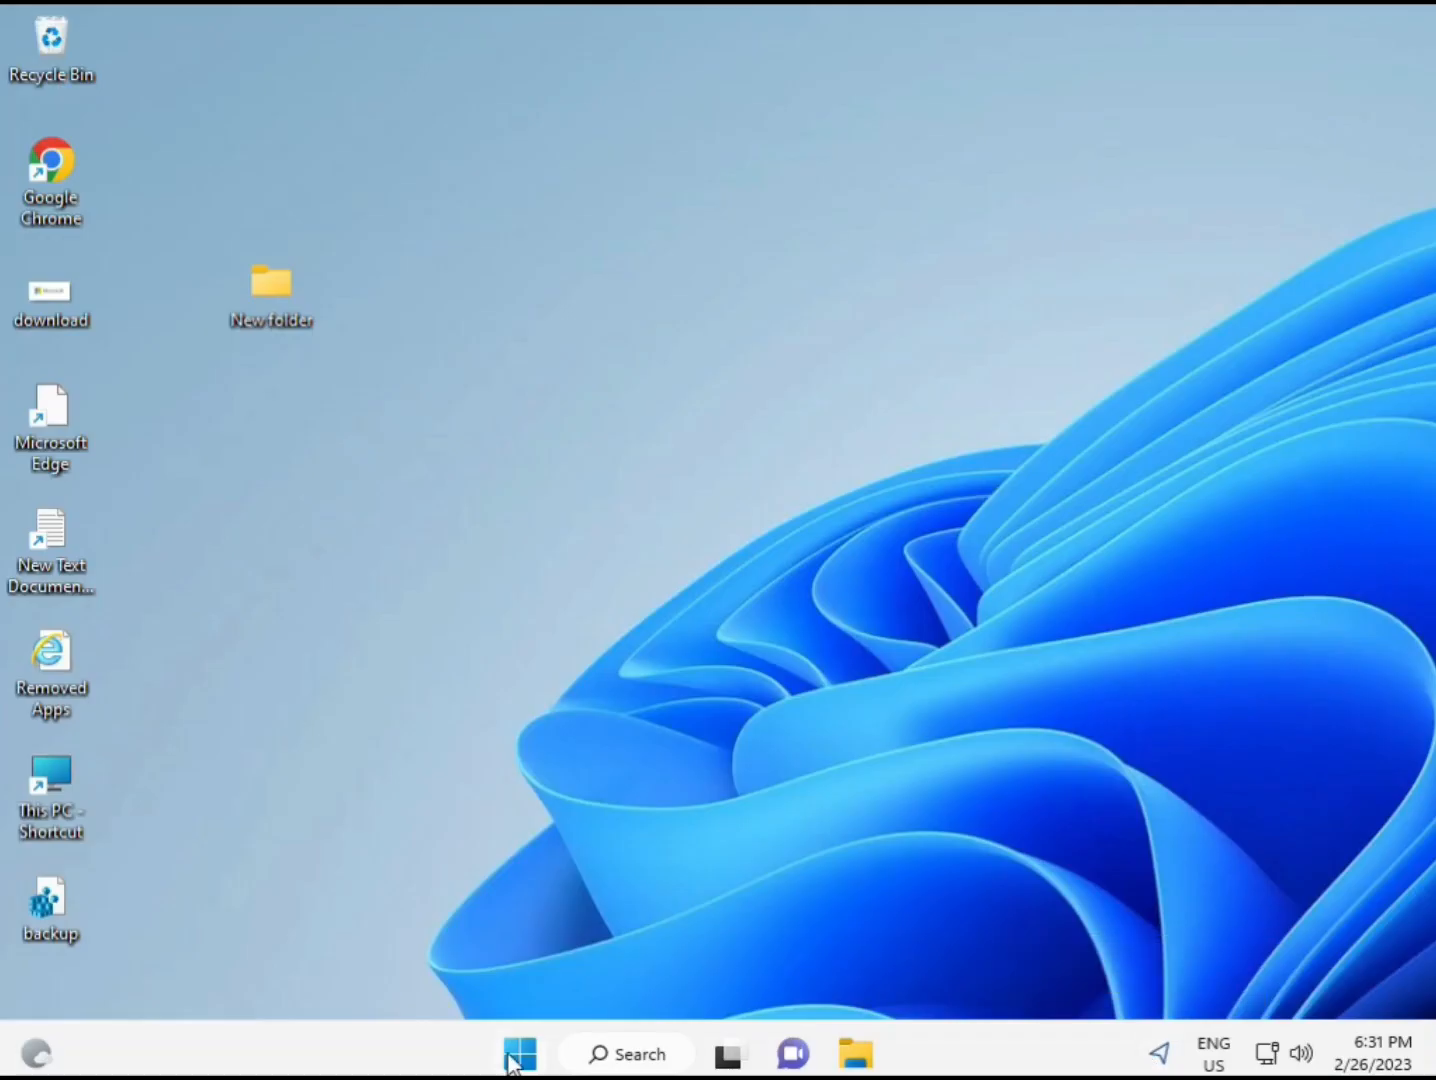
mouse_move(626, 1053)
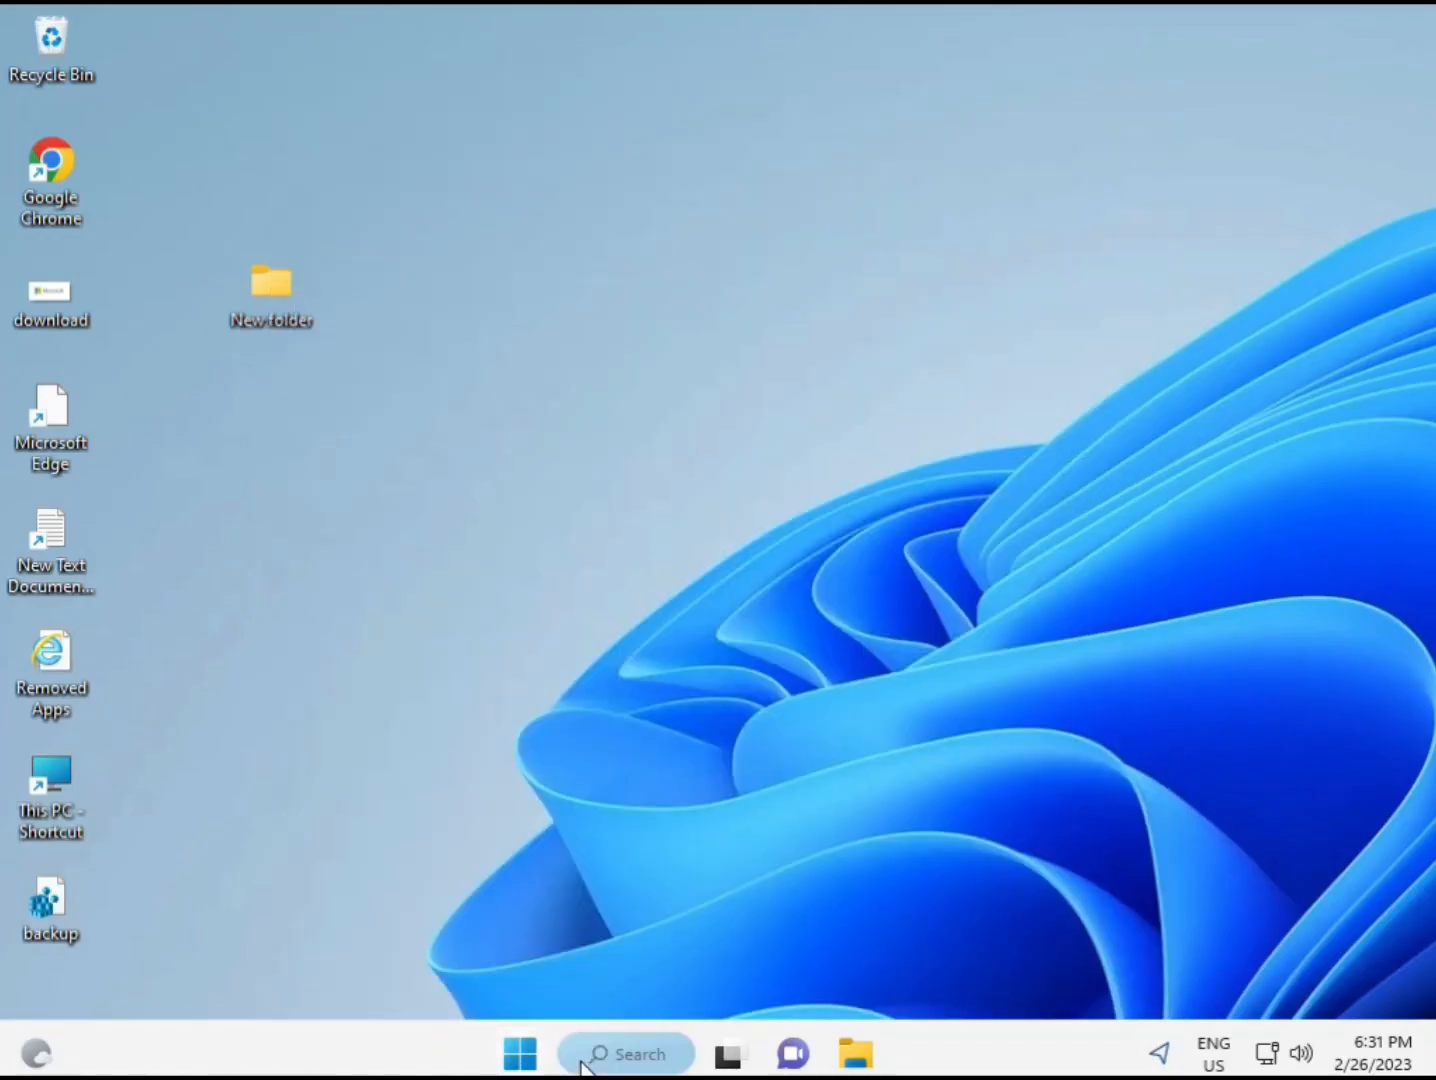
click(624, 1053)
text(cmd)
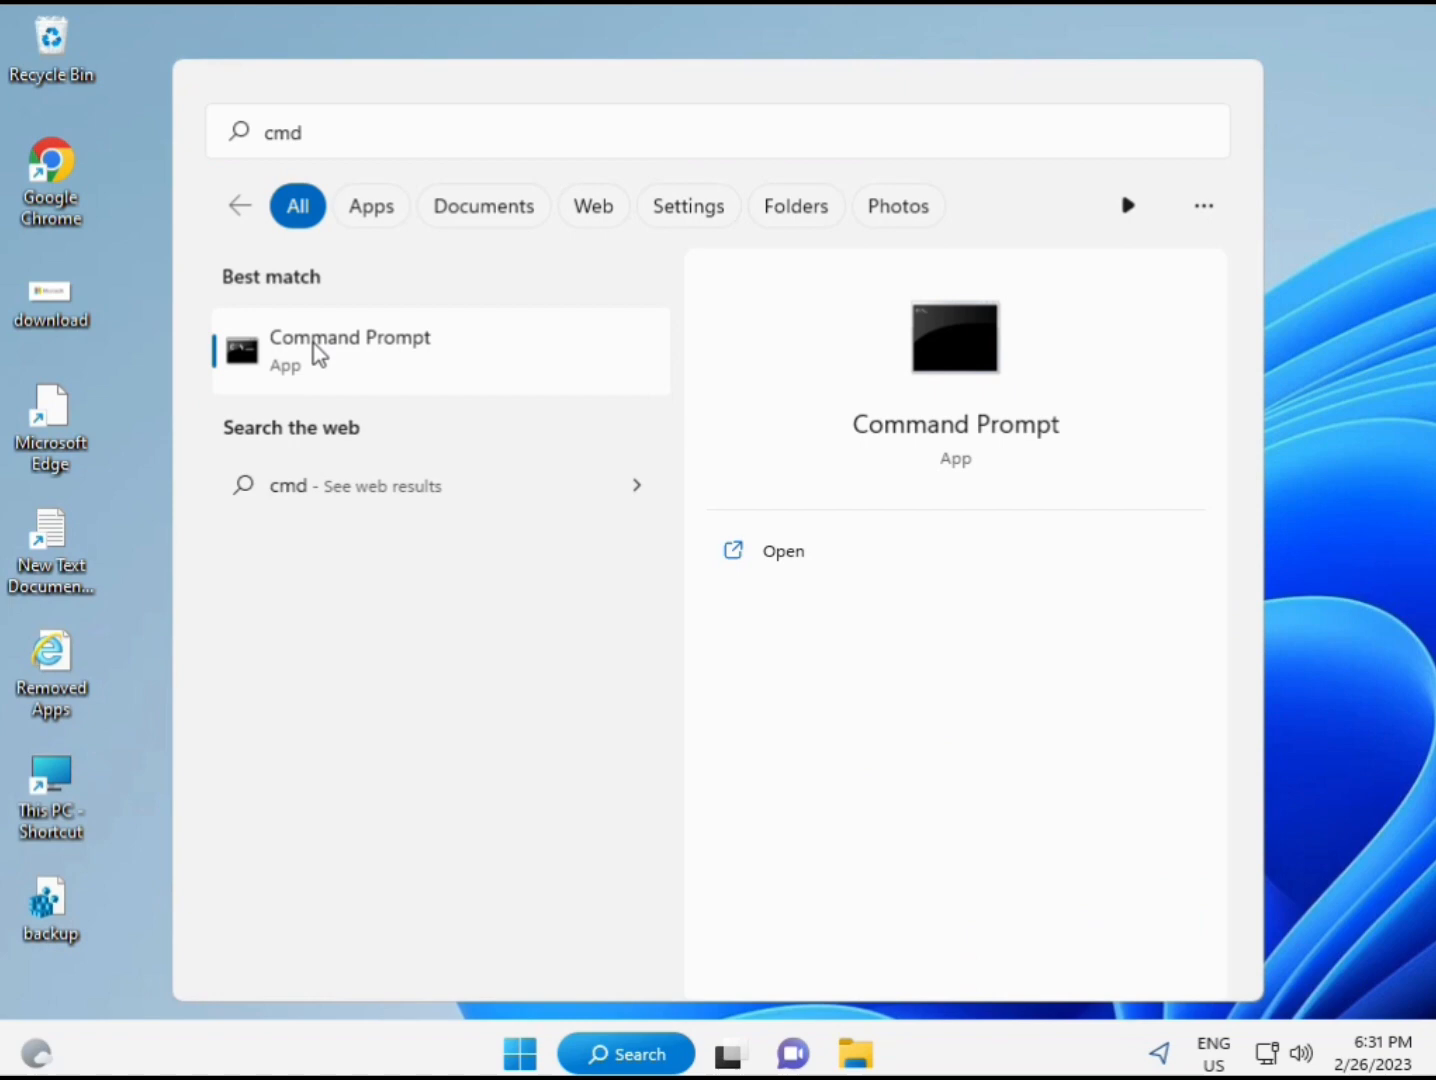
mouse_move(367, 360)
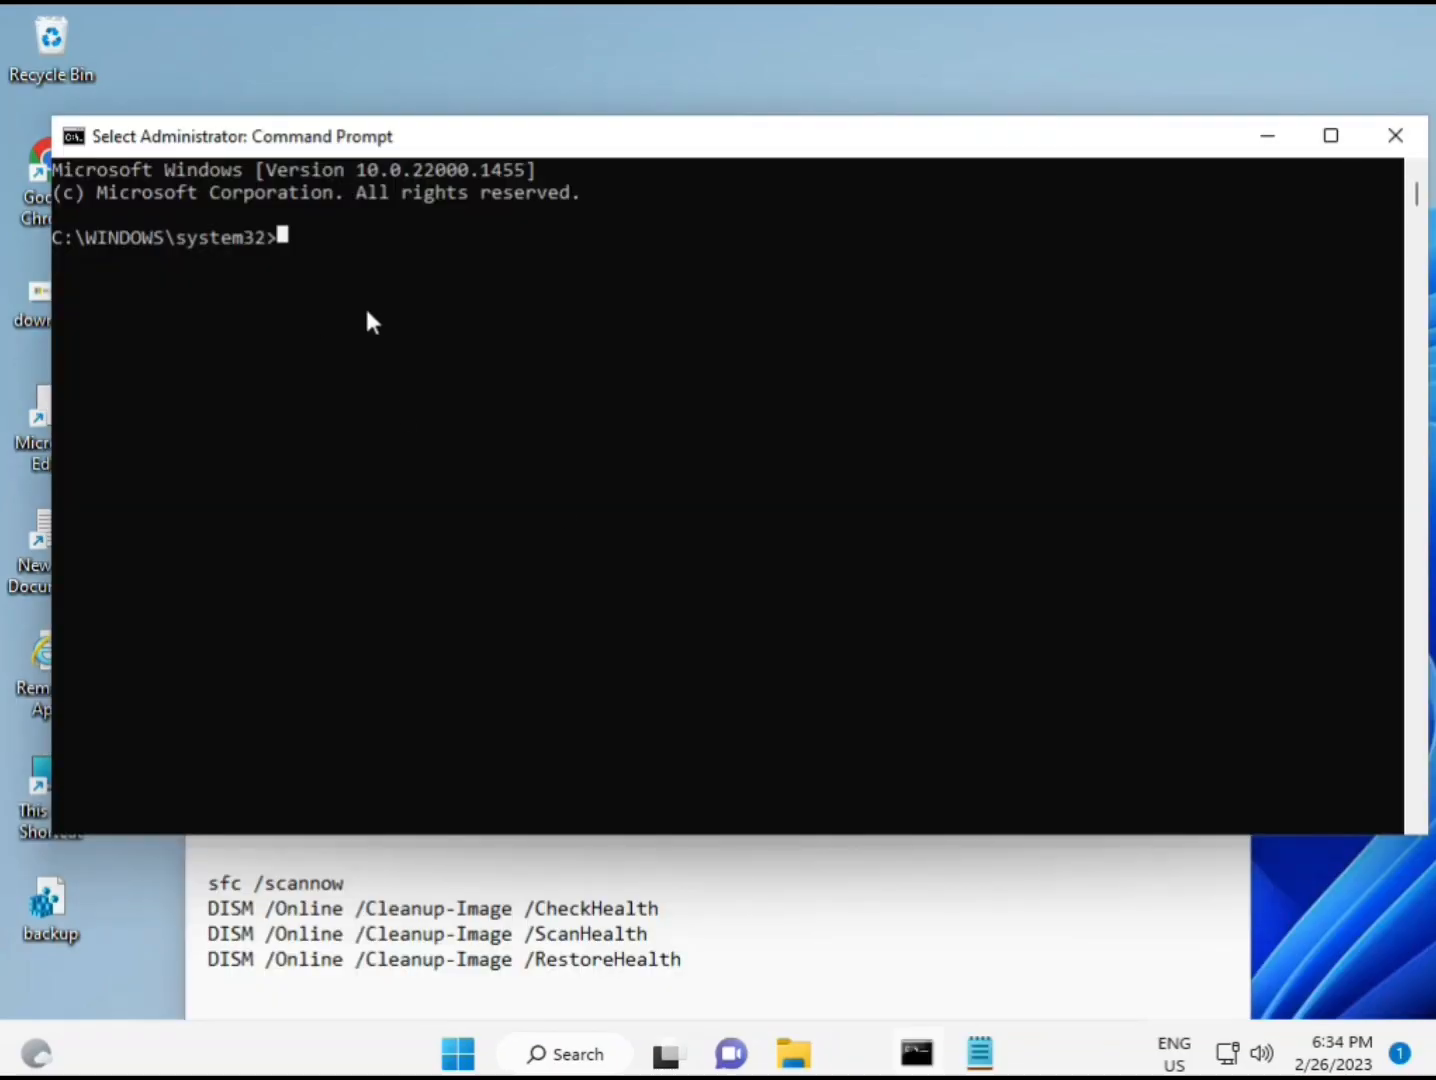
Step: Run 'sfc /scannow' at the administrator prompt
text(sca)
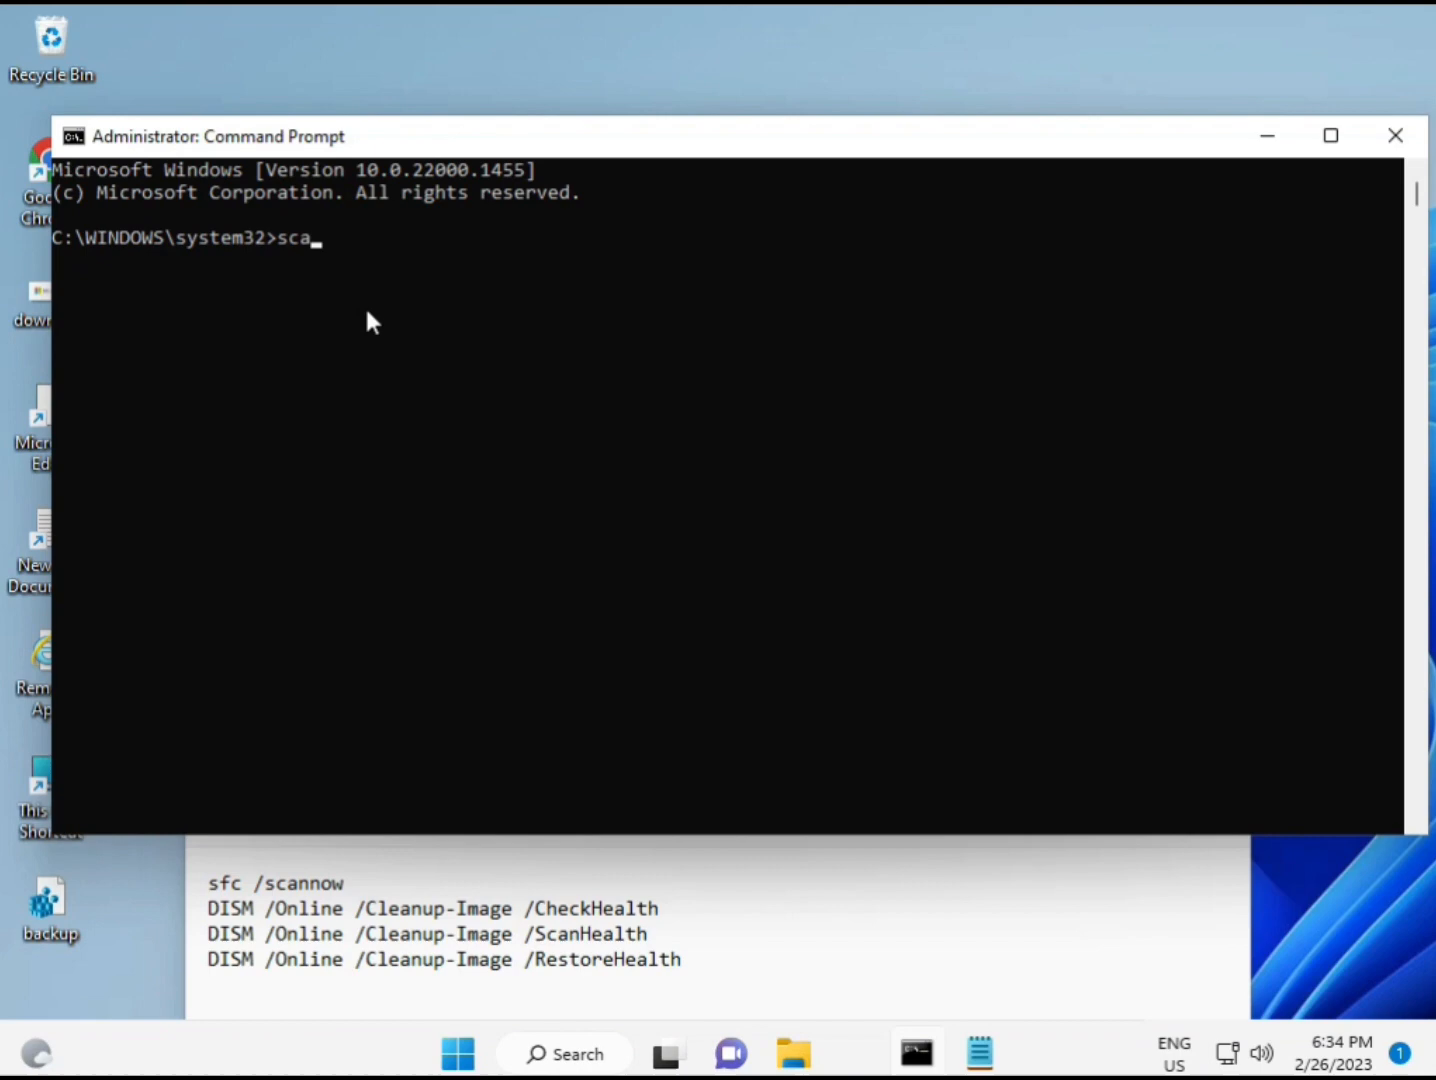
text(sfc)
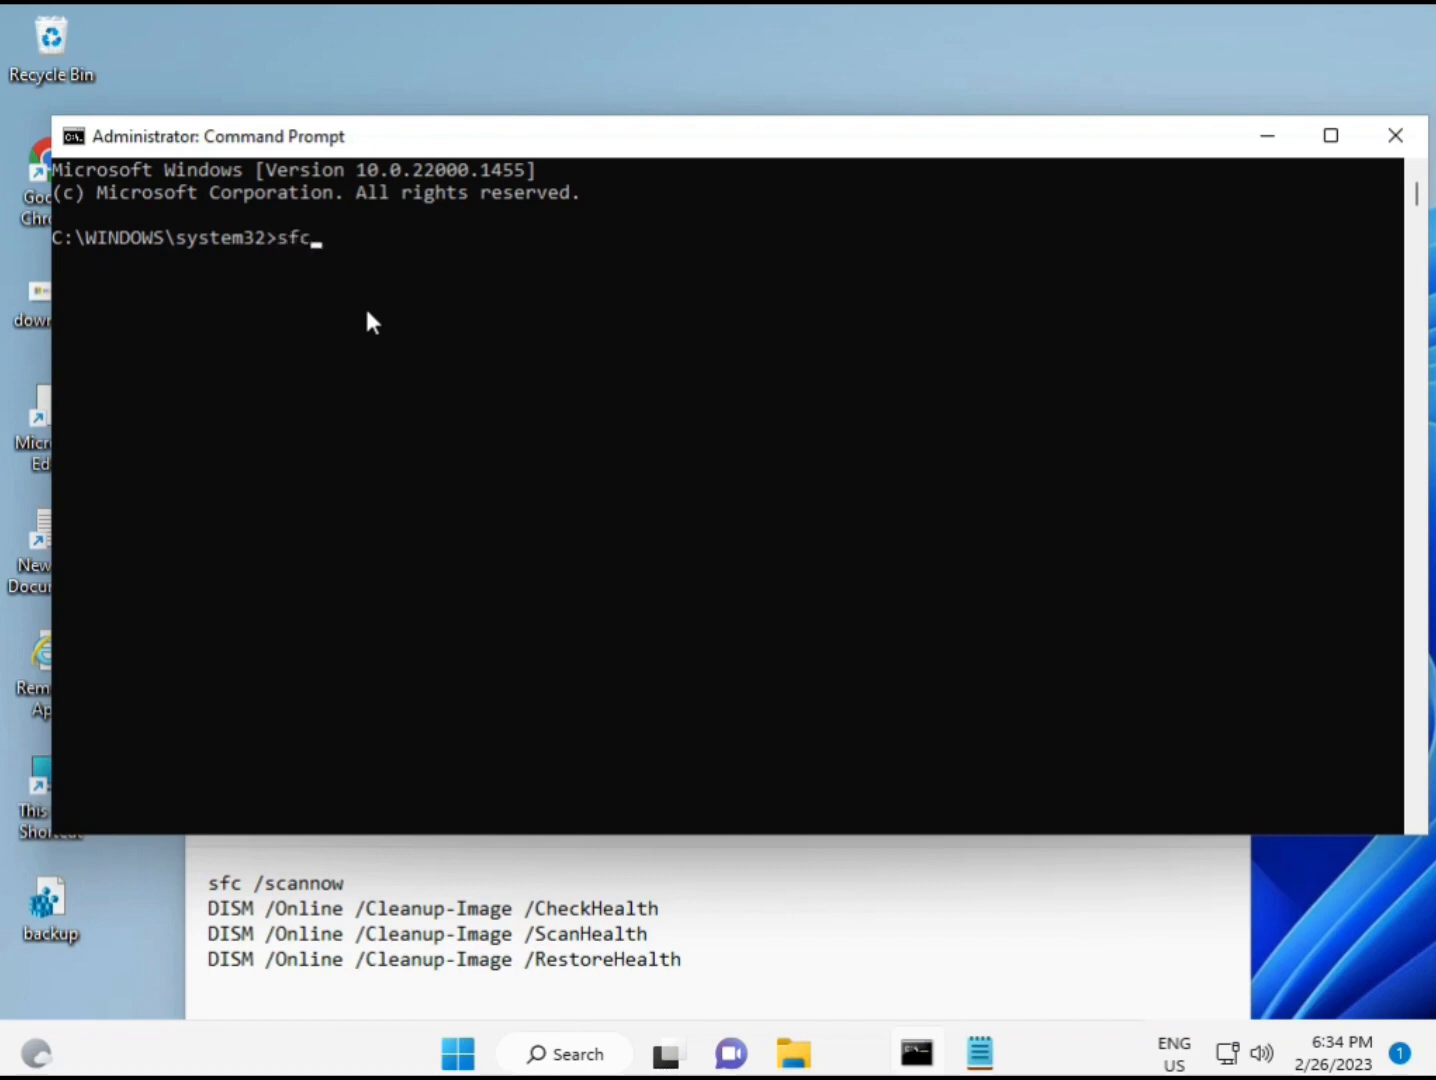
text(/sca)
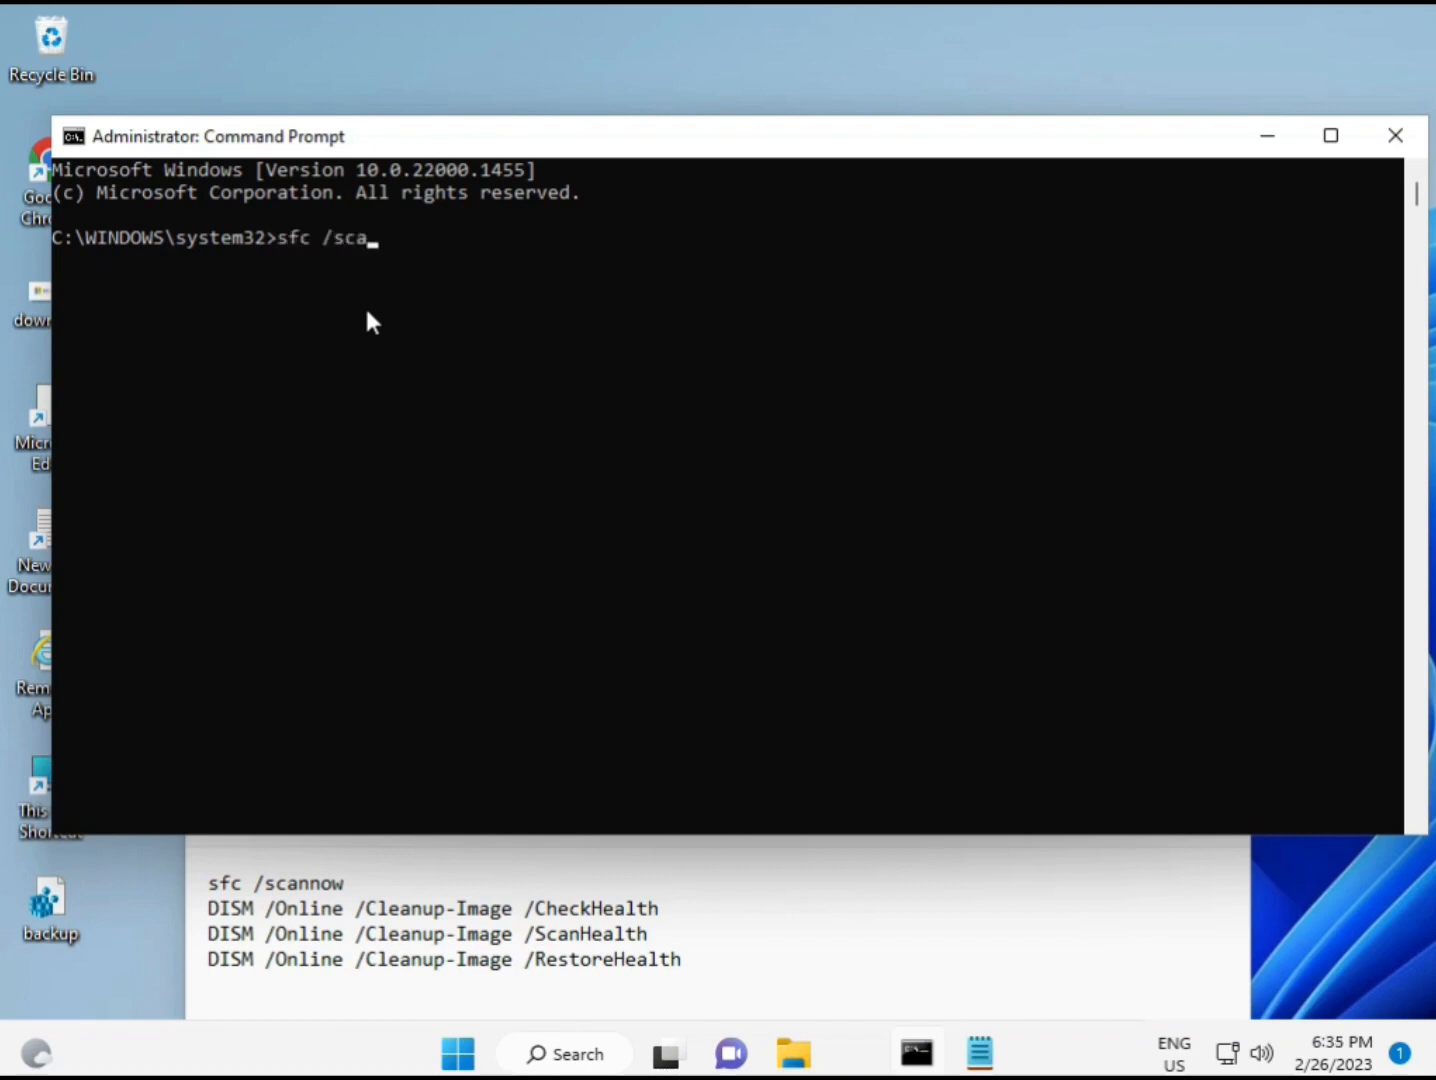
text(nnow)
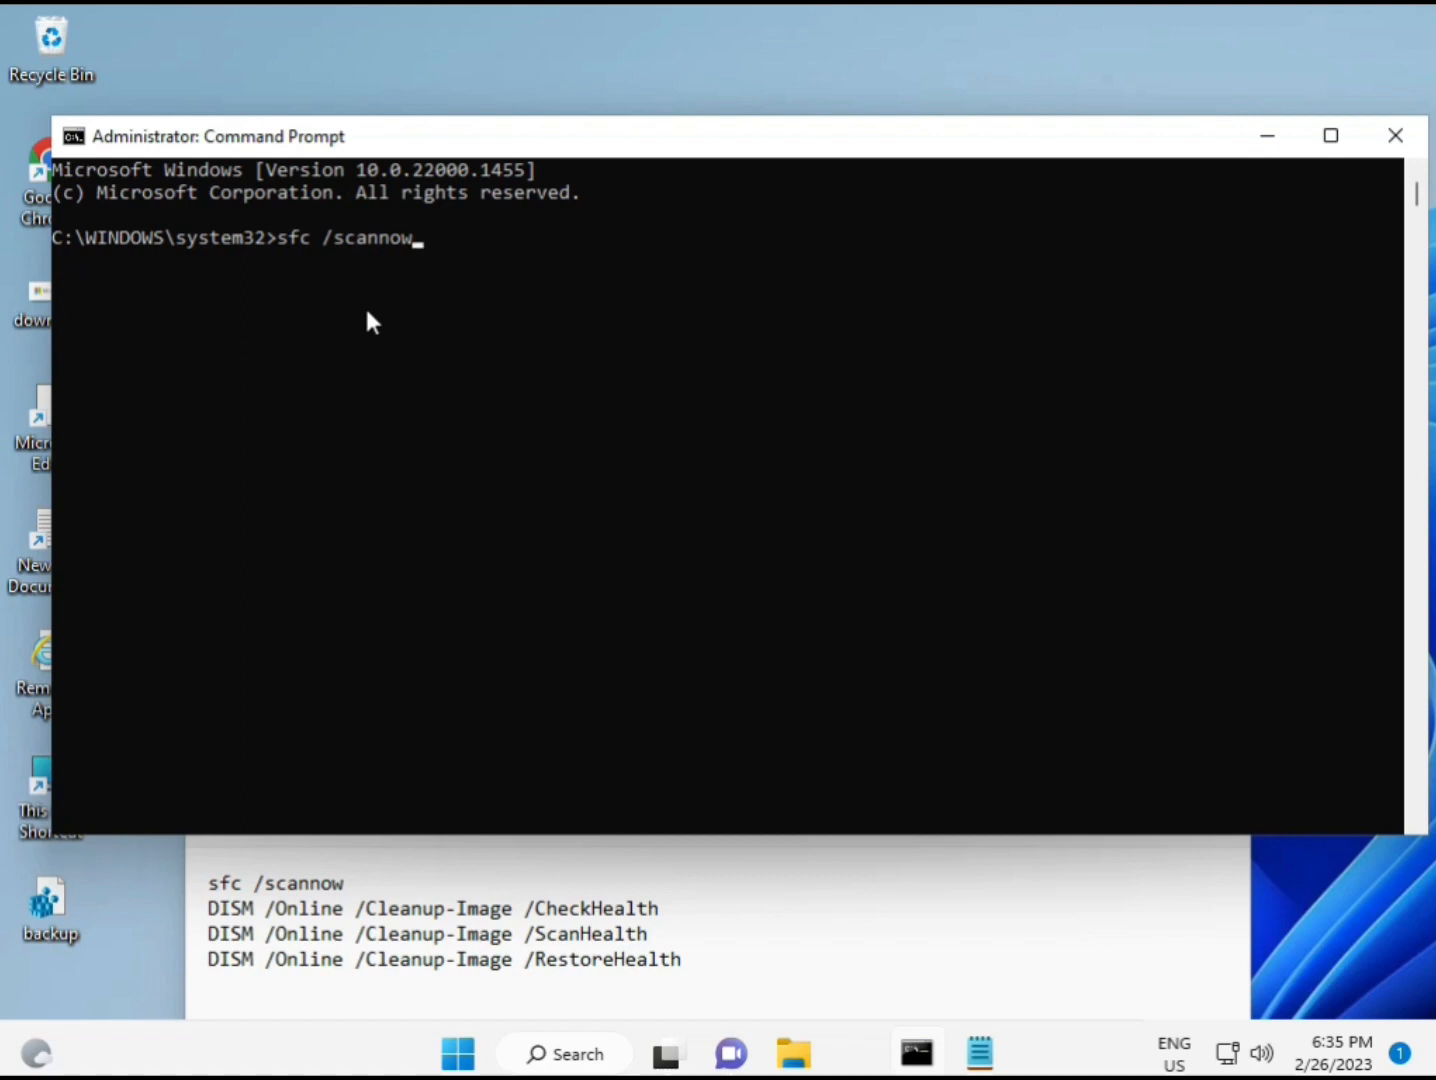
key(Return)
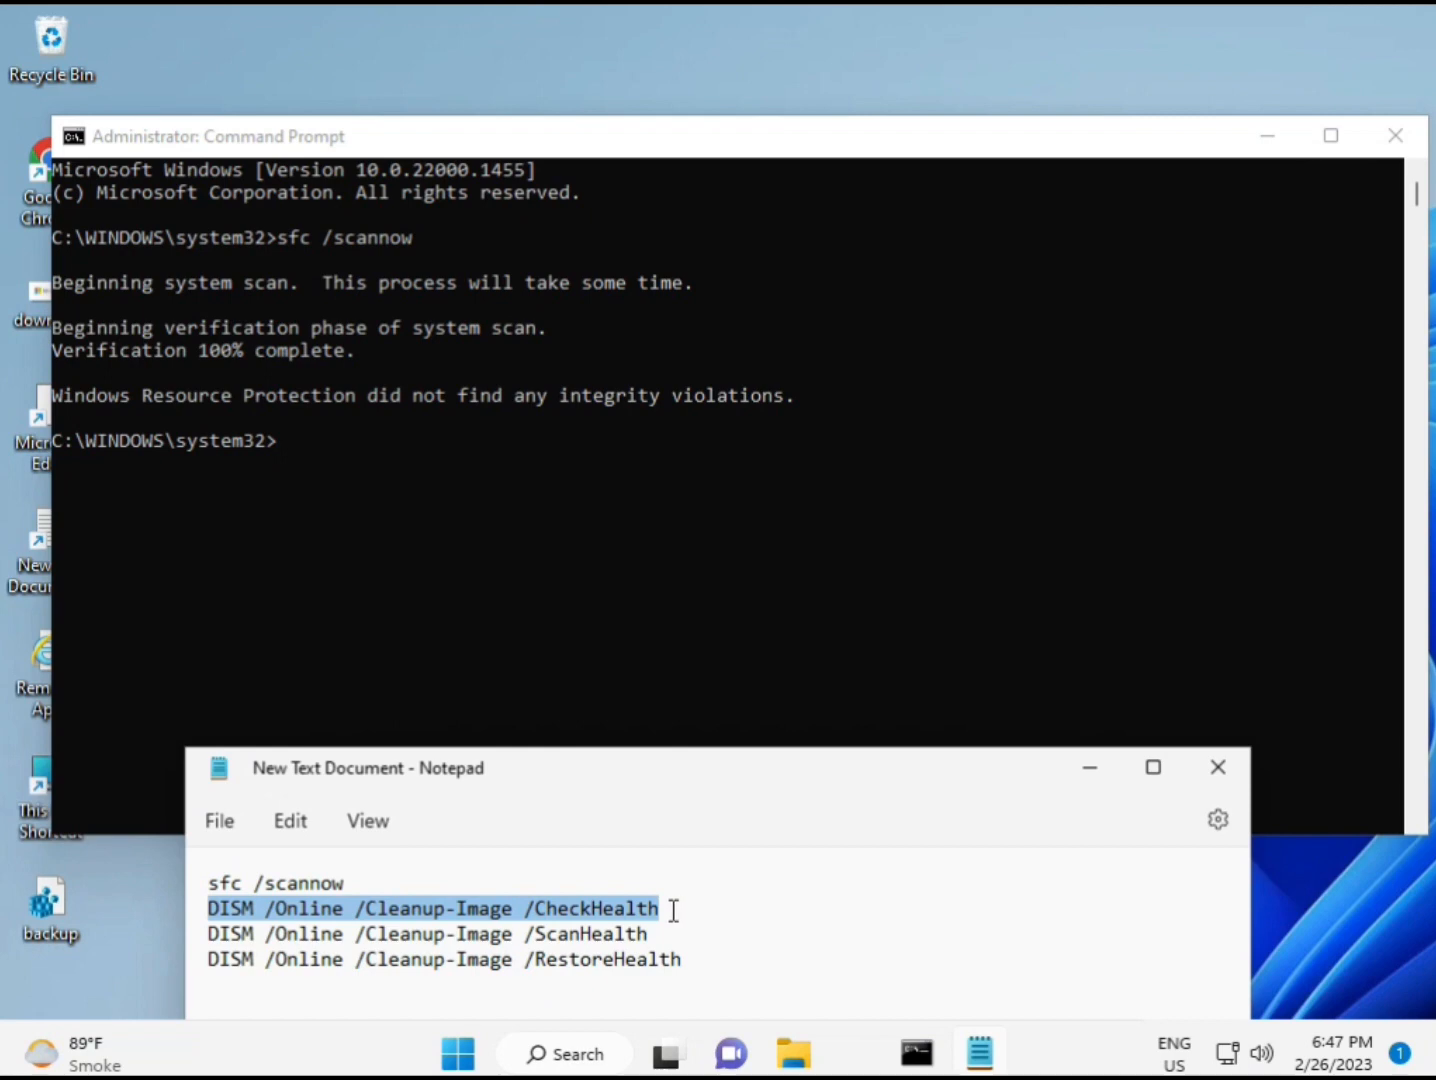
mouse_move(287, 456)
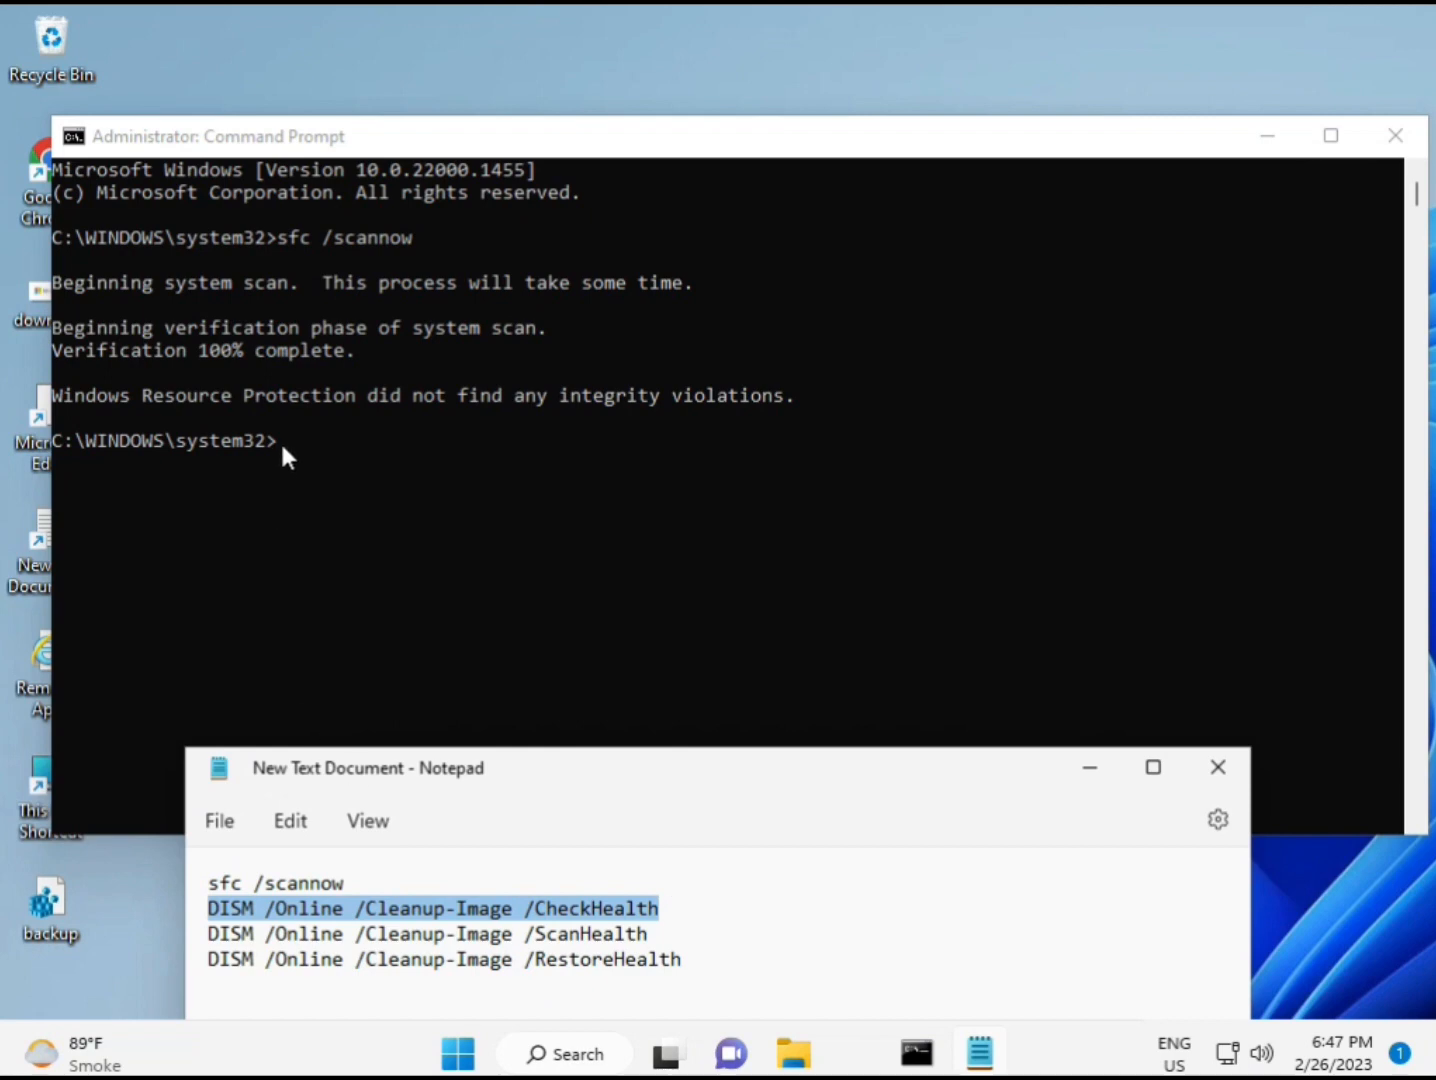
Step: Paste the copied DISM CheckHealth command into the console and run it
right_click(432, 908)
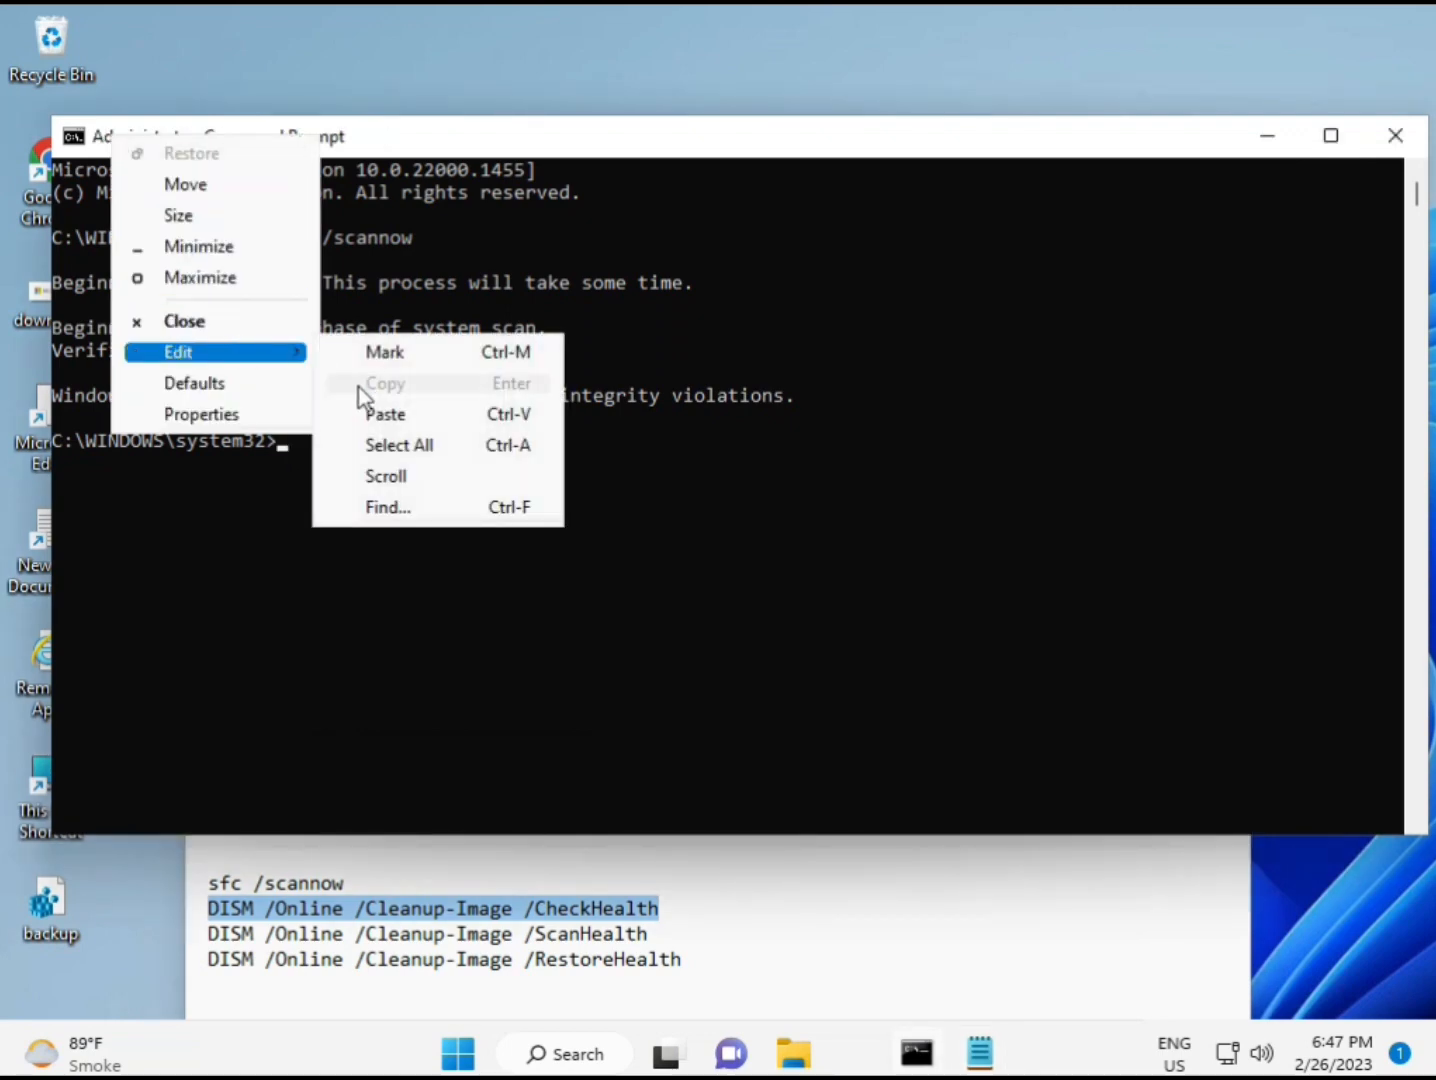
click(385, 413)
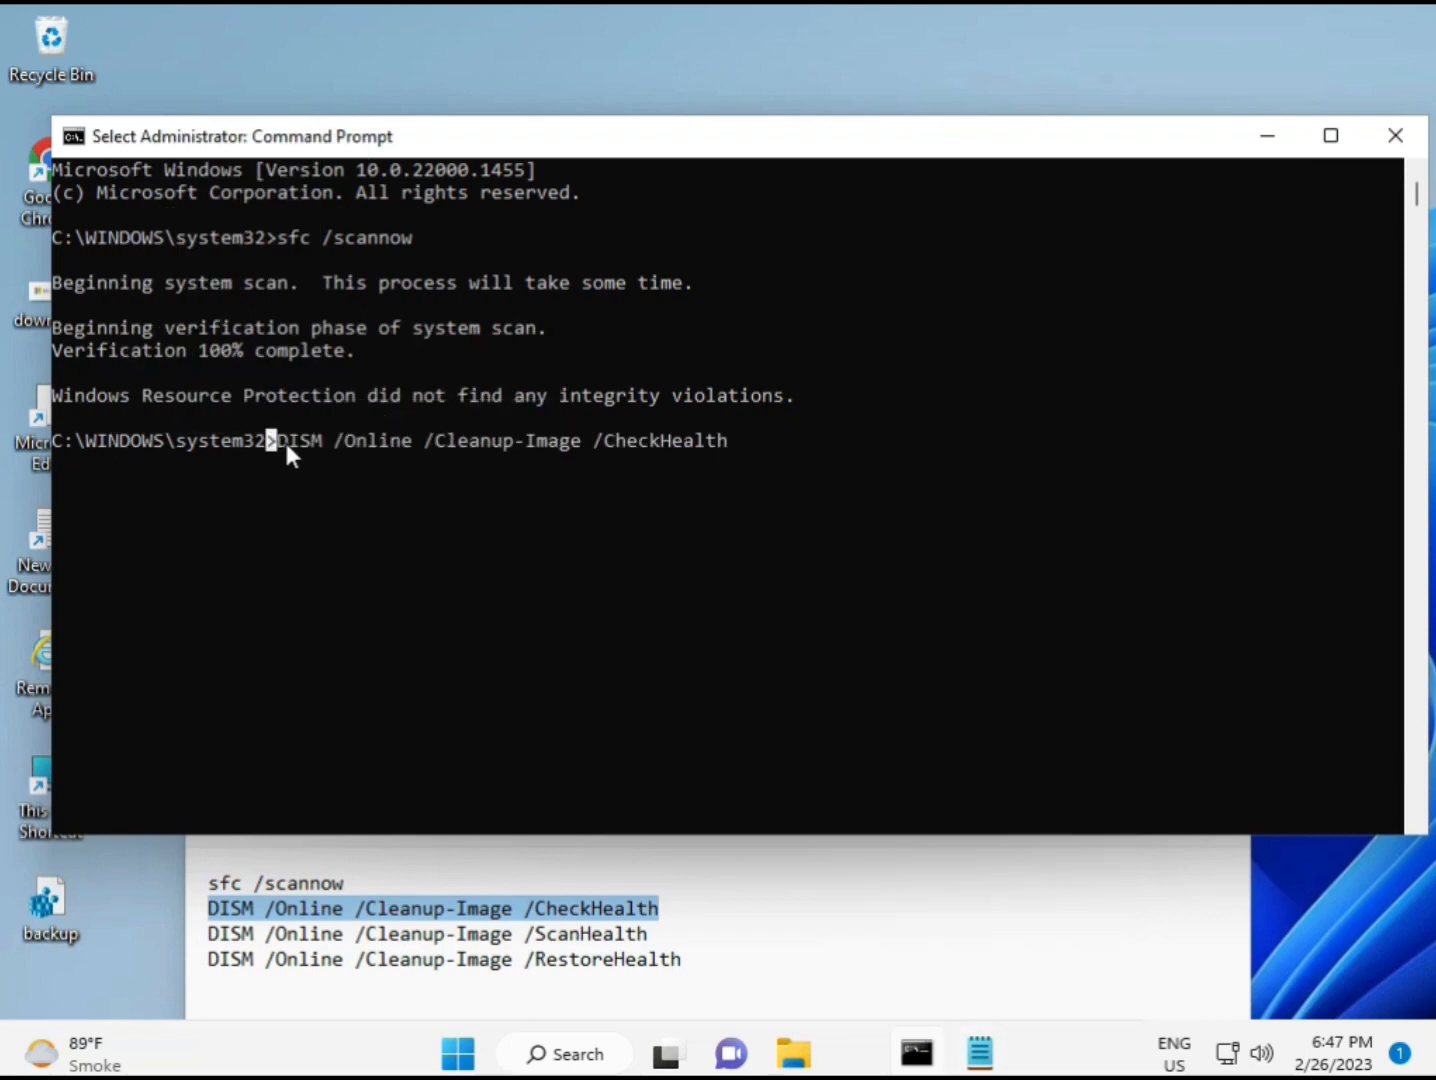
key(Return)
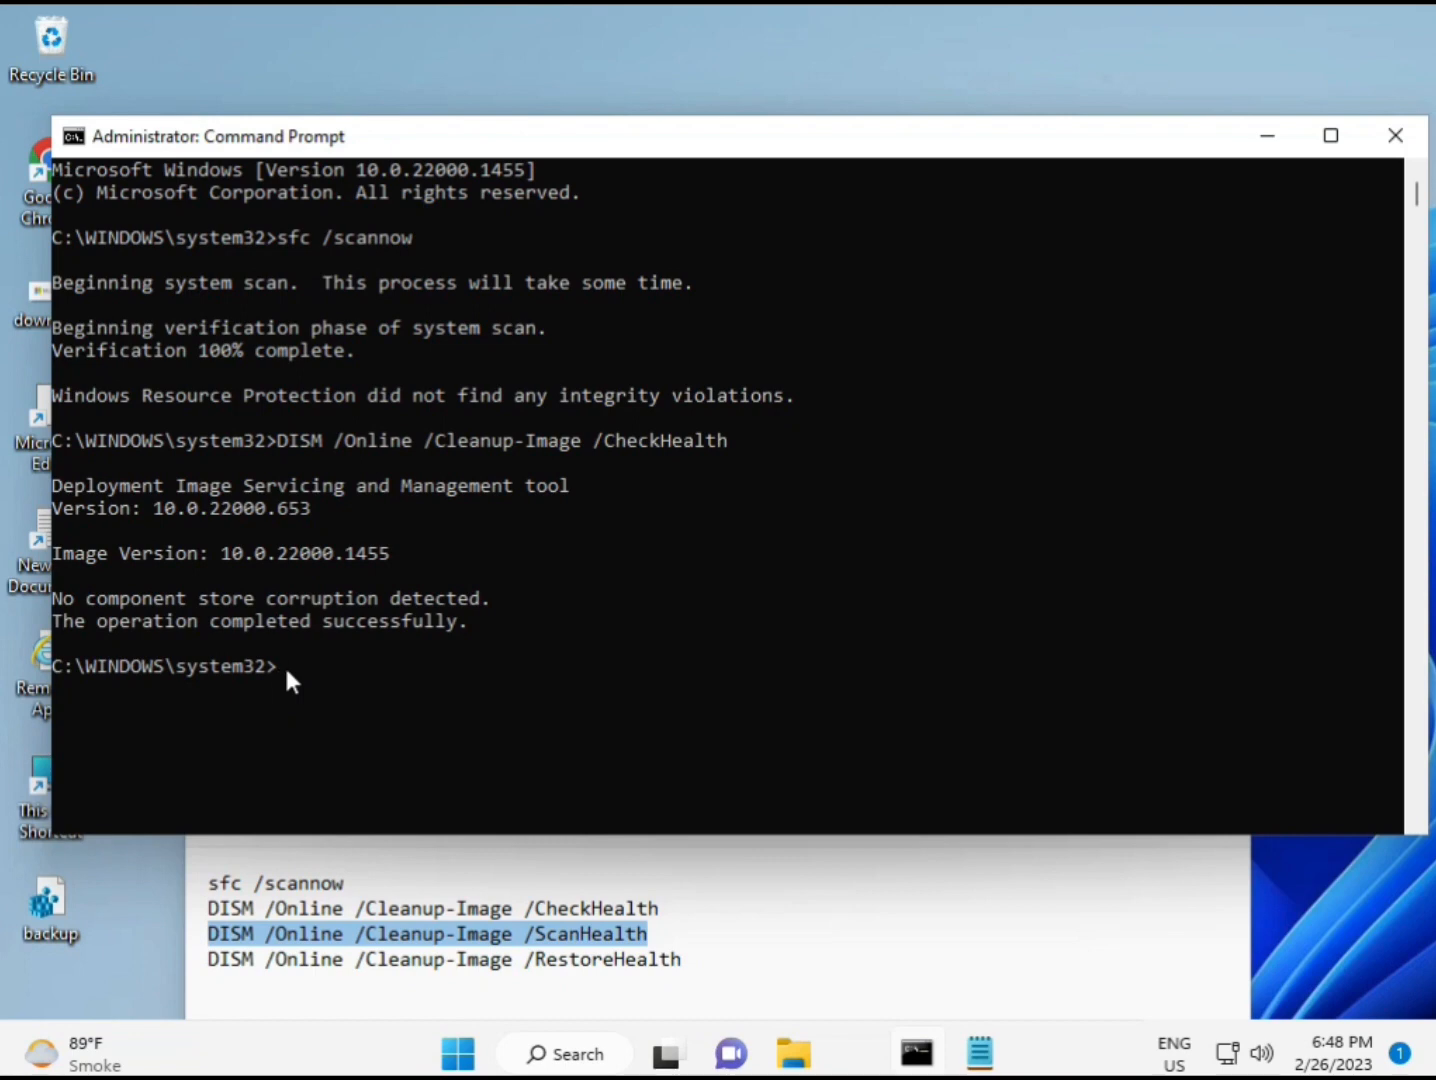
Step: Run 'DISM /Online /Cleanup-Image /ScanHealth' in Command Prompt
text(DISM /Online /Cleanup-Image /ScanHealth)
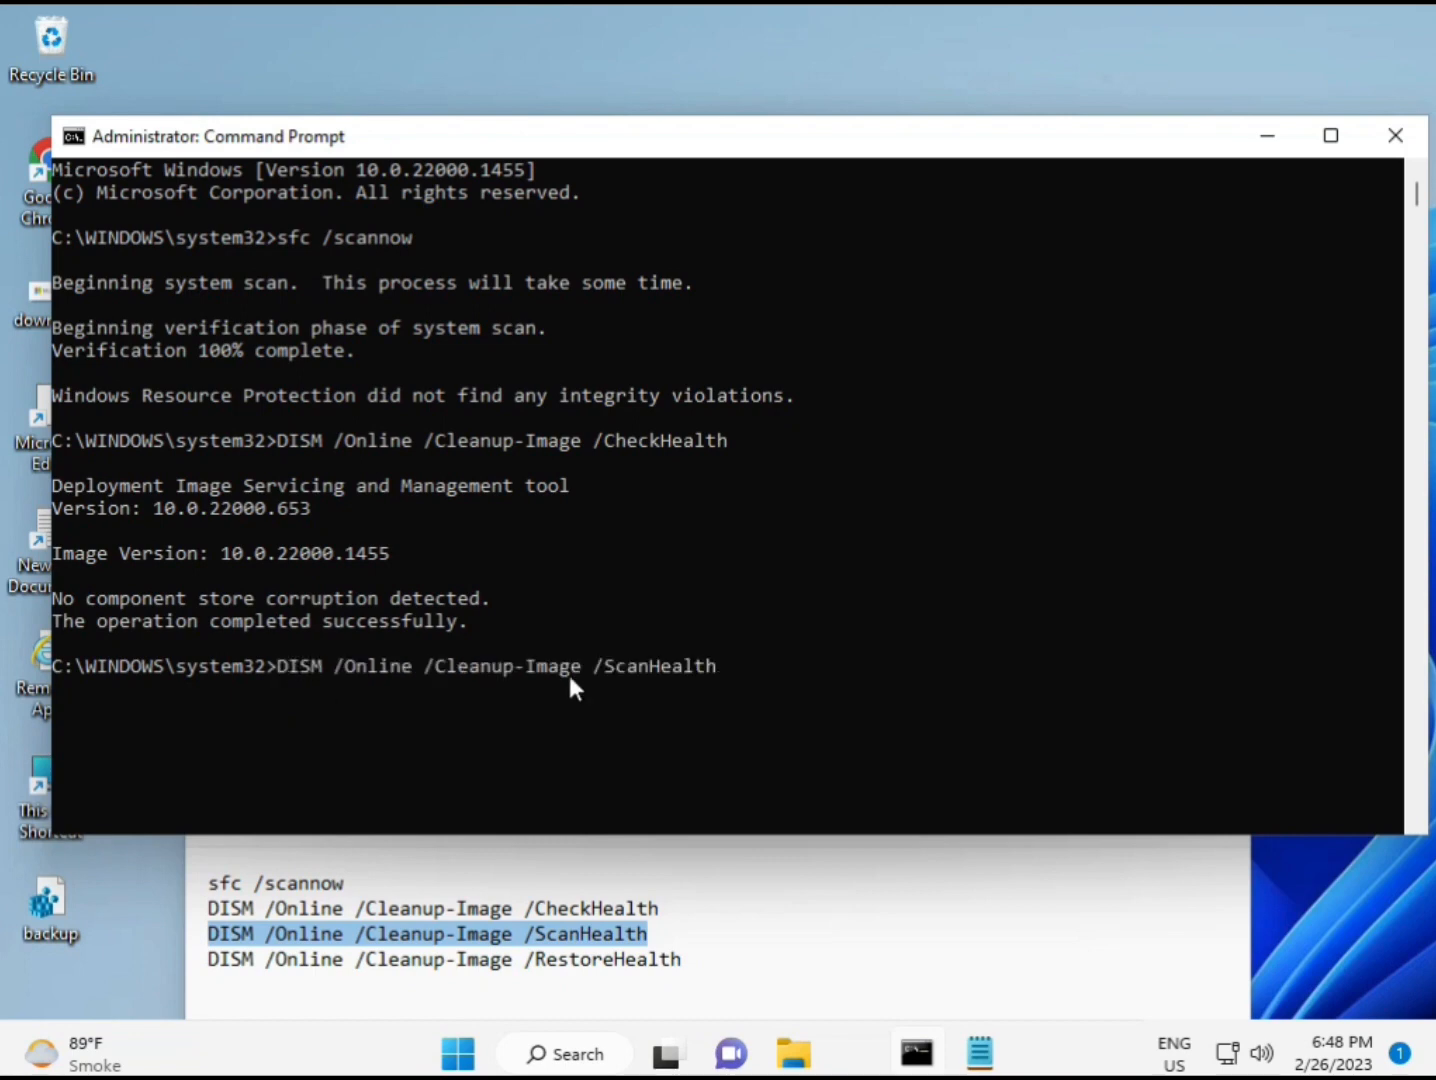
key(Return)
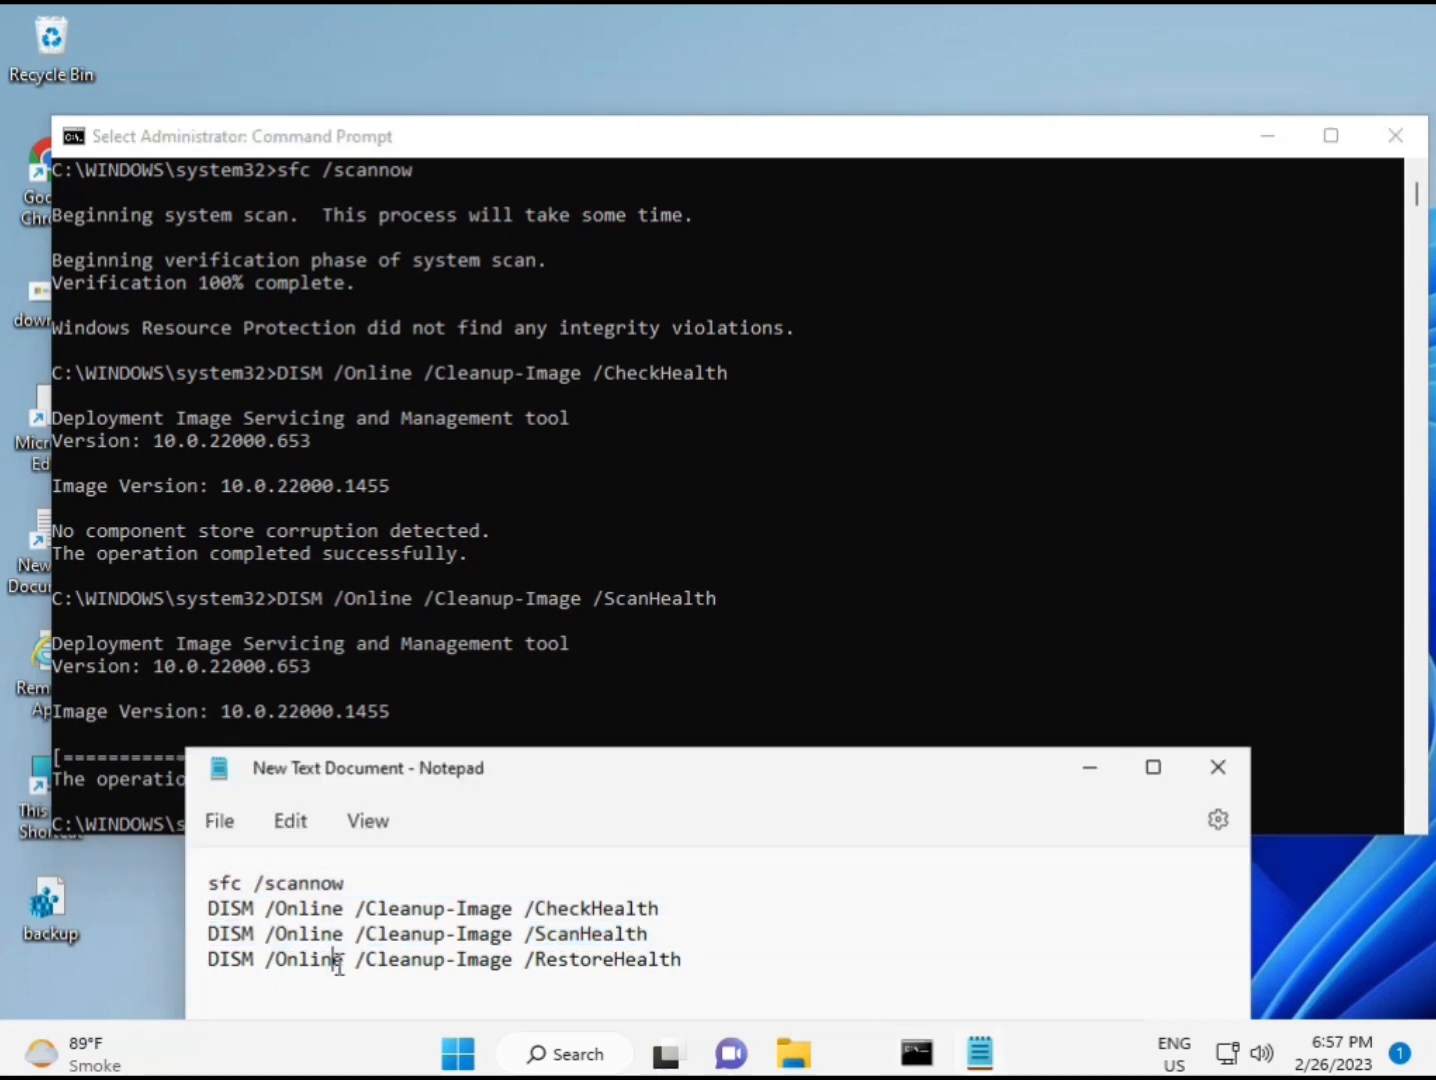
Step: Paste the DISM RestoreHealth command from the notes into the console
right_click(443, 959)
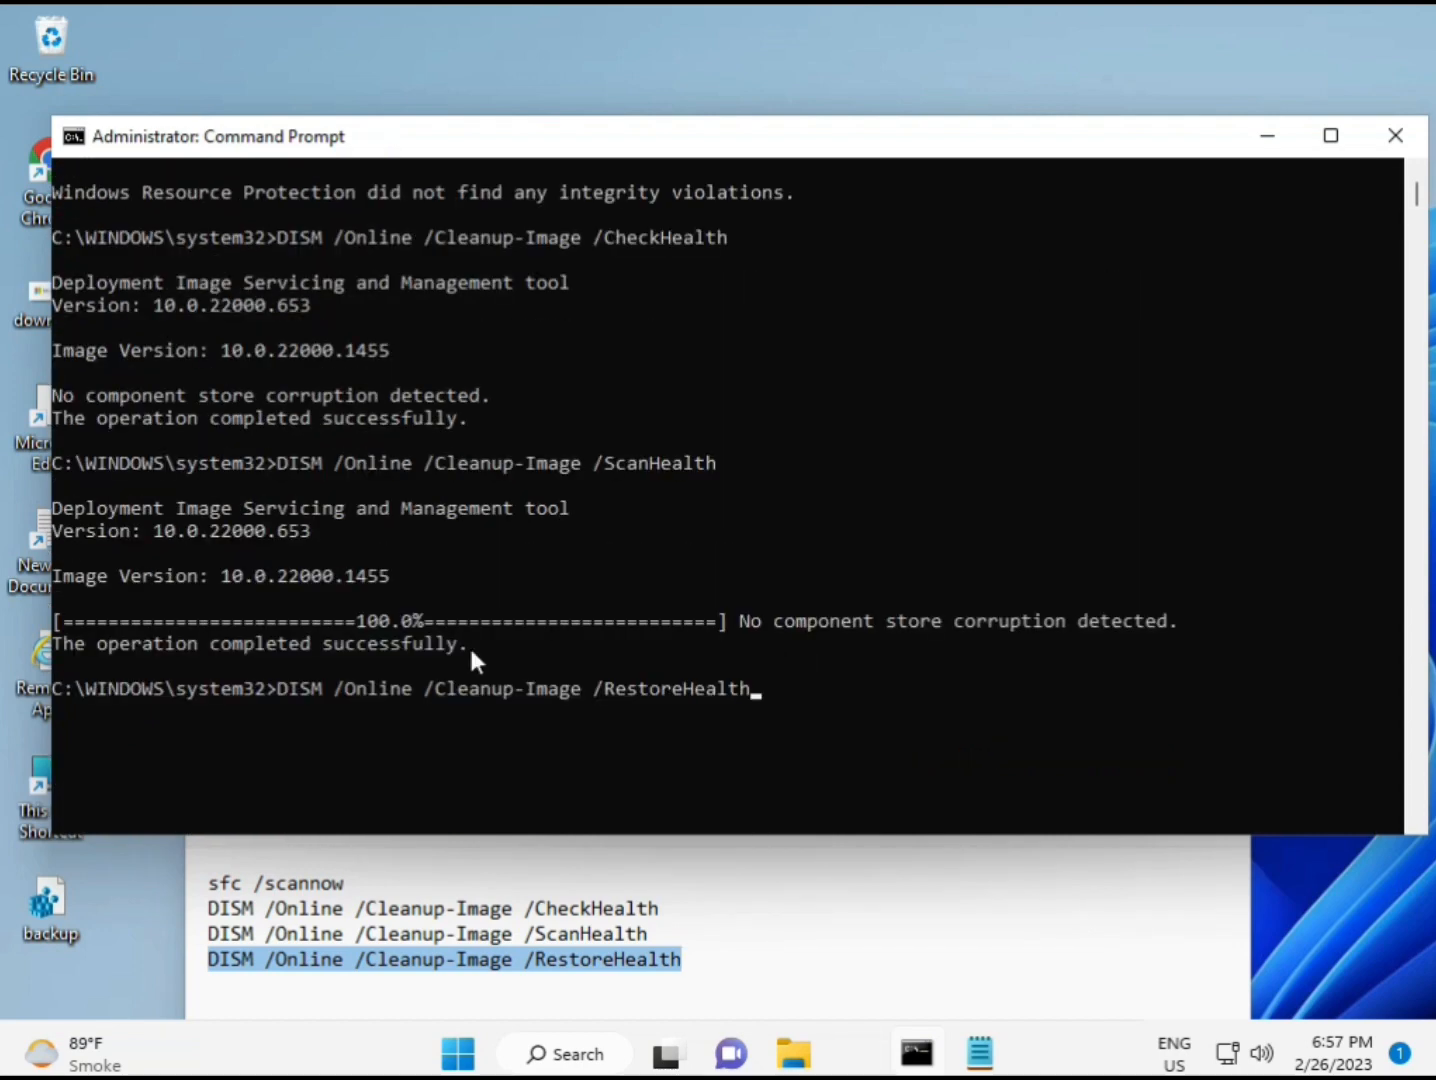
scroll(down, 3)
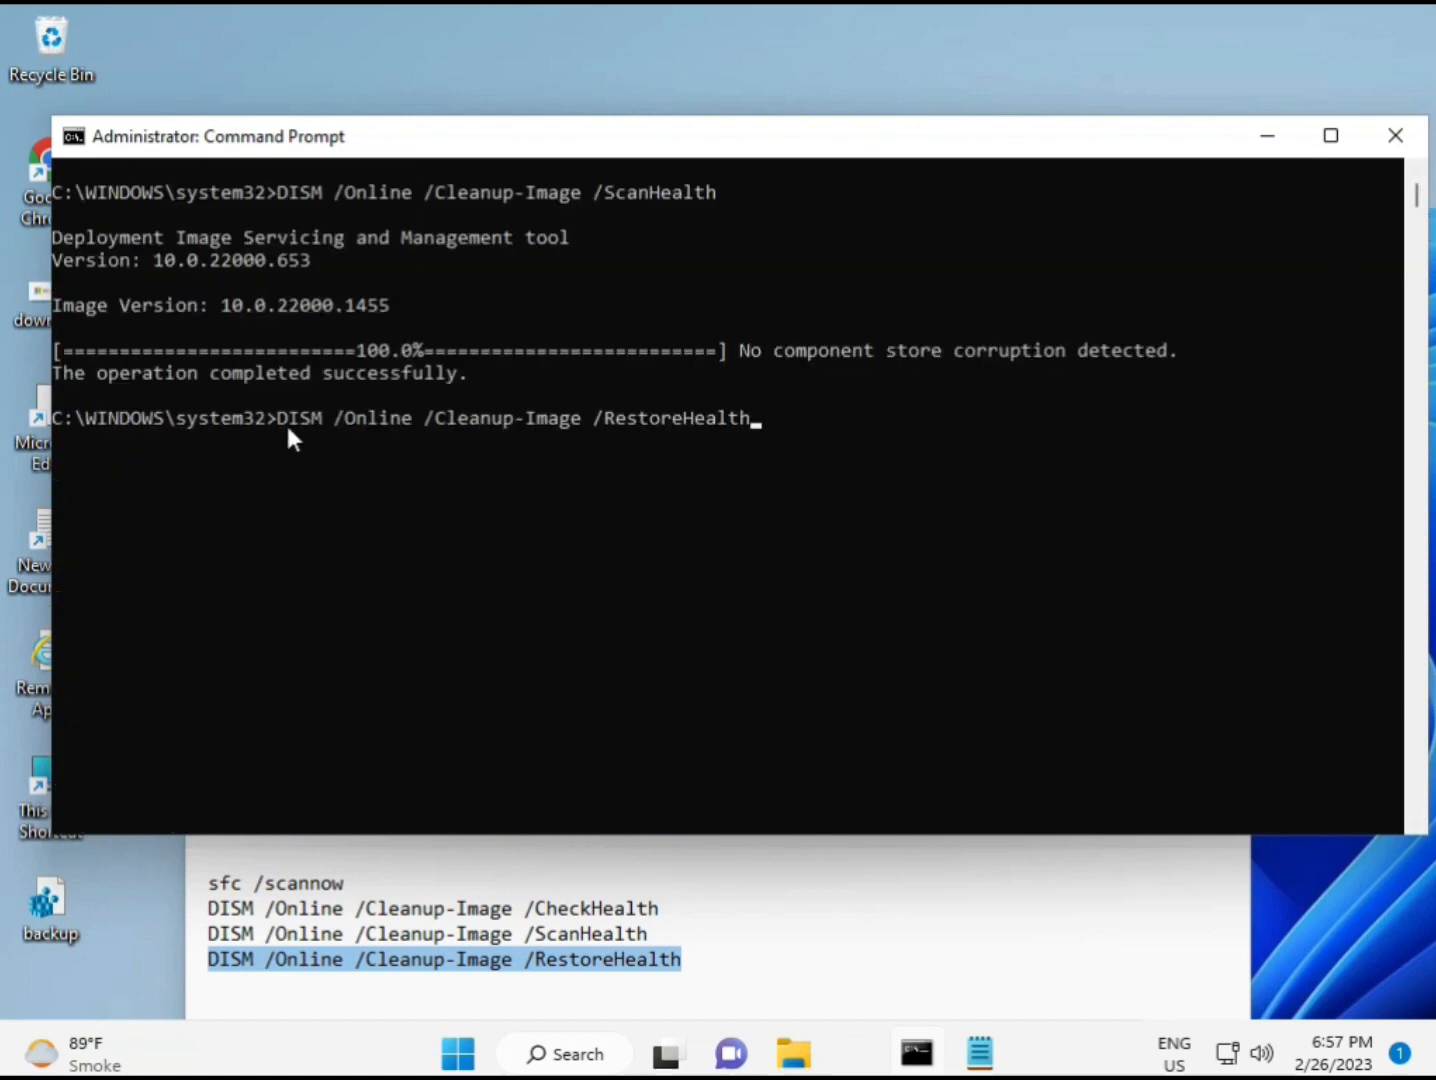
mouse_move(640, 430)
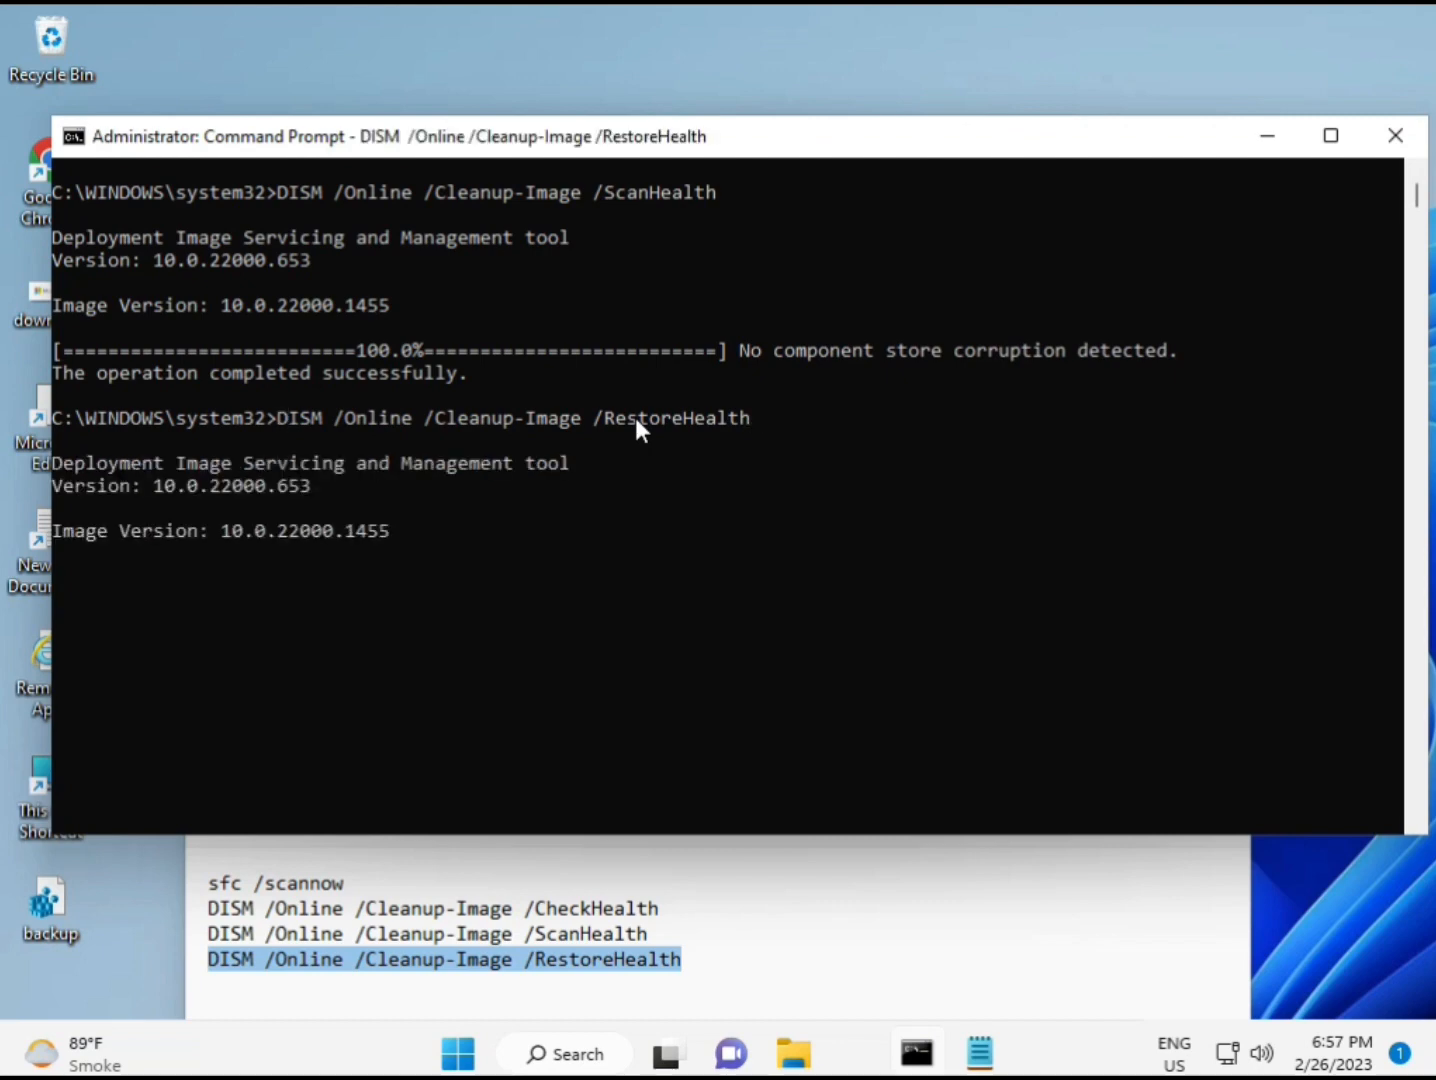
mouse_move(1136, 1044)
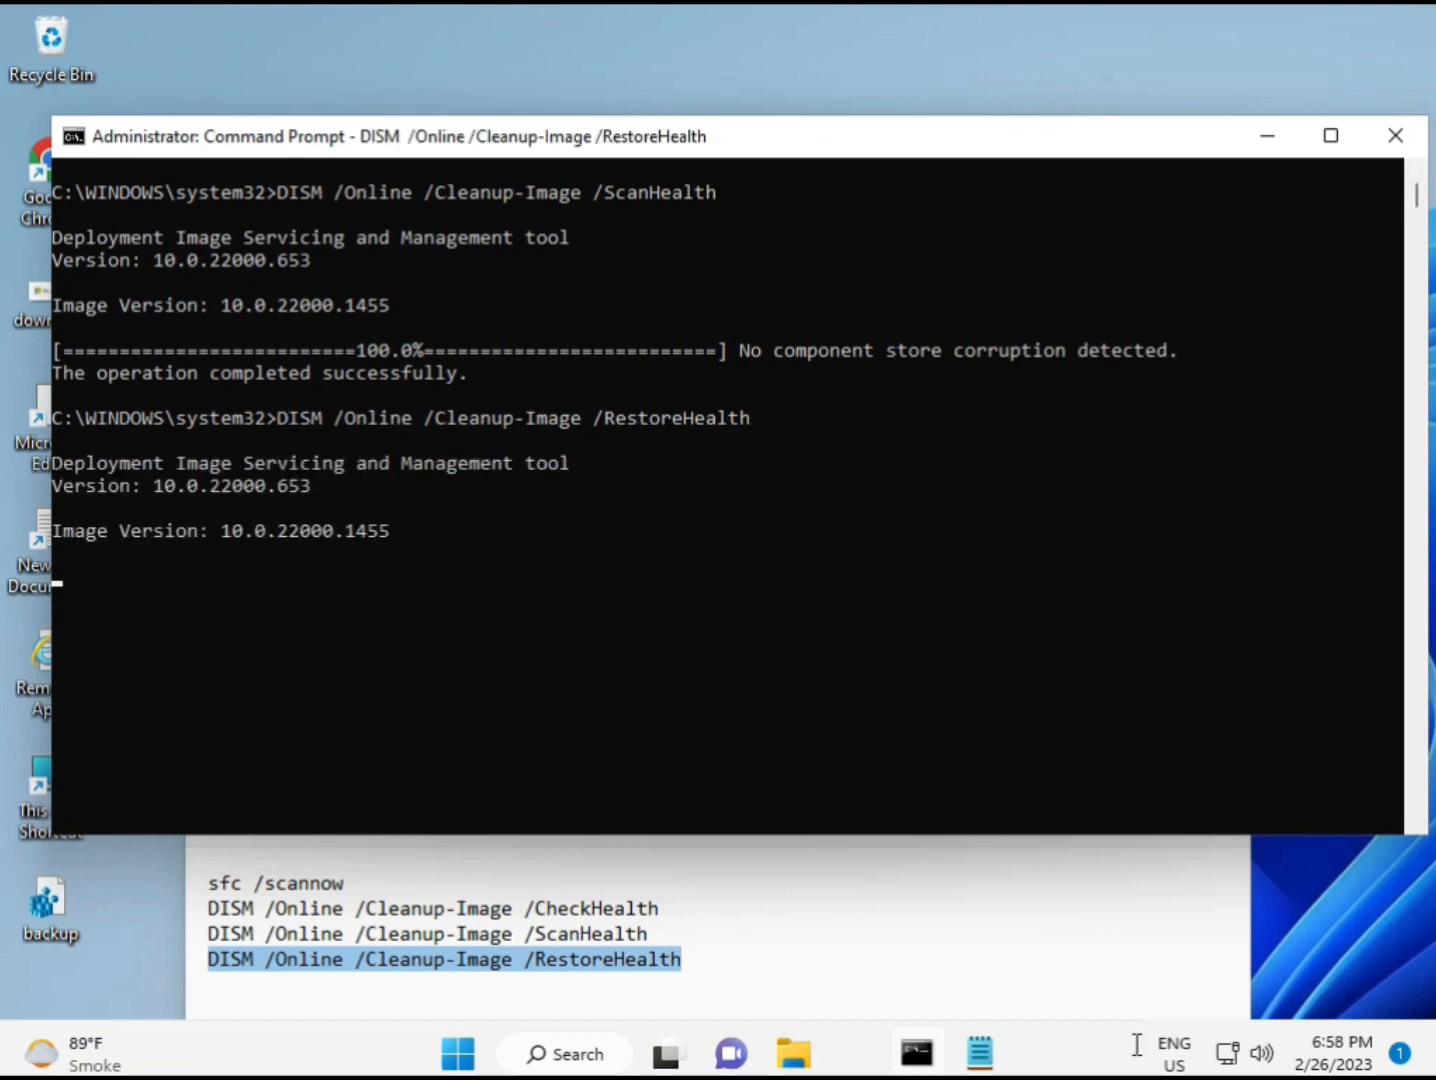